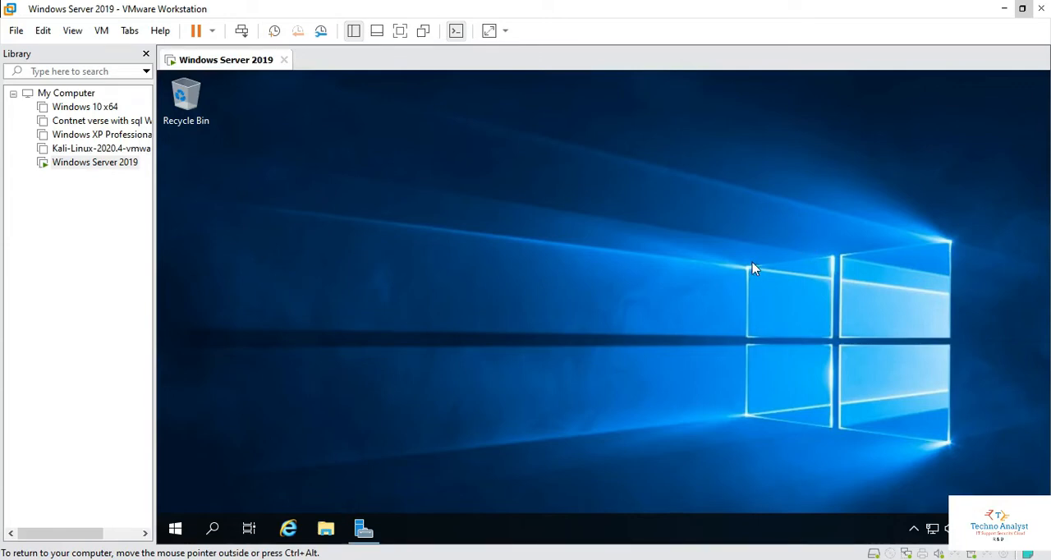
mouse_move(611, 270)
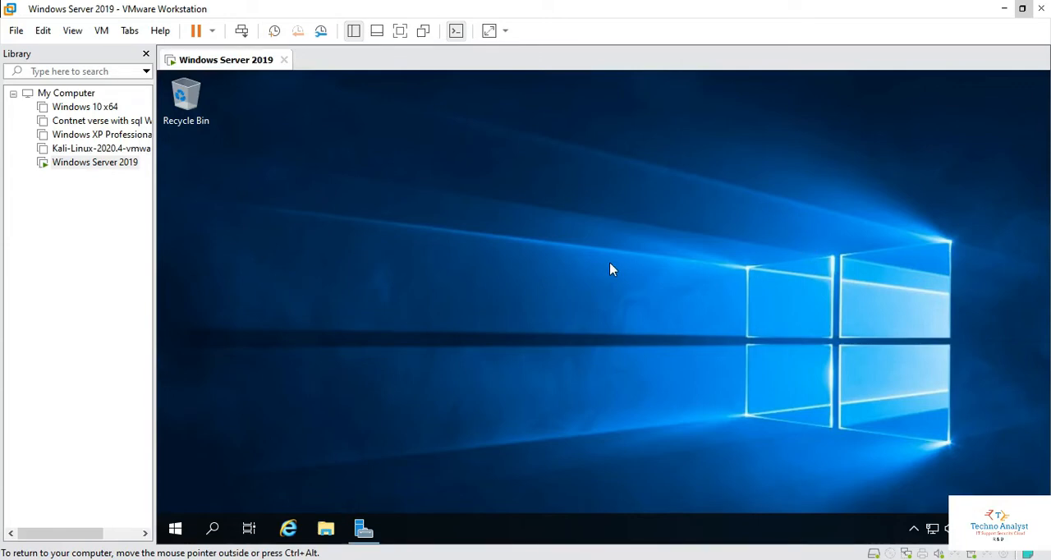
mouse_move(394, 306)
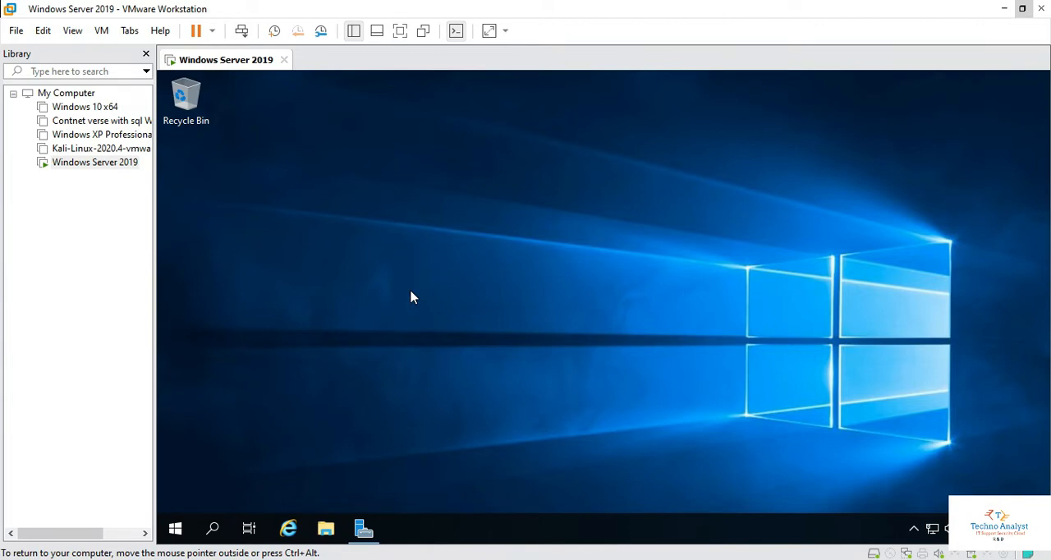
mouse_move(378, 241)
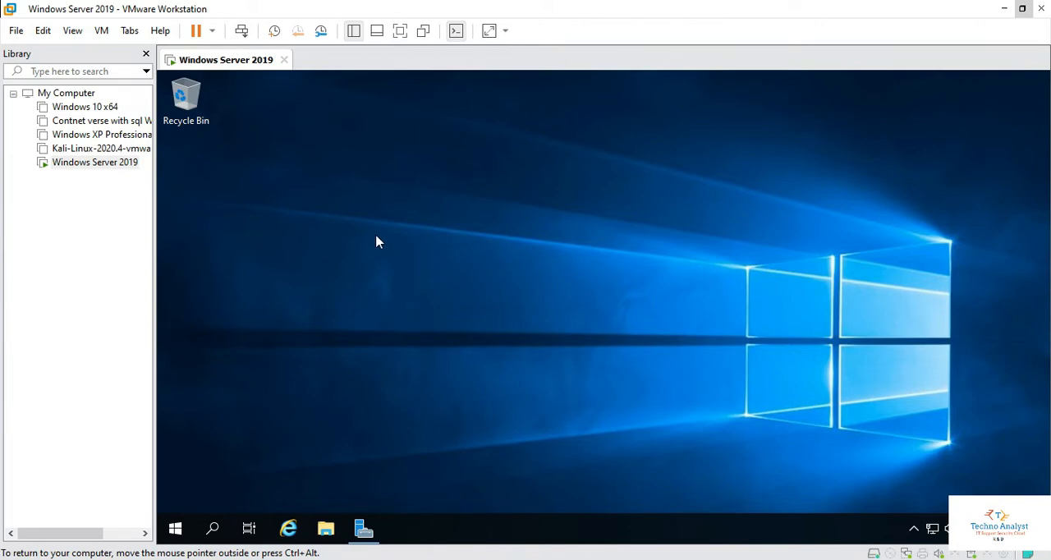
From the desktop's Personalize > Themes settings, reach Desktop icon settings to enable Computer, Network, Control Panel and User's Files
right_click(378, 240)
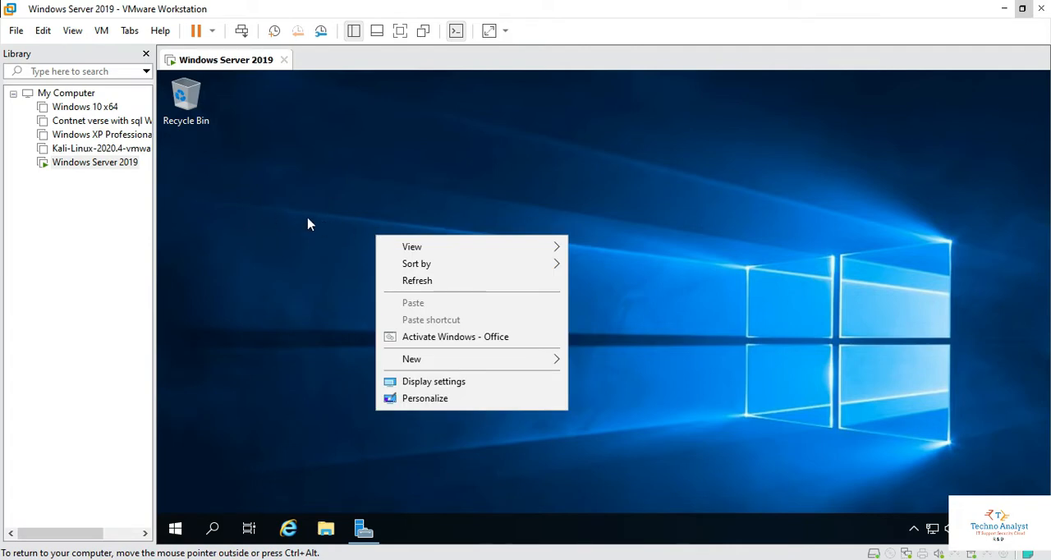
left_click(358, 224)
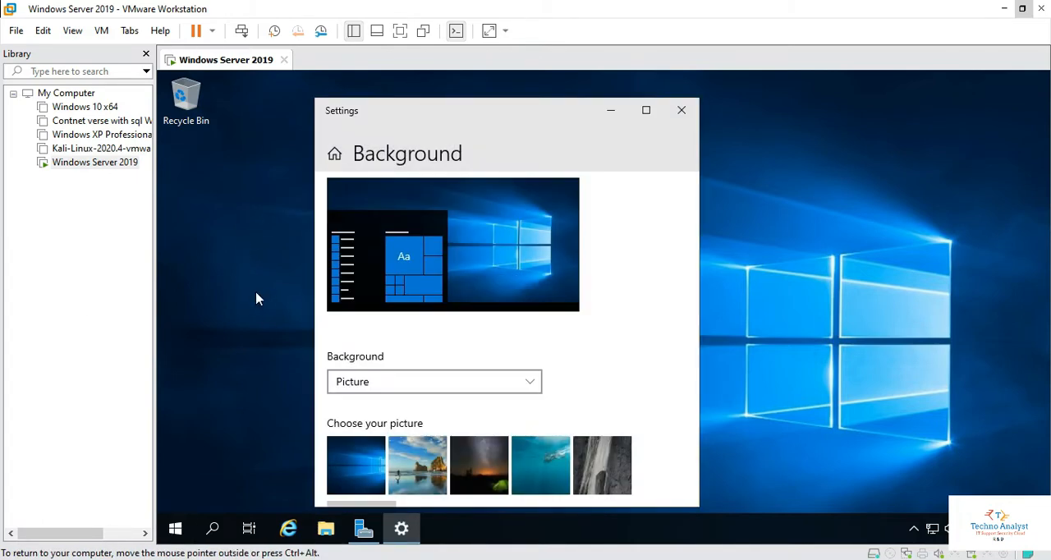
scroll("down", 3)
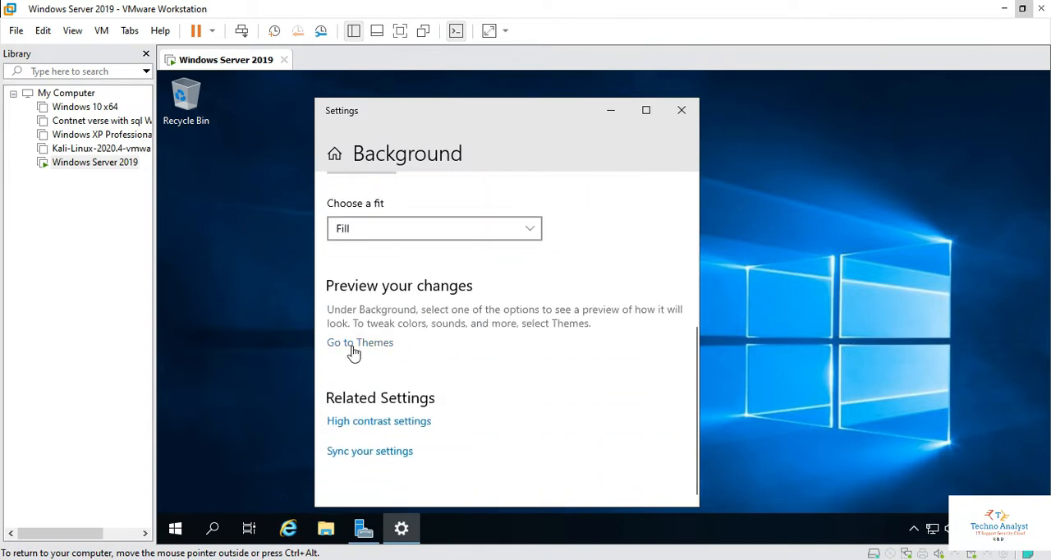
left_click(360, 341)
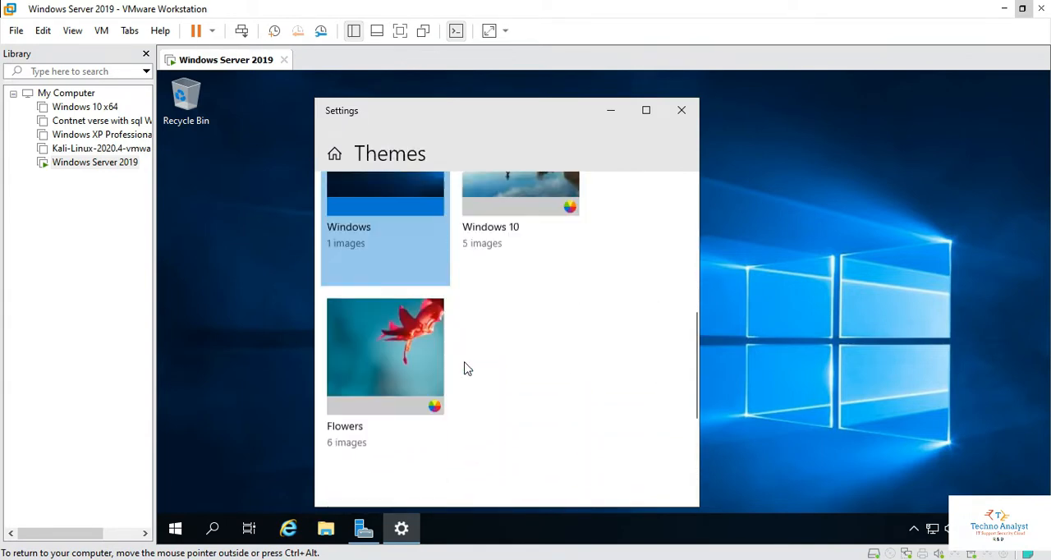
scroll("down", 3)
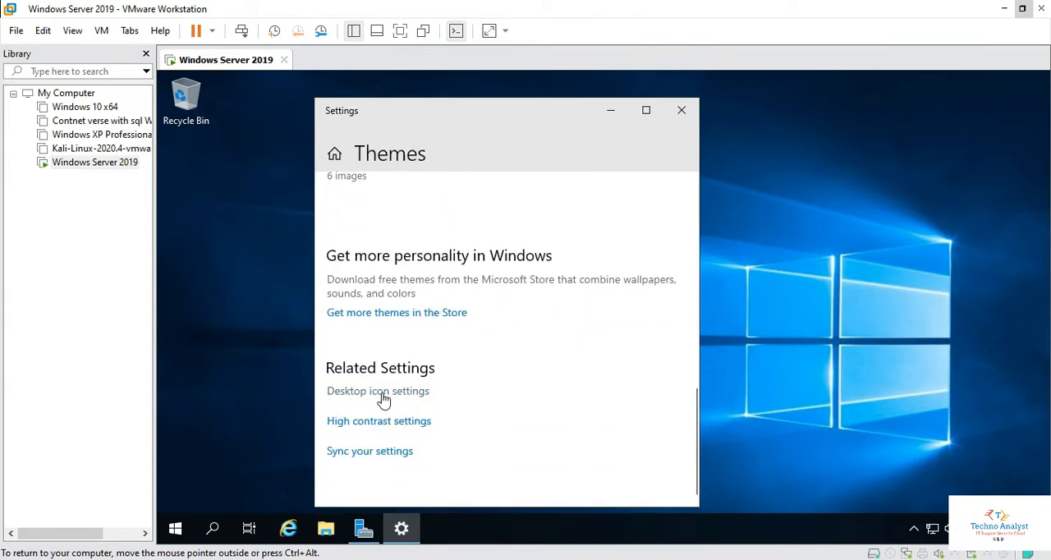
left_click(377, 390)
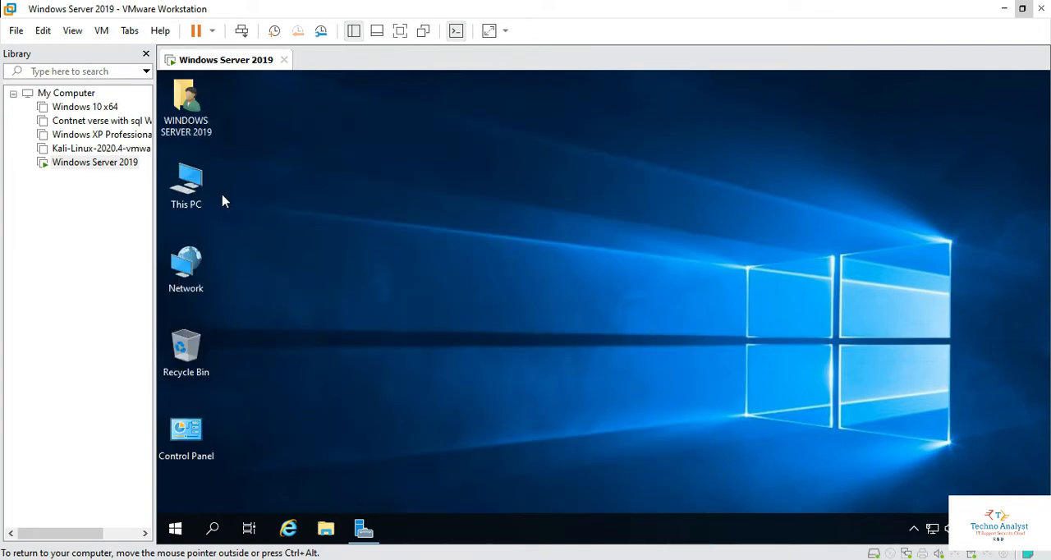
mouse_move(243, 210)
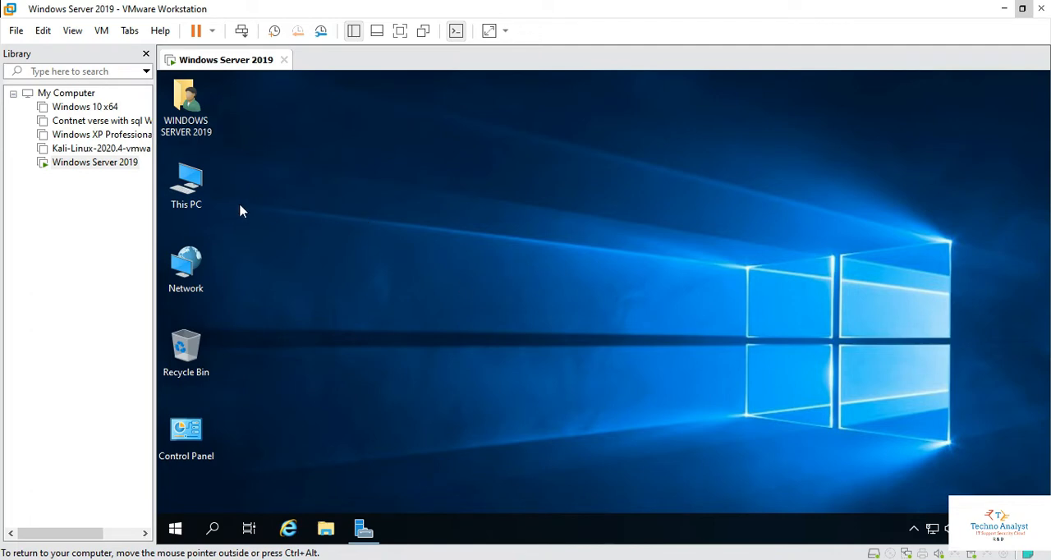
Browse This PC > TOSHIBA (E:) > SQL 2016 ISO folder > Standard Edition Extracted and select setup
left_click(186, 184)
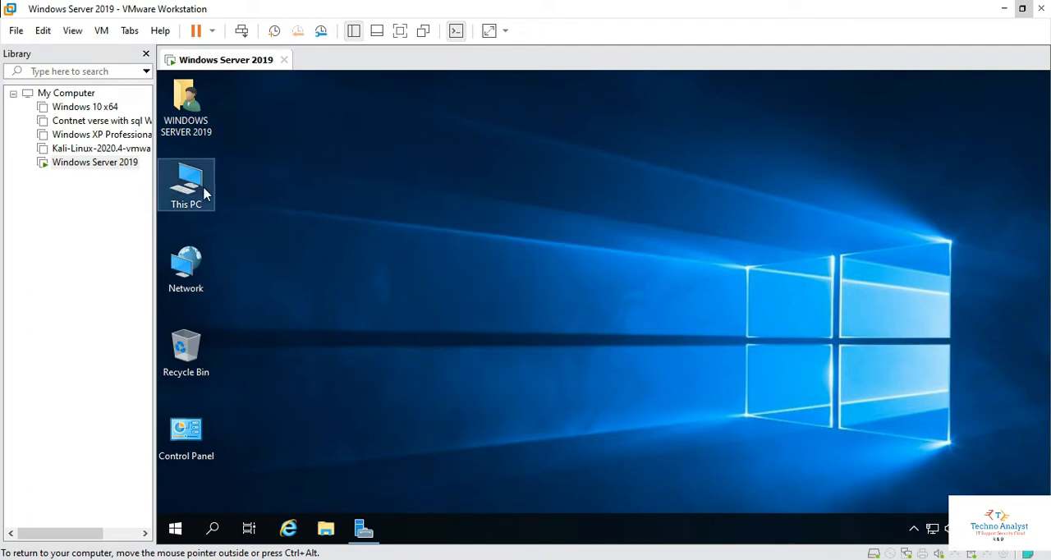
double_click(186, 184)
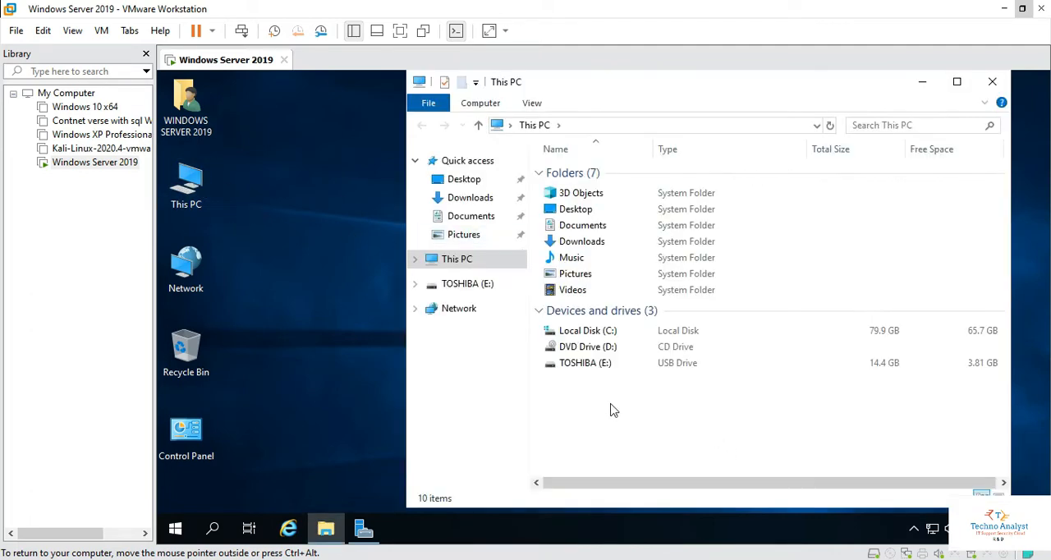
double_click(585, 361)
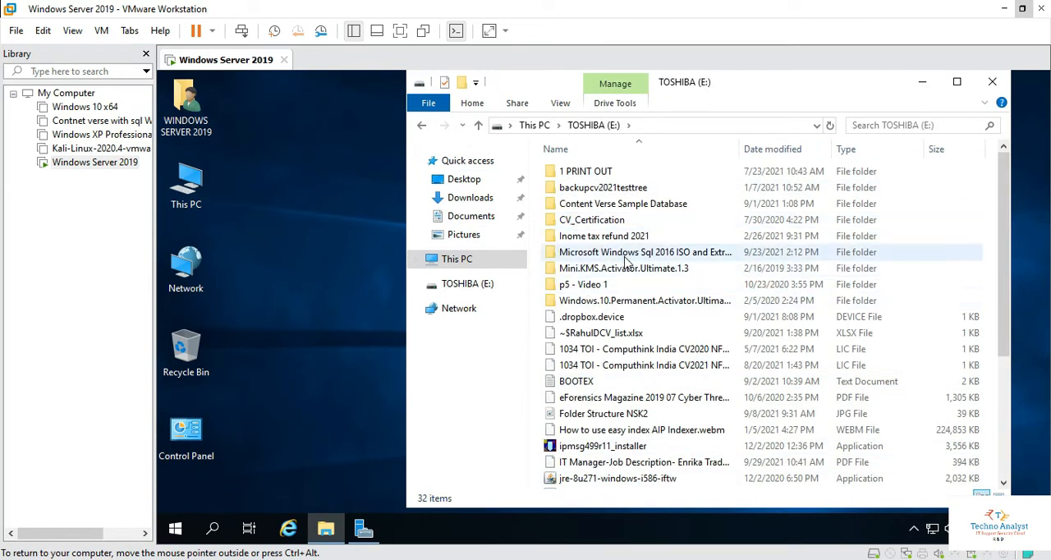
double_click(644, 253)
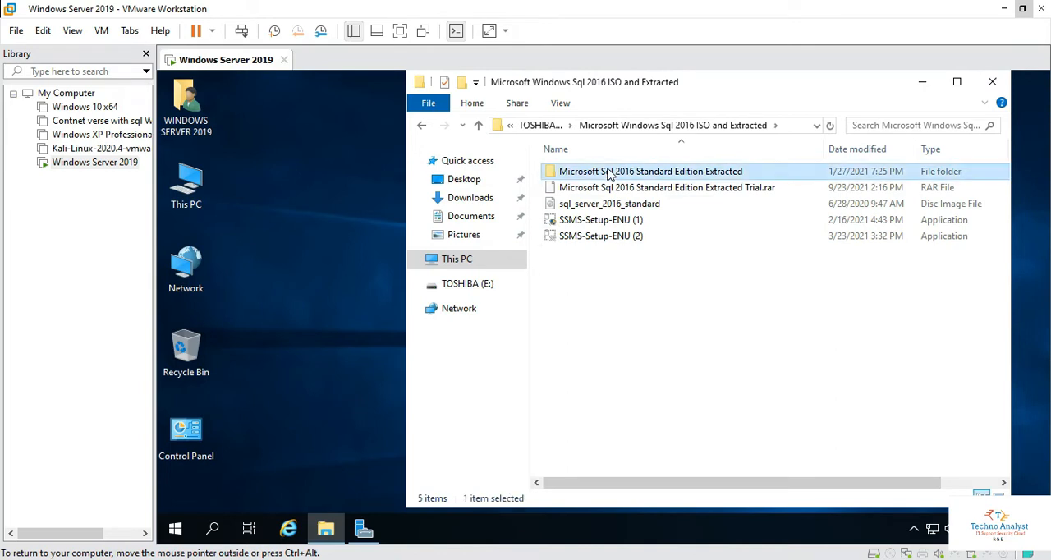
double_click(651, 171)
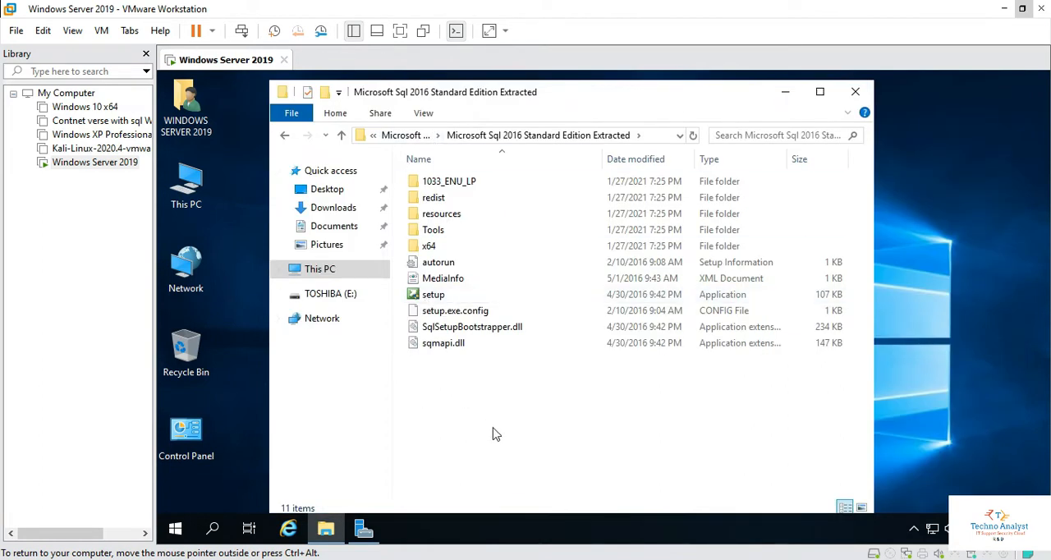
mouse_move(533, 424)
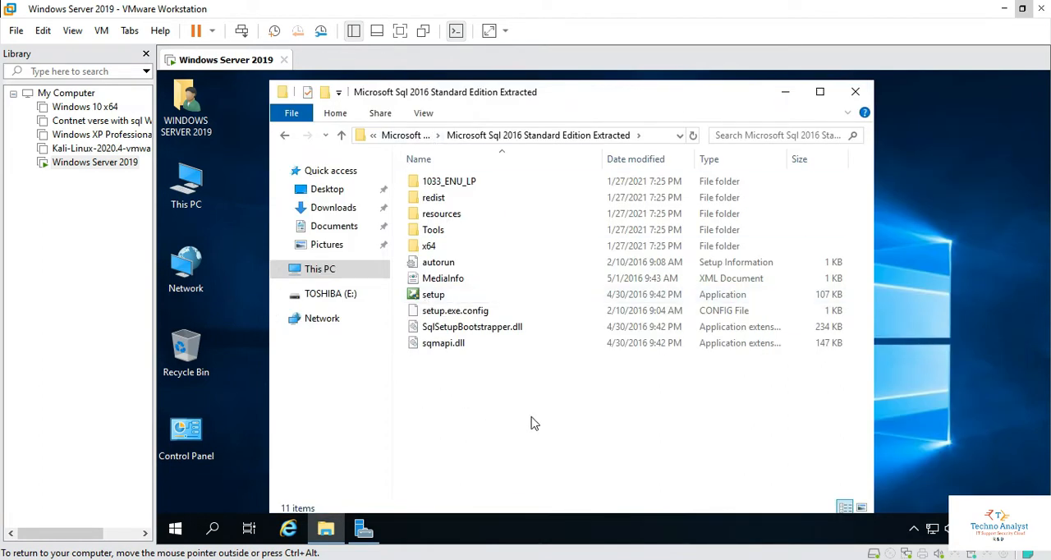
mouse_move(532, 437)
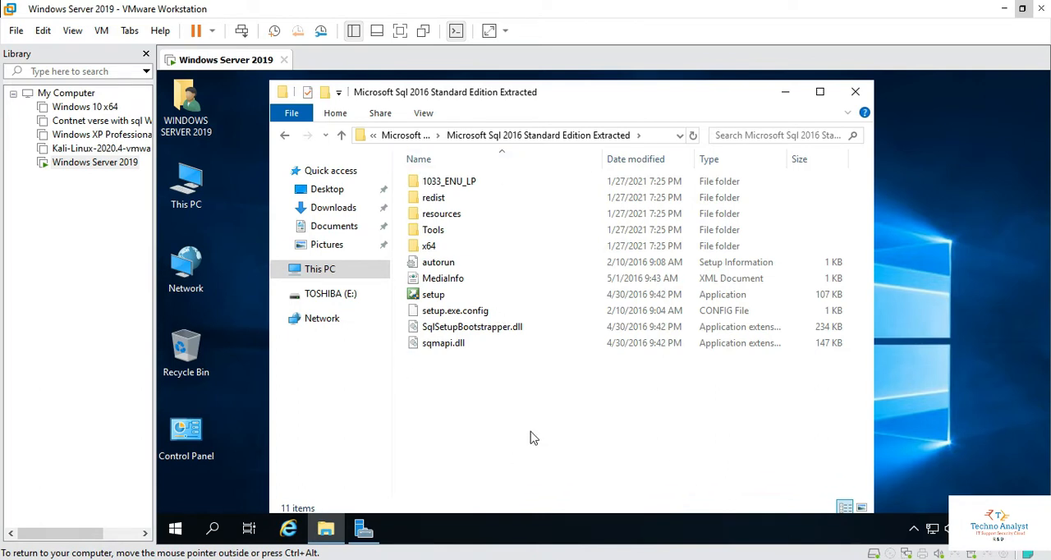
mouse_move(539, 135)
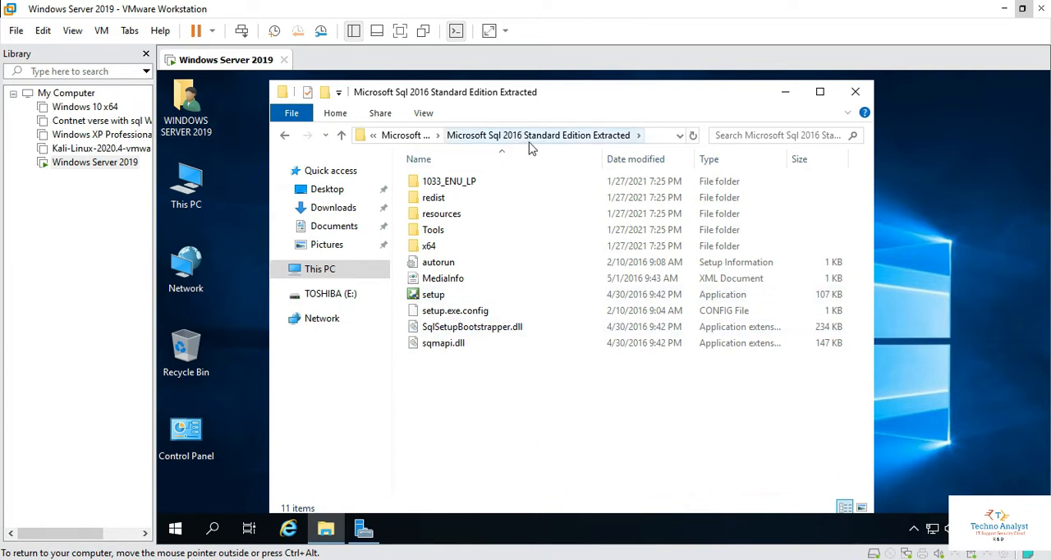
left_click(434, 294)
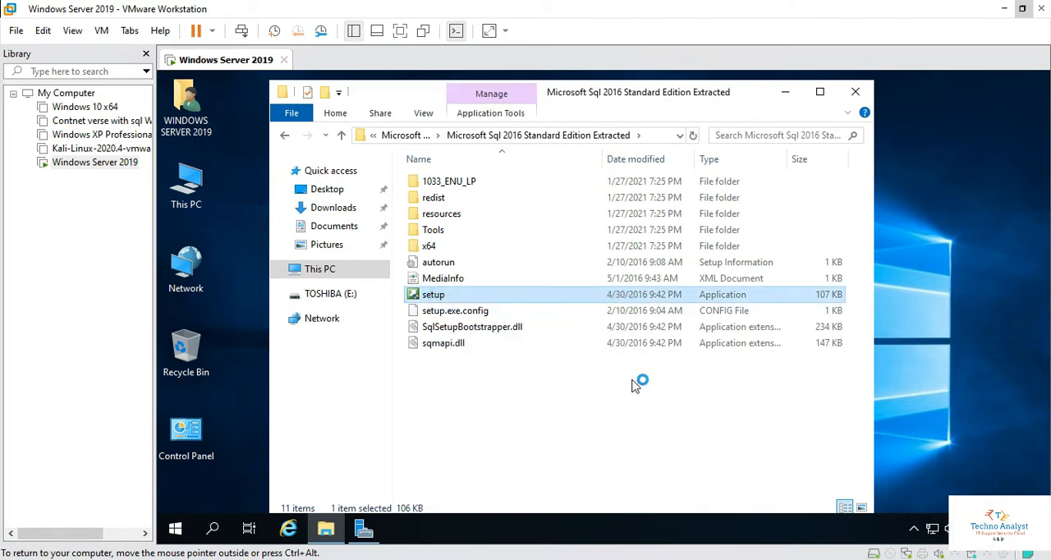
Run setup.exe and approve the User Account Control prompt for SQL Server 2016
double_click(433, 294)
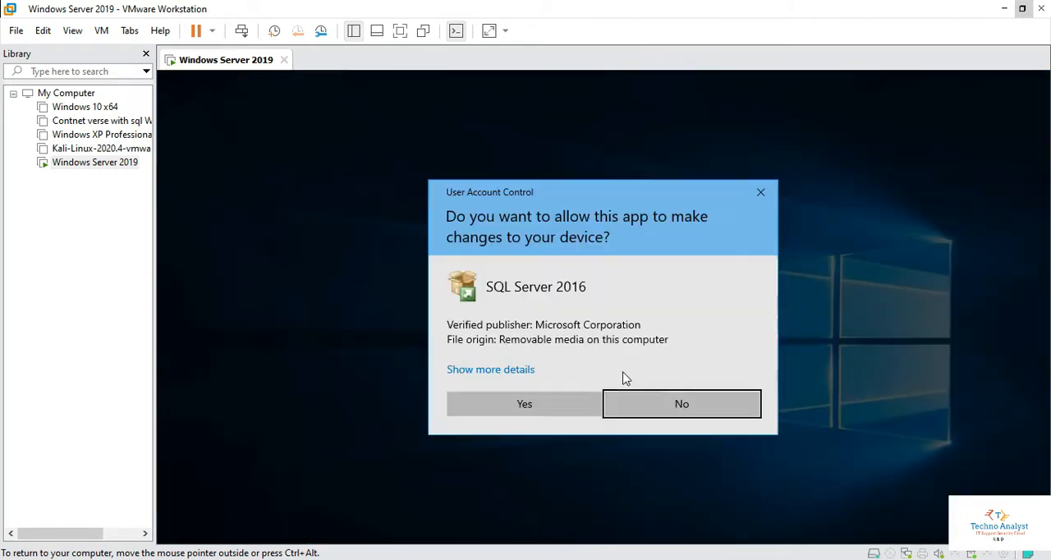
left_click(524, 404)
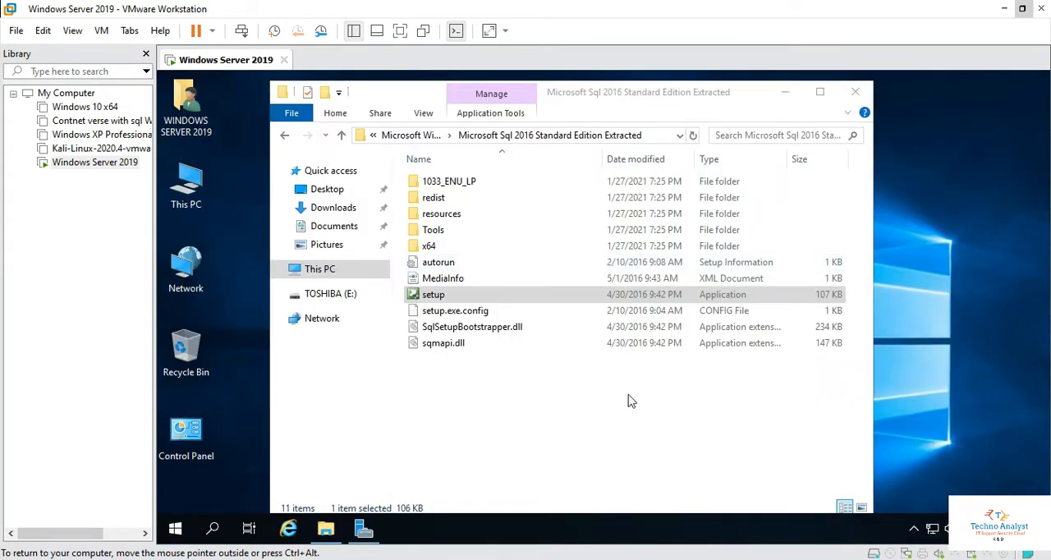
mouse_move(779, 121)
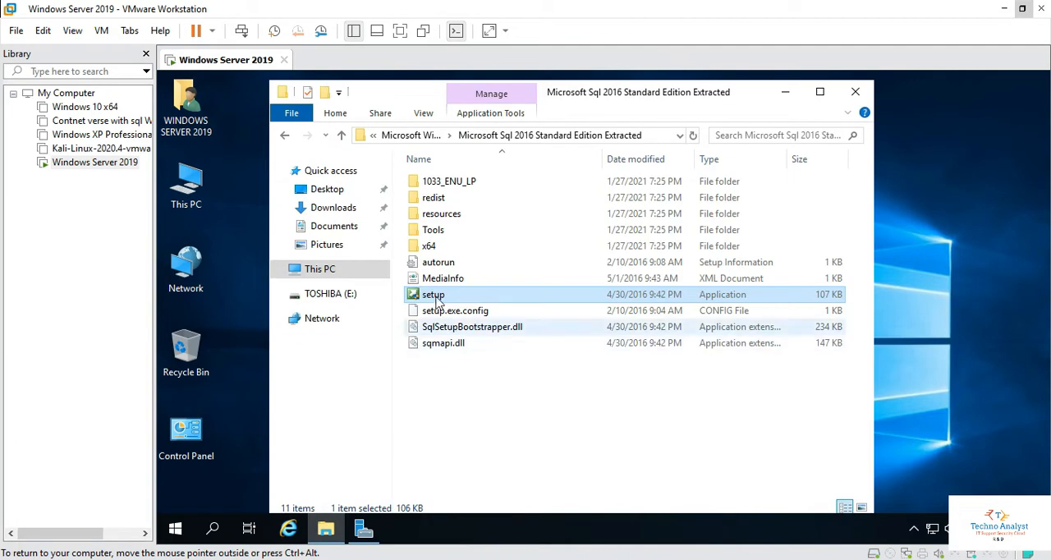
mouse_move(433, 294)
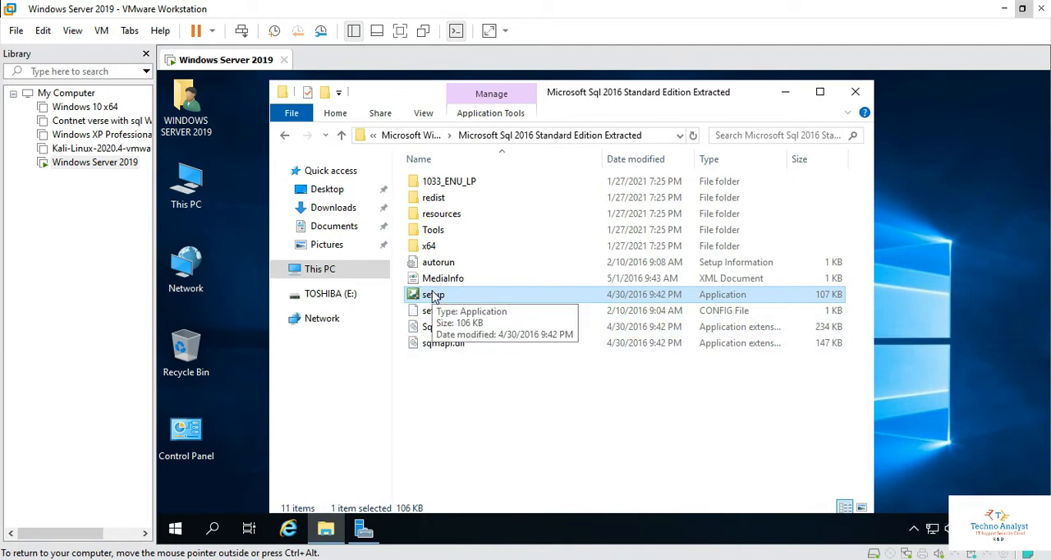
double_click(428, 294)
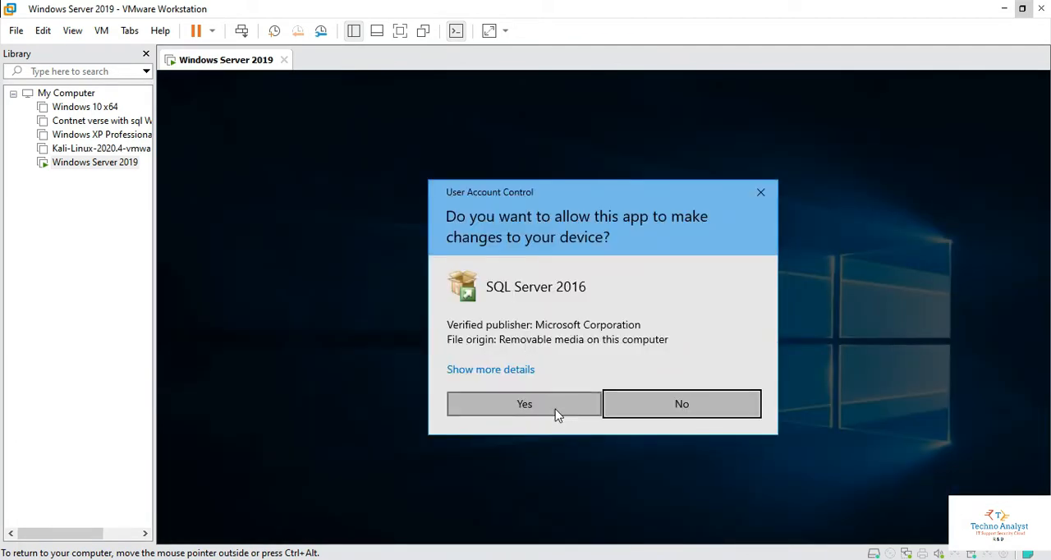
left_click(524, 404)
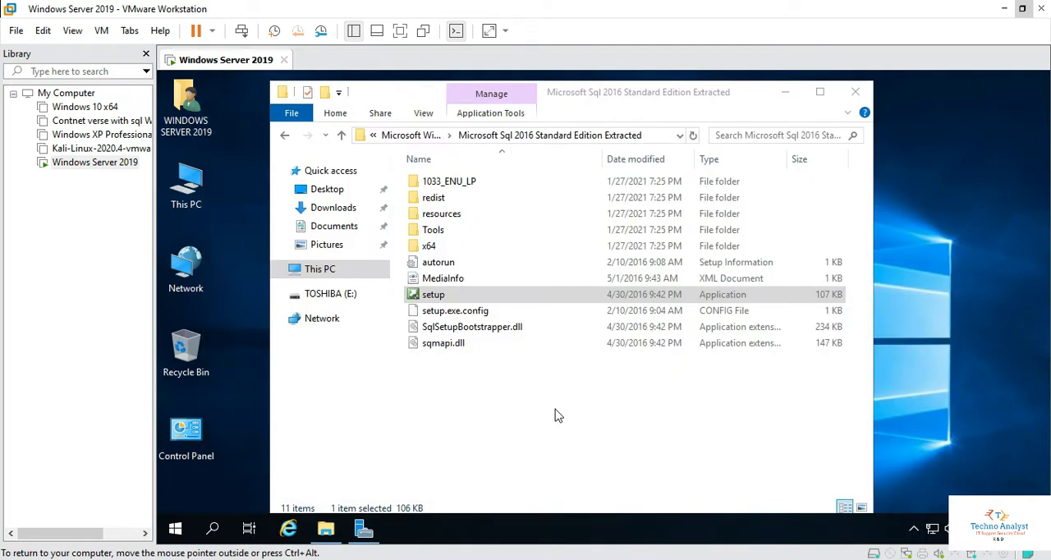
double_click(434, 294)
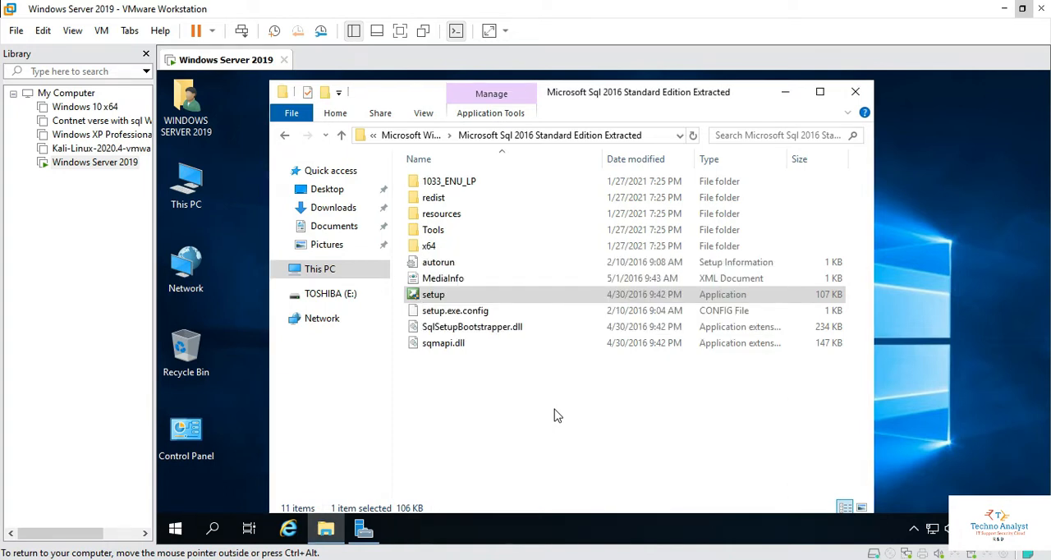
Go to the Installation page and start a new stand-alone SQL Server installation
double_click(434, 294)
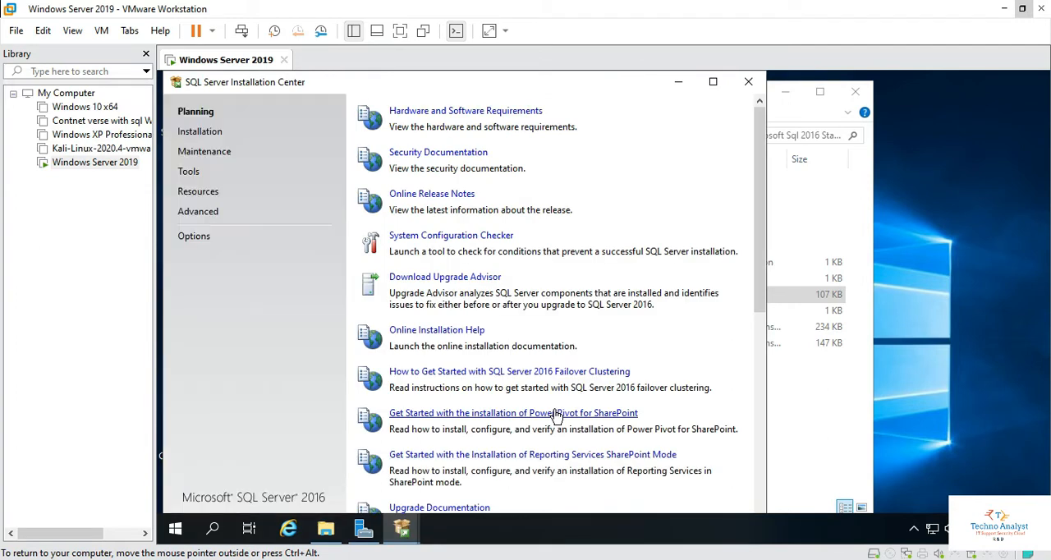
mouse_move(349, 156)
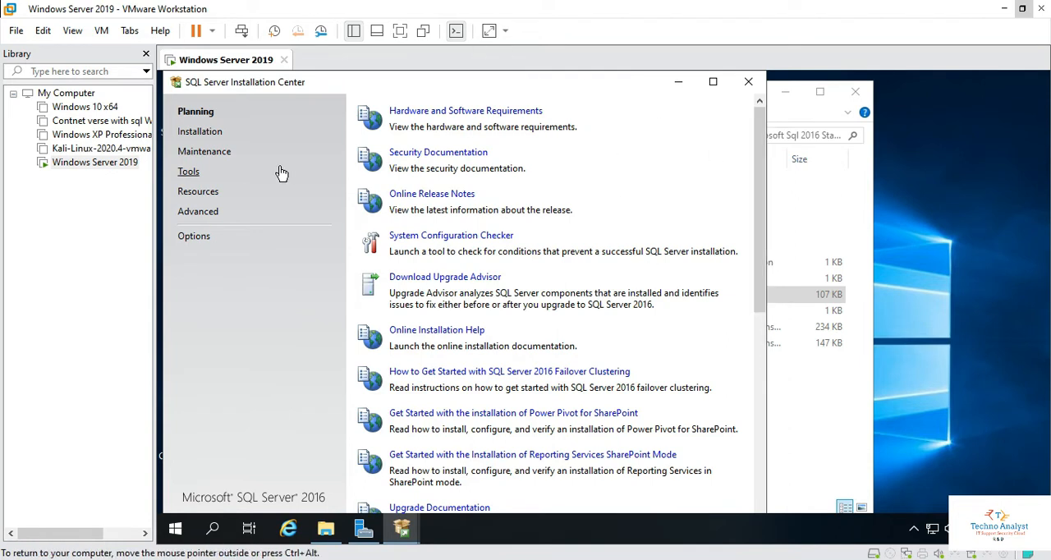
mouse_move(206, 140)
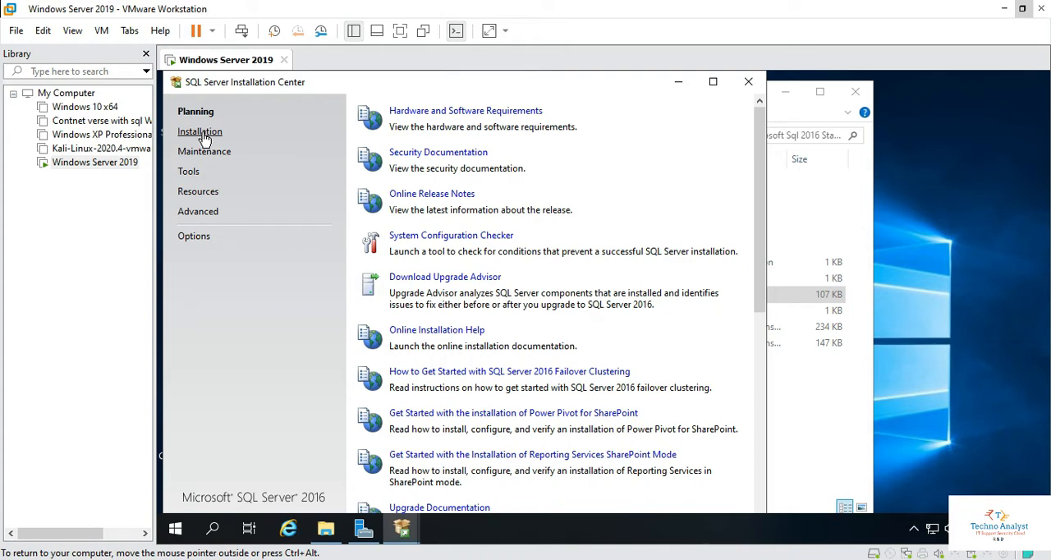
left_click(200, 131)
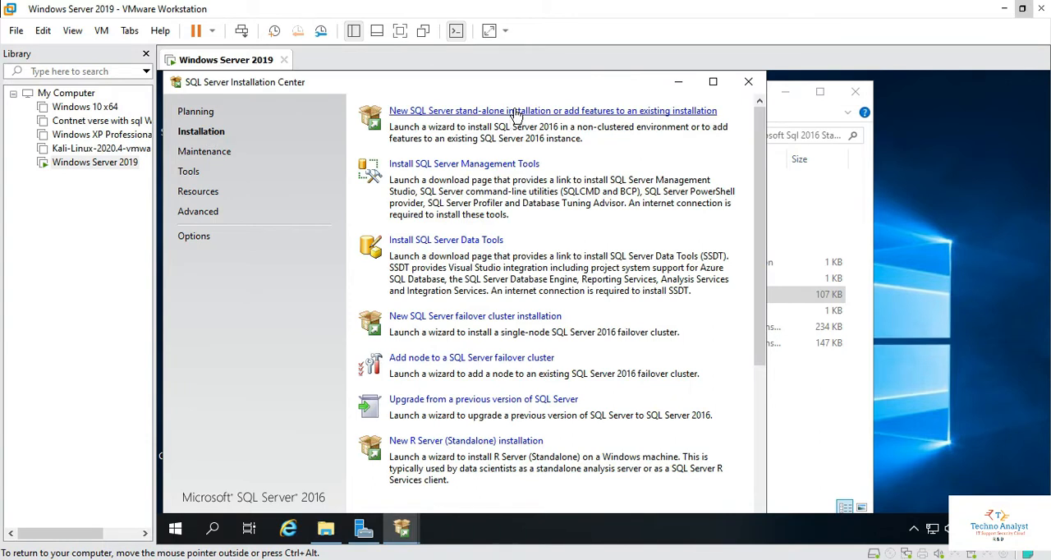
mouse_move(555, 163)
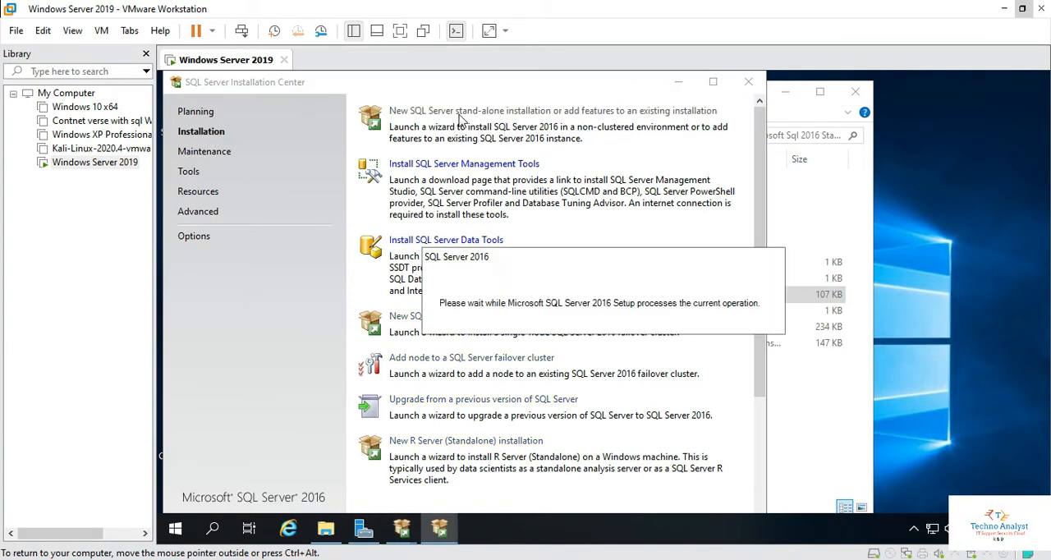
mouse_move(534, 125)
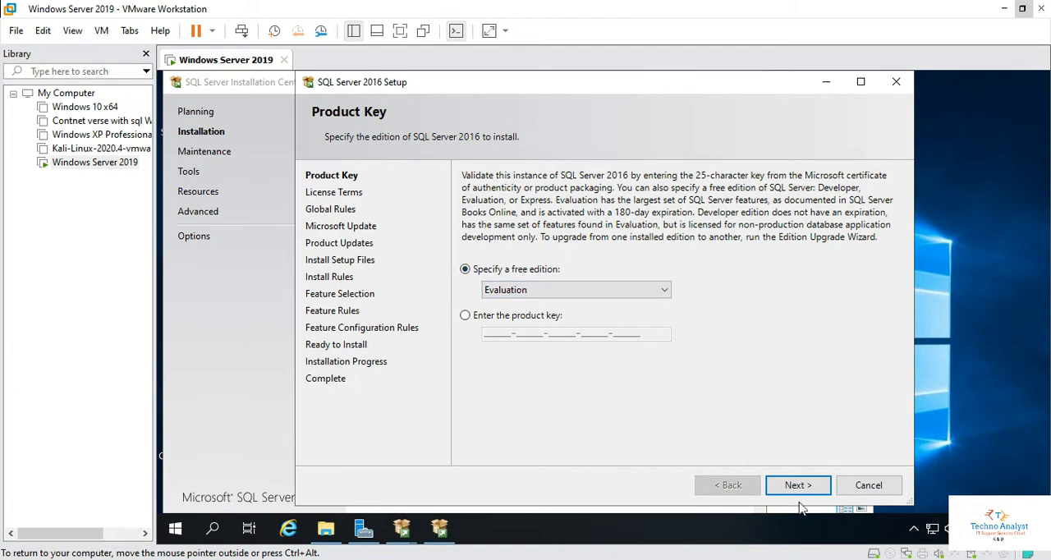
Keep the Evaluation edition, tick 'I accept the license terms' and continue to Microsoft Update
left_click(798, 485)
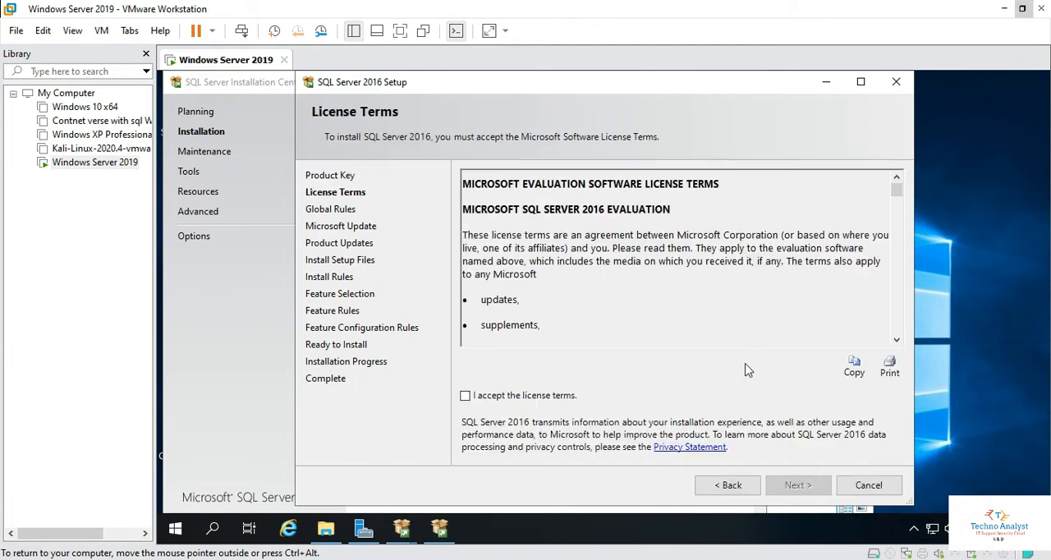
left_click(465, 394)
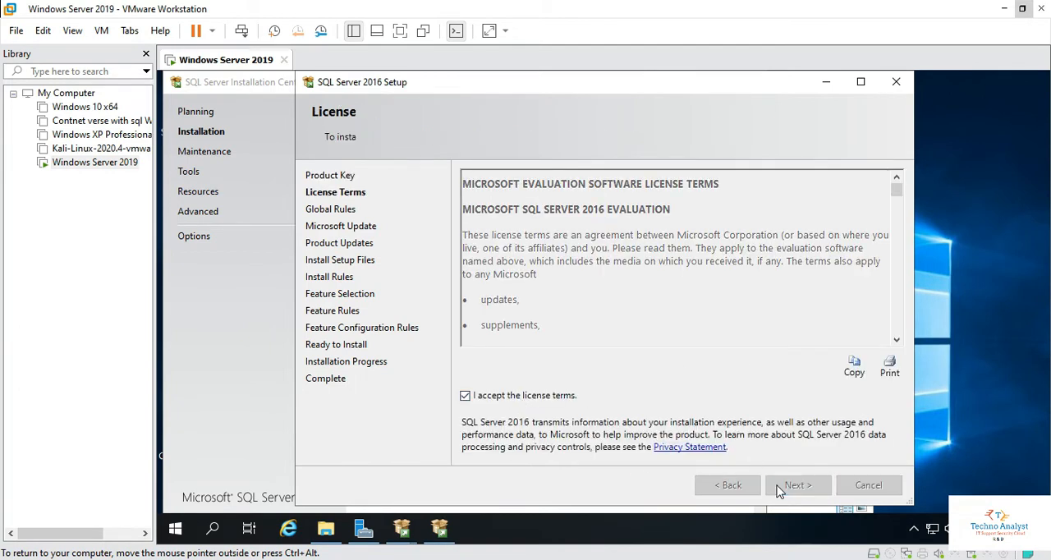
left_click(797, 484)
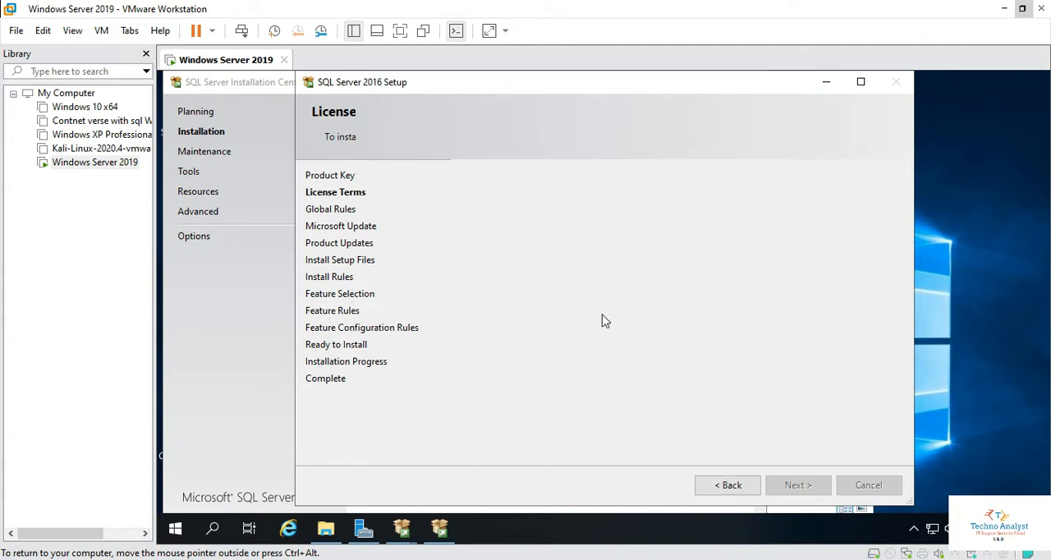
left_click(796, 484)
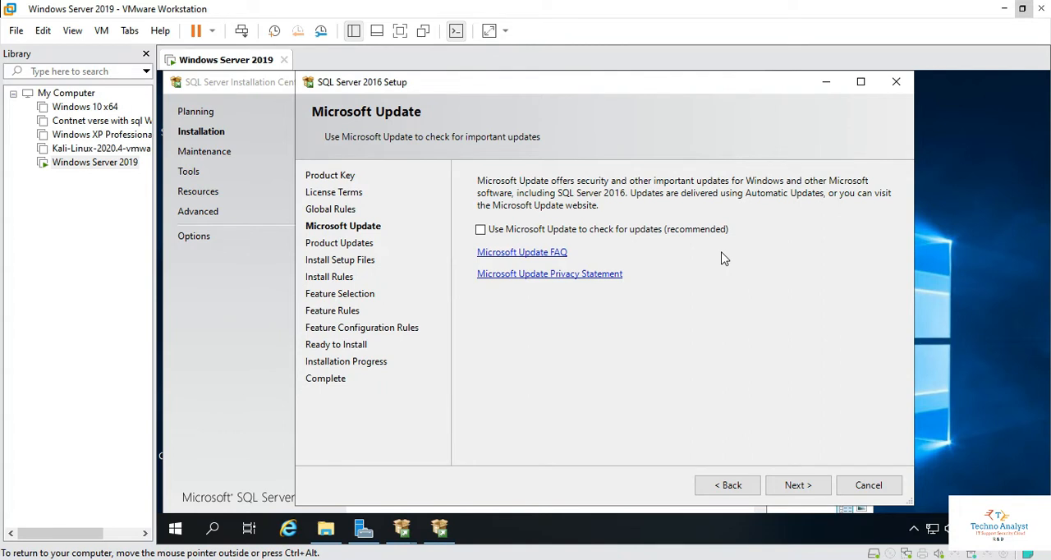
mouse_move(664, 352)
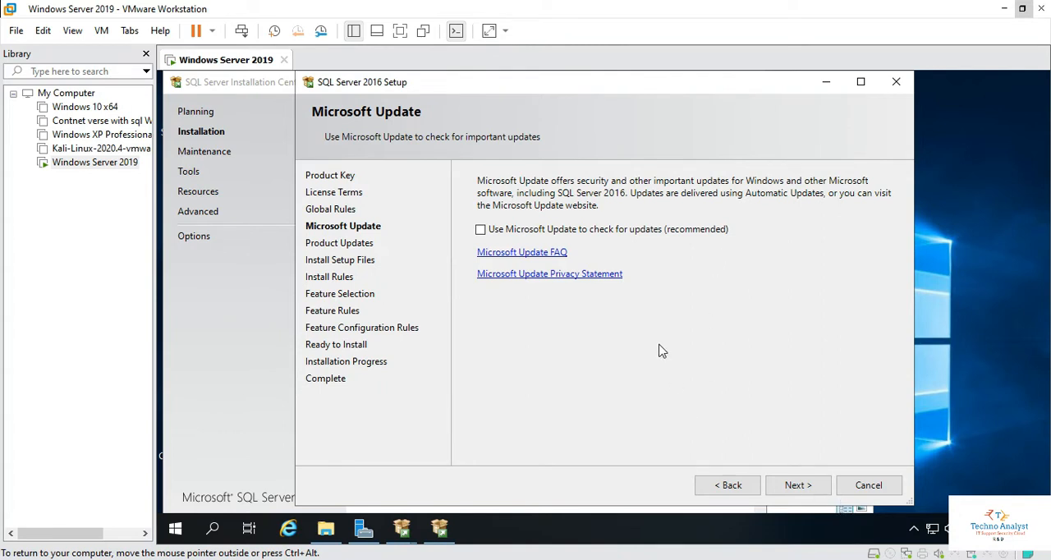
mouse_move(496, 348)
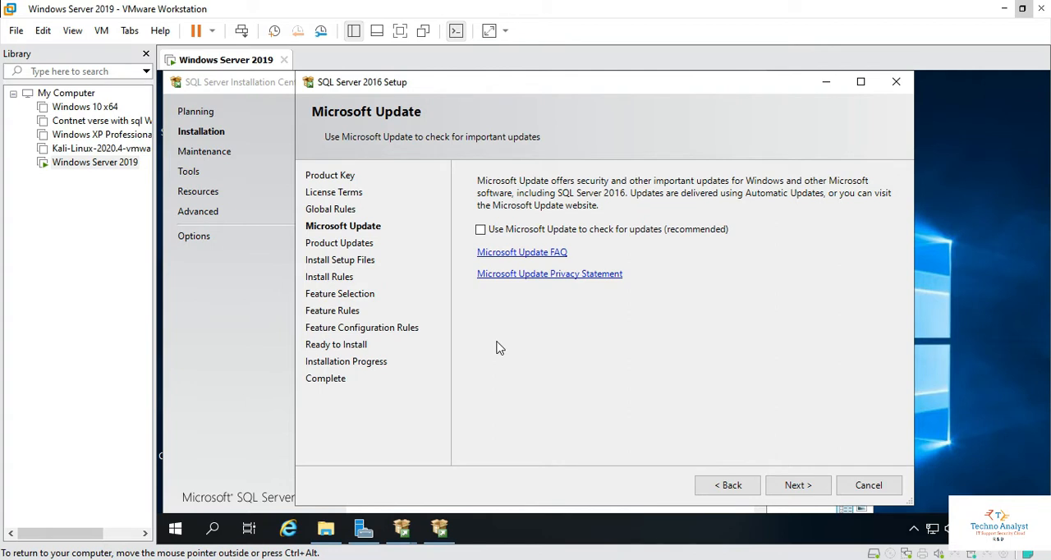
mouse_move(772, 440)
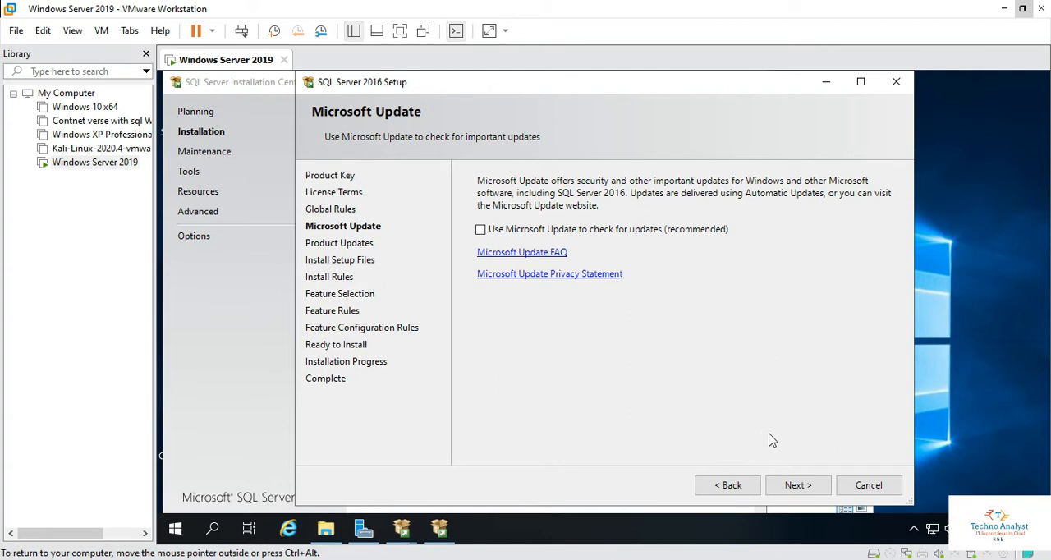
mouse_move(798, 484)
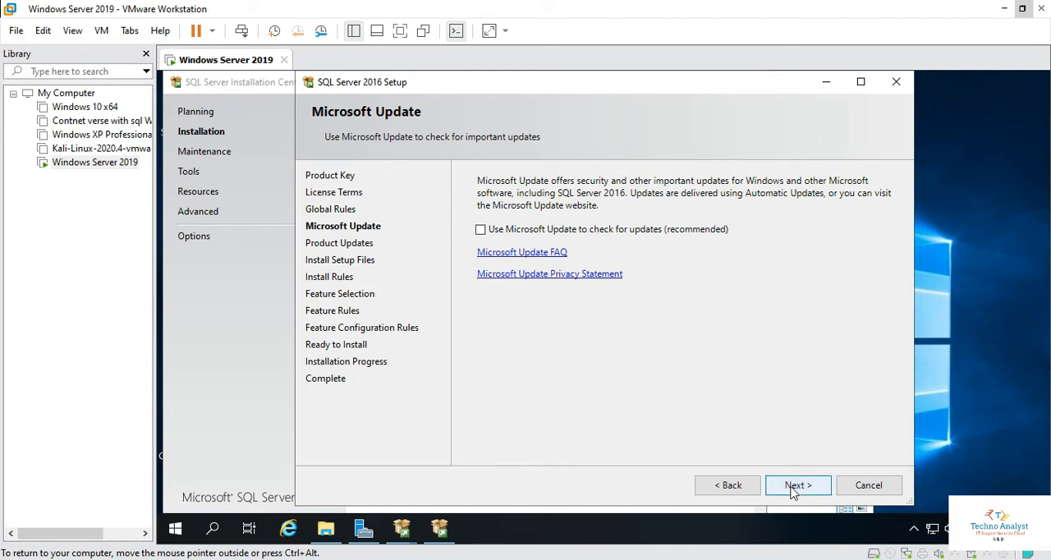
Skip Microsoft Update, untick 'Include SQL Server product updates' and continue to Install Setup Files
left_click(796, 484)
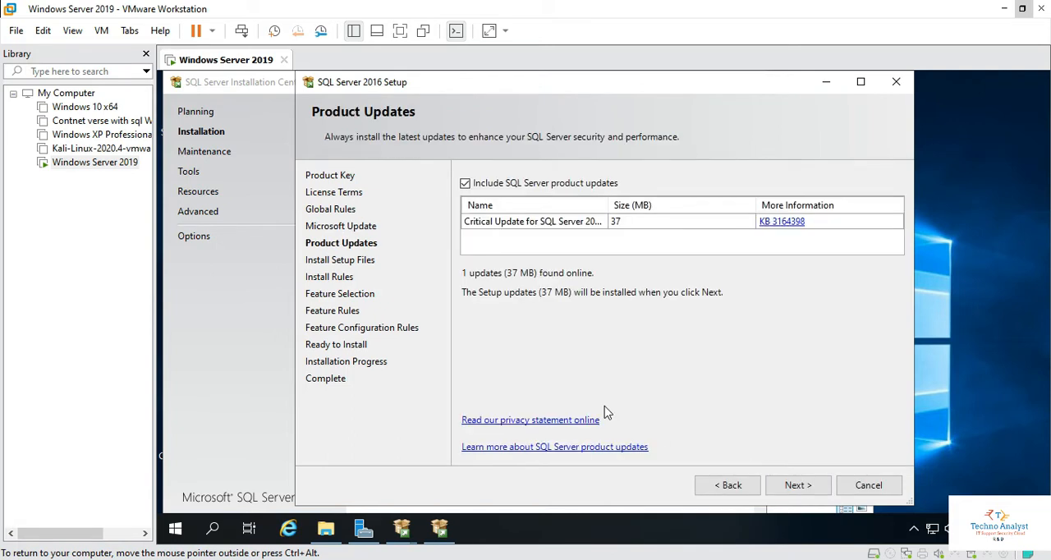
mouse_move(509, 253)
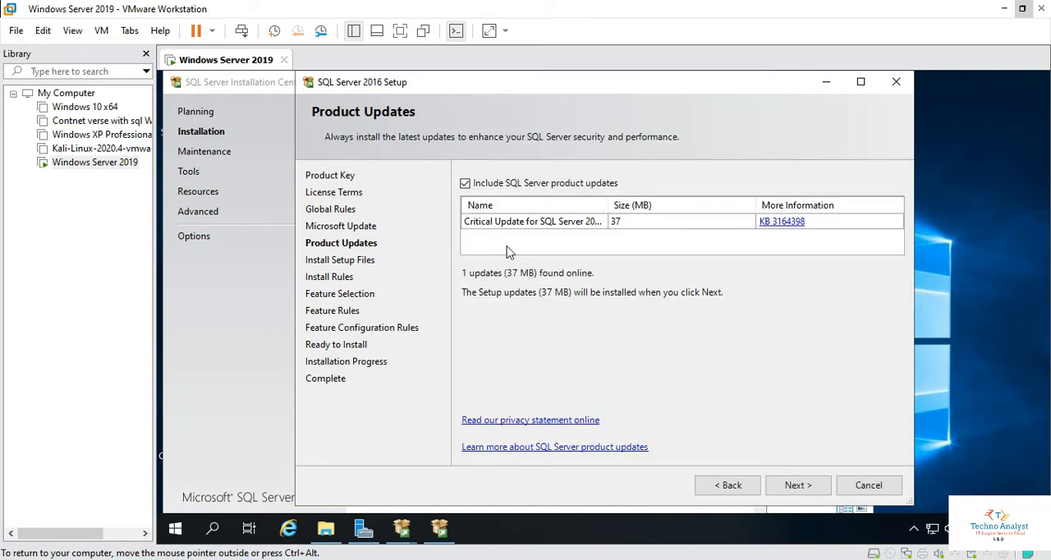
mouse_move(615, 253)
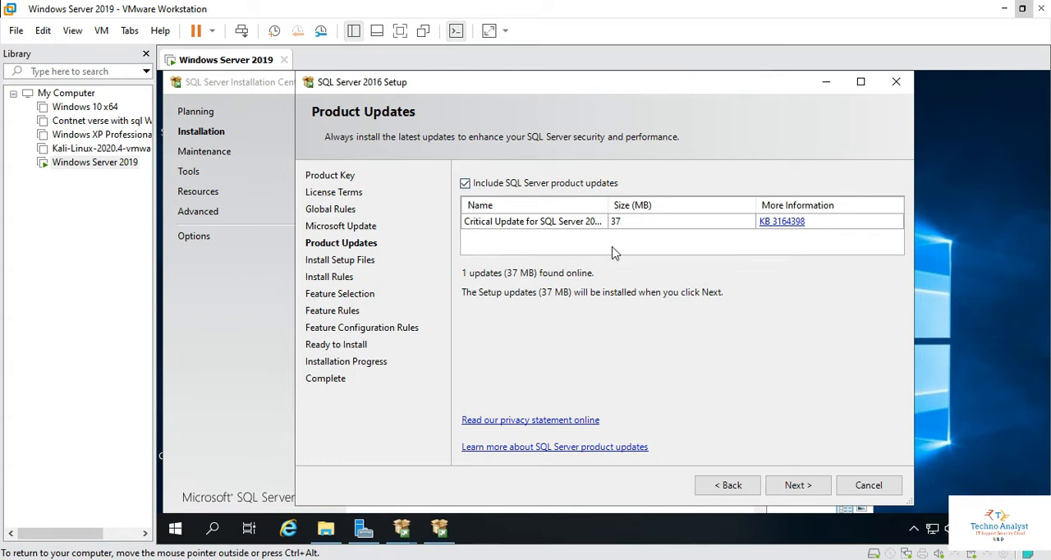
mouse_move(769, 248)
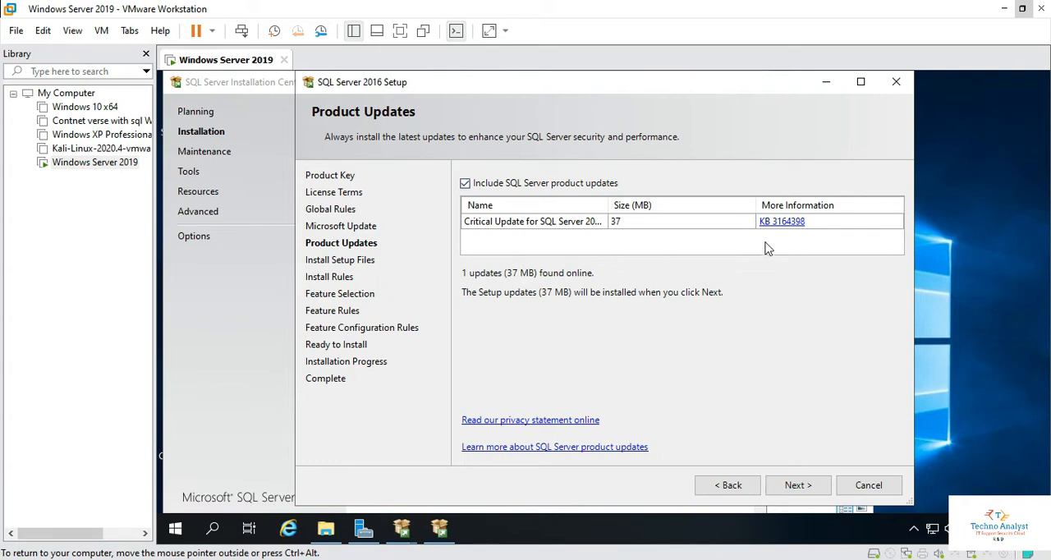
mouse_move(796, 301)
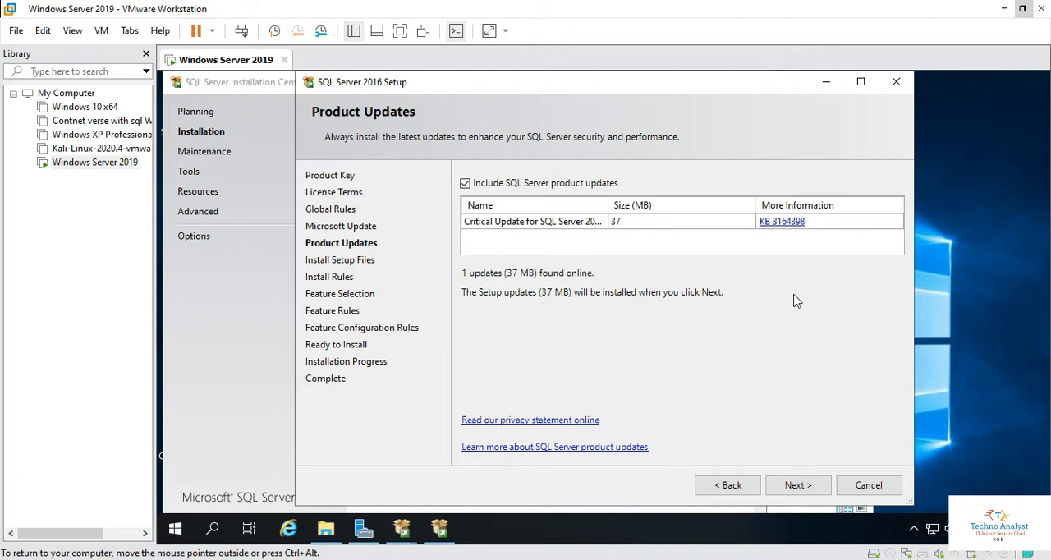
mouse_move(671, 363)
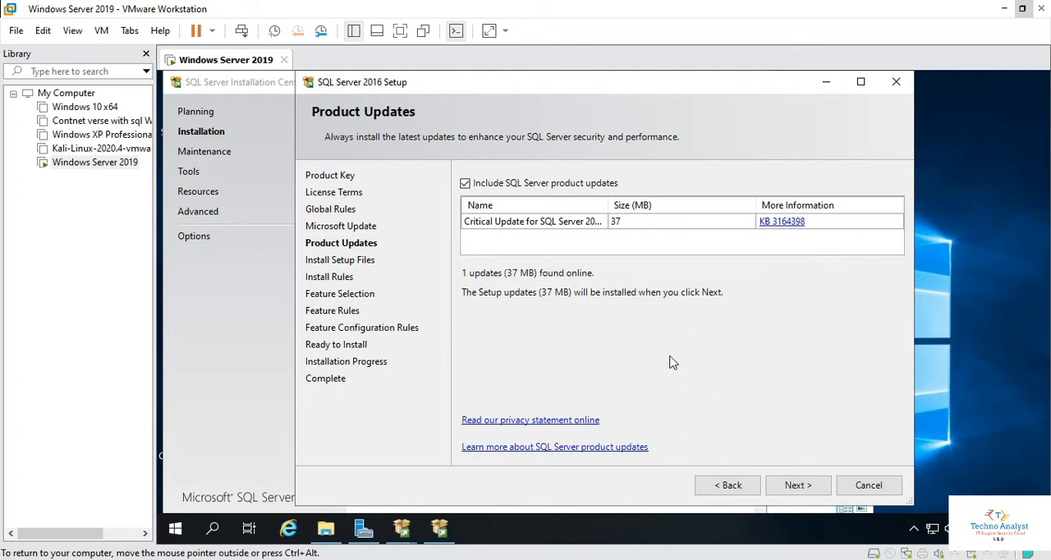
left_click(465, 182)
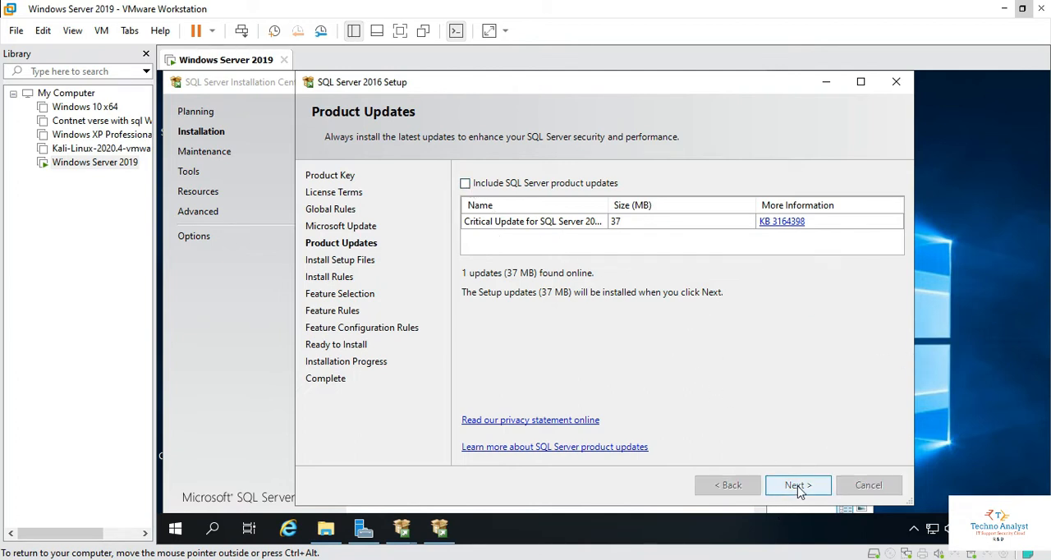
left_click(798, 484)
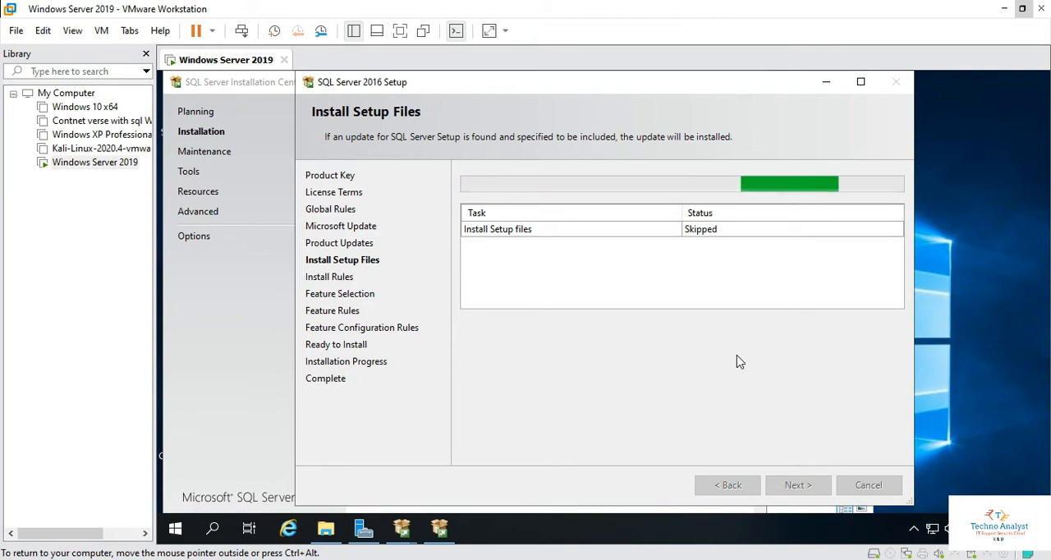
Let Install Setup Files finish and reach the Install Rules results with the Windows Firewall warning
left_click(796, 484)
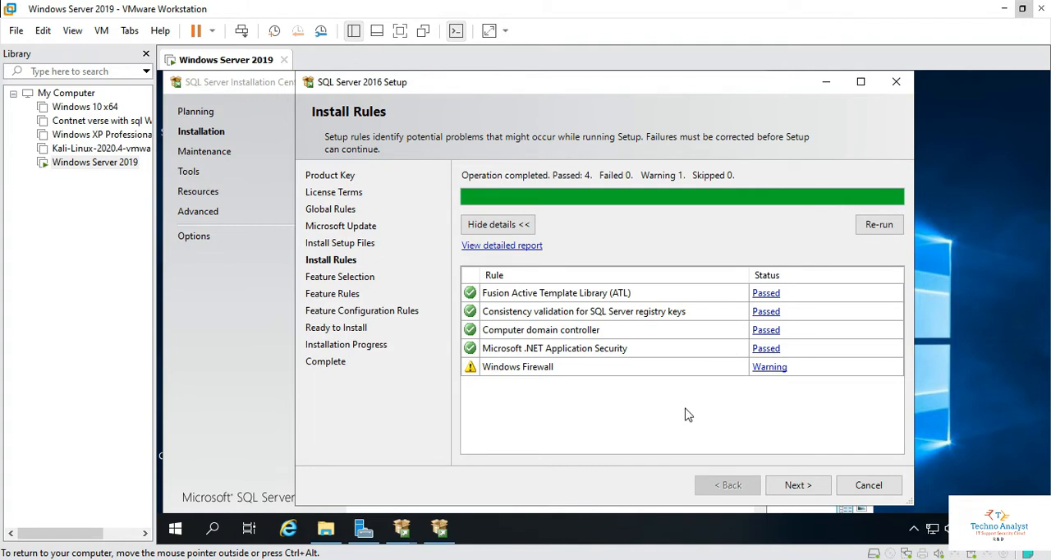
mouse_move(778, 376)
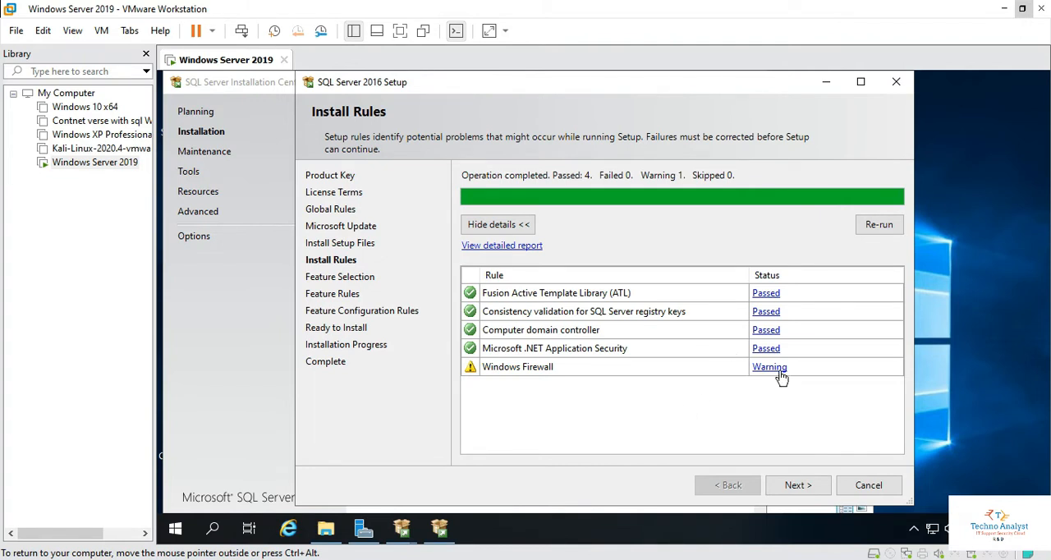
mouse_move(670, 393)
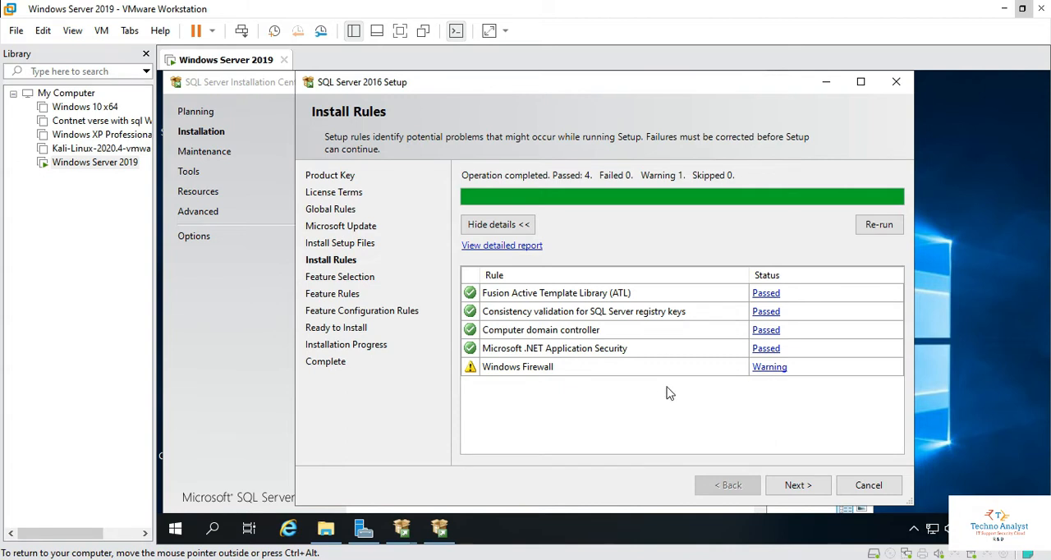
mouse_move(755, 437)
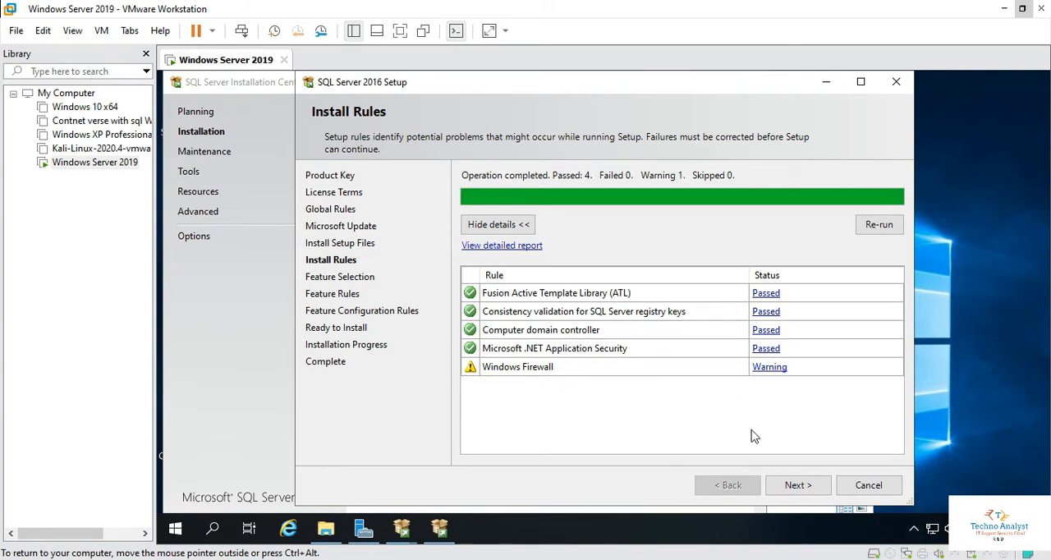
mouse_move(695, 411)
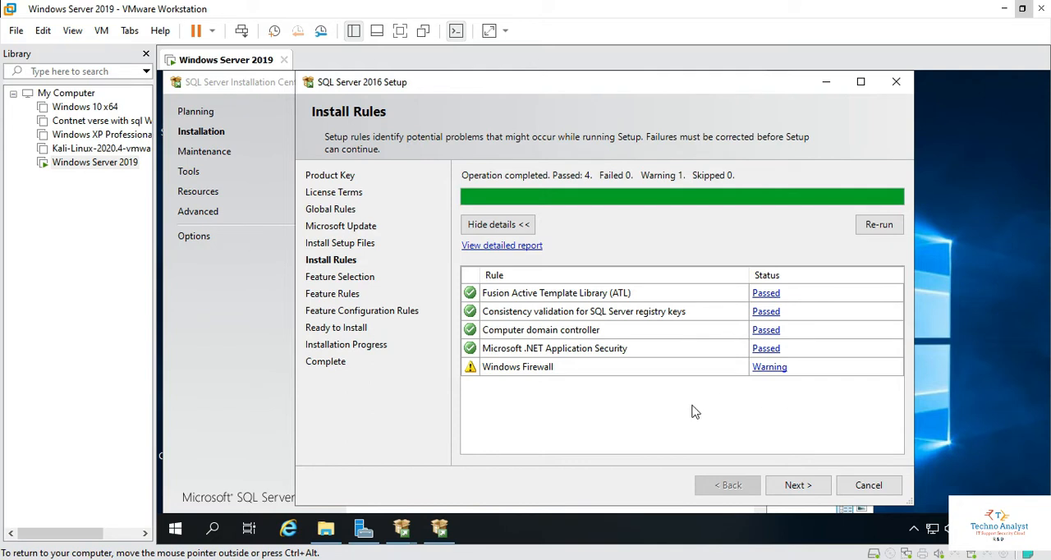
mouse_move(913, 529)
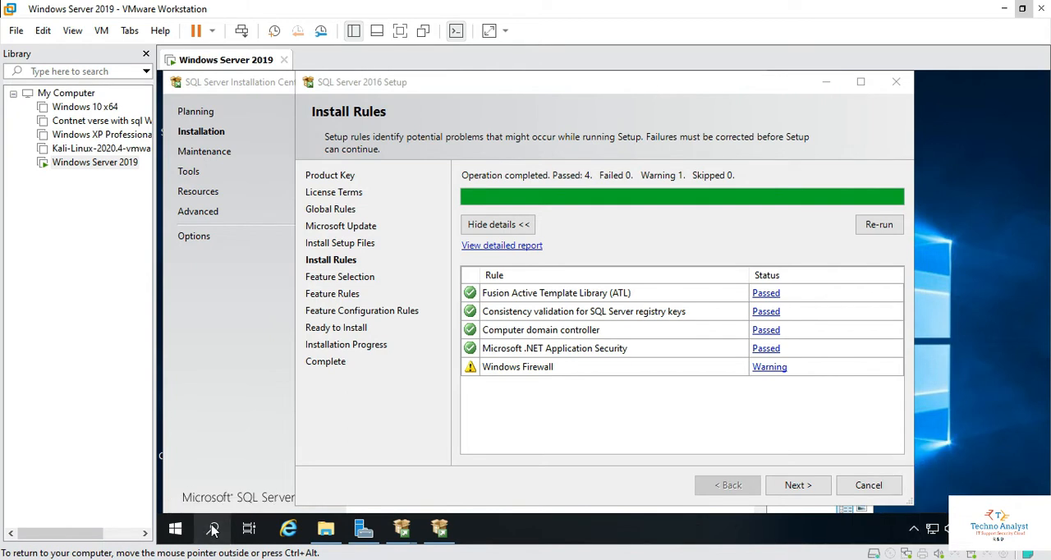
Close the File Explorer window and launch Control Panel from the desktop icon
left_click(212, 529)
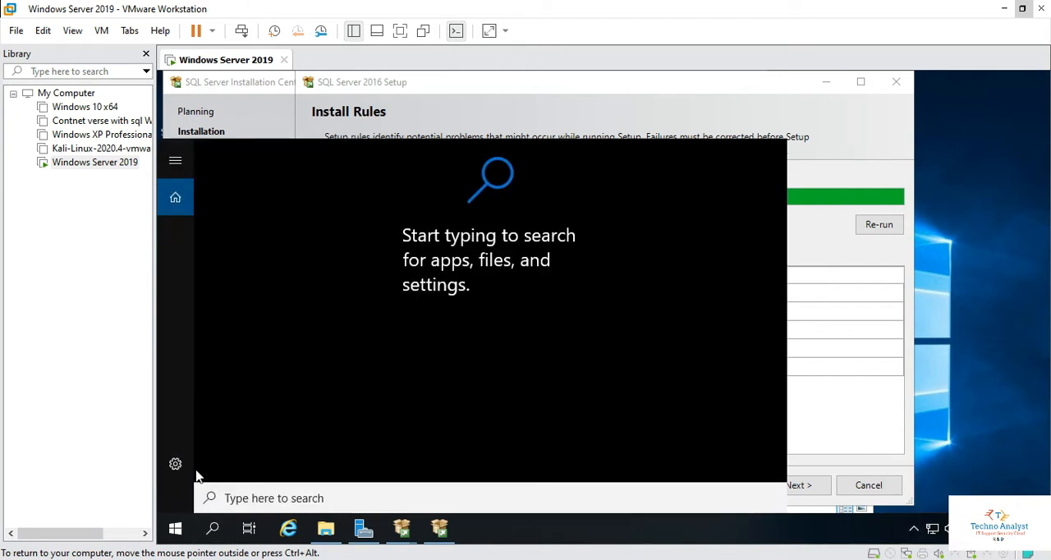
mouse_move(175, 465)
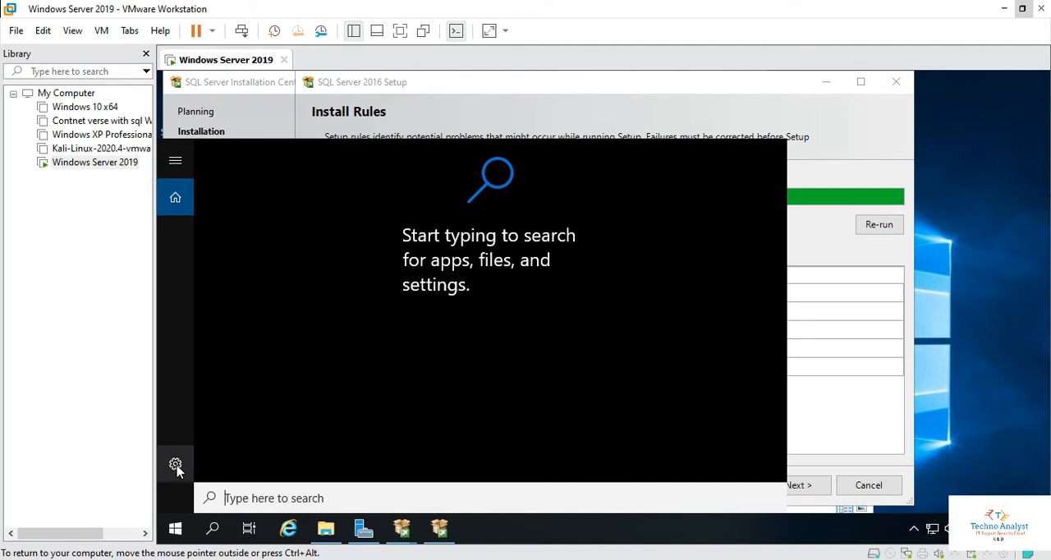
left_click(174, 465)
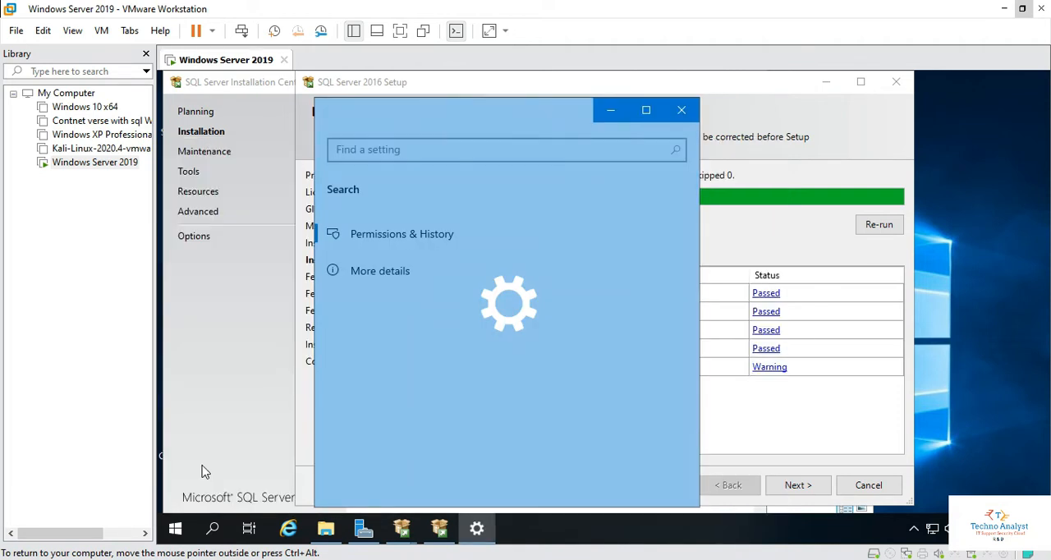
left_click(680, 108)
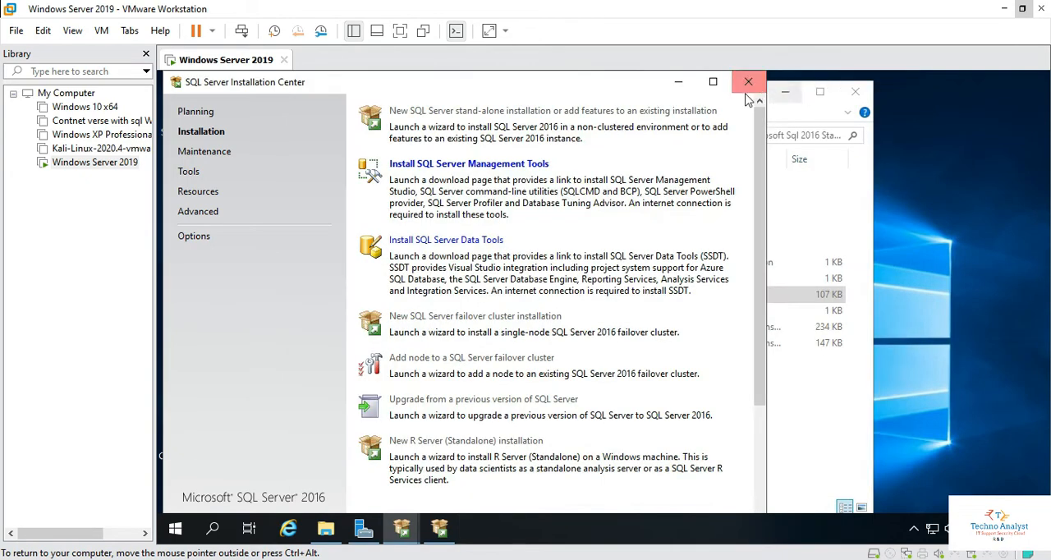
left_click(196, 112)
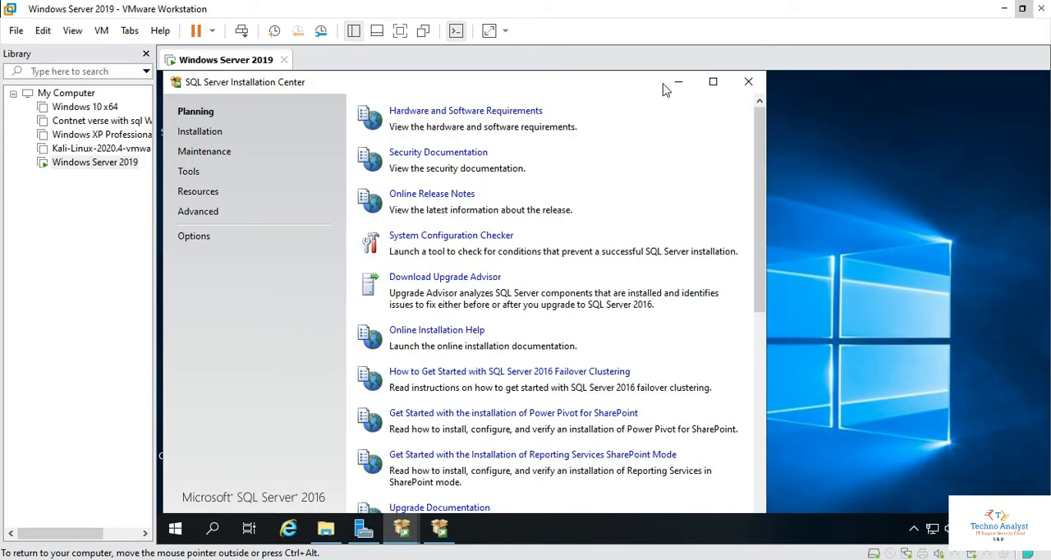
left_click(747, 82)
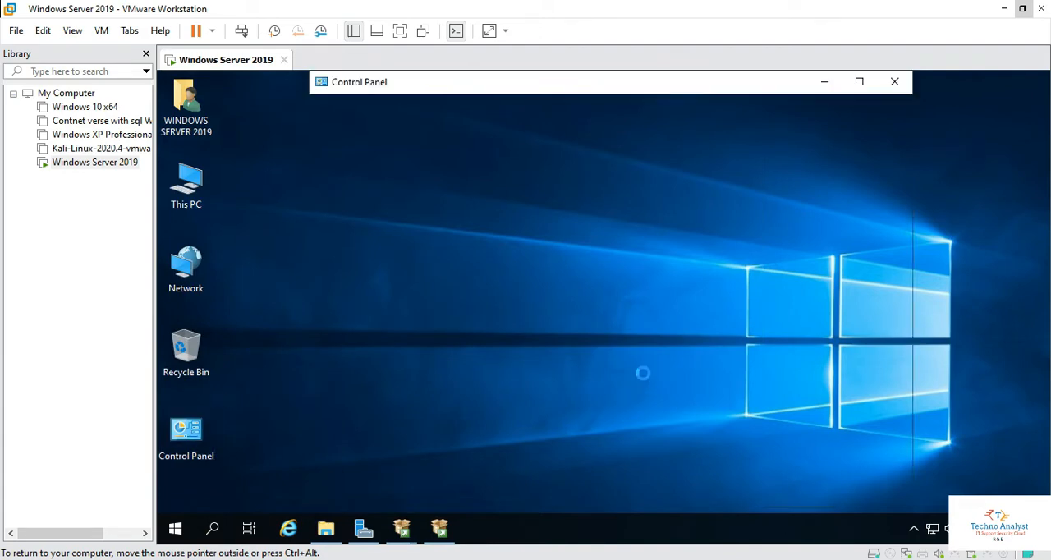
View by Small icons, then turn Windows Defender Firewall off for private and public networks
left_click(823, 144)
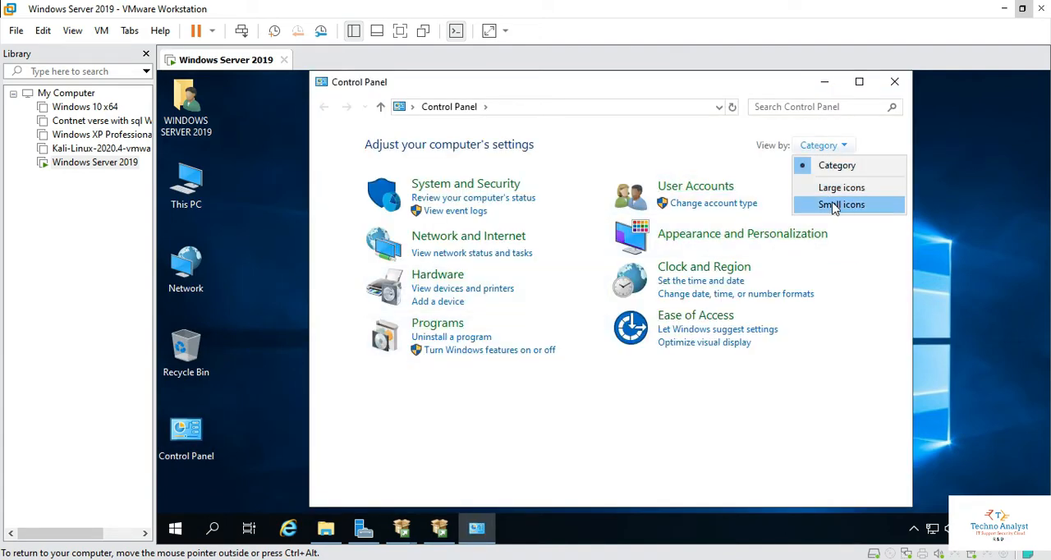
left_click(841, 203)
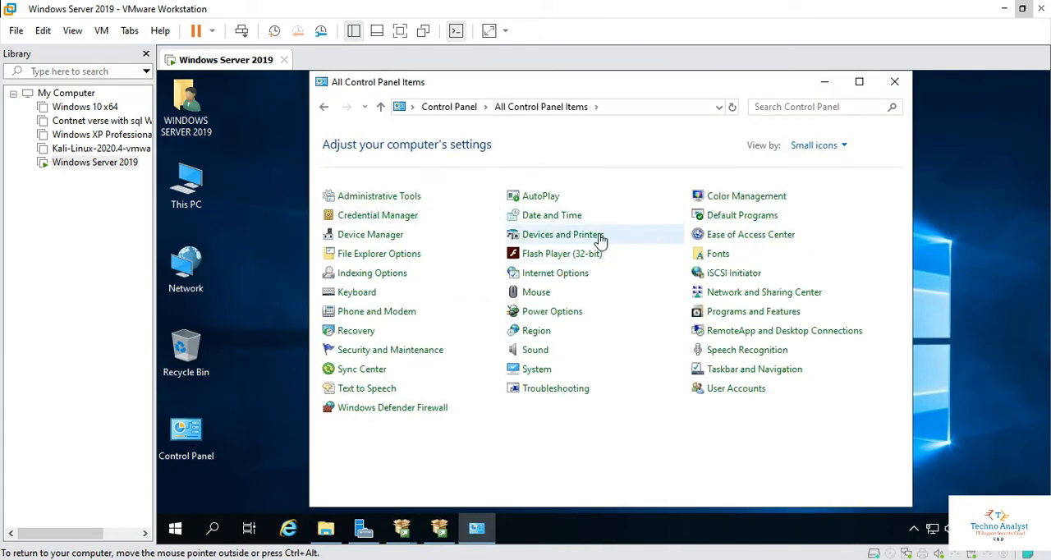
mouse_move(756, 422)
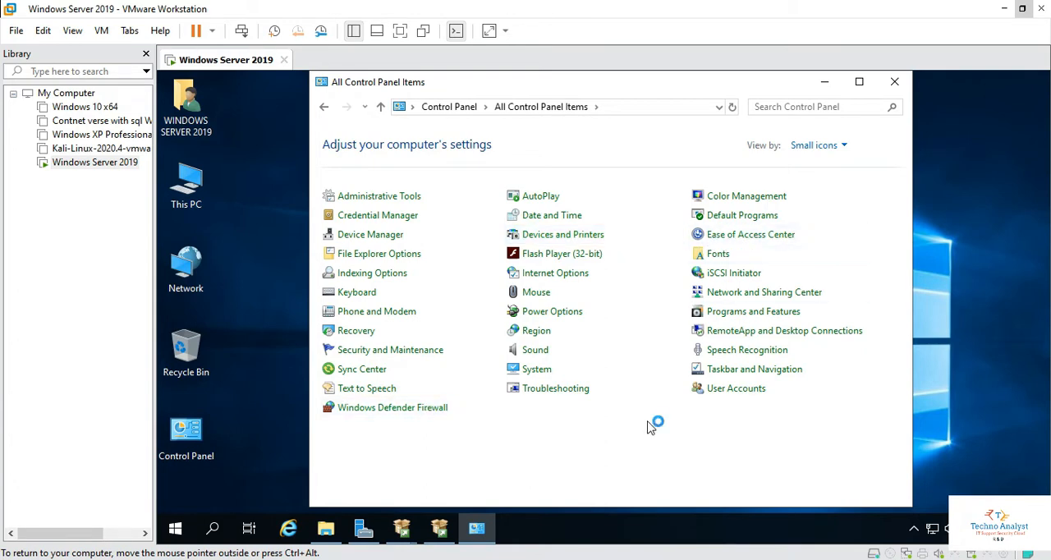
left_click(393, 408)
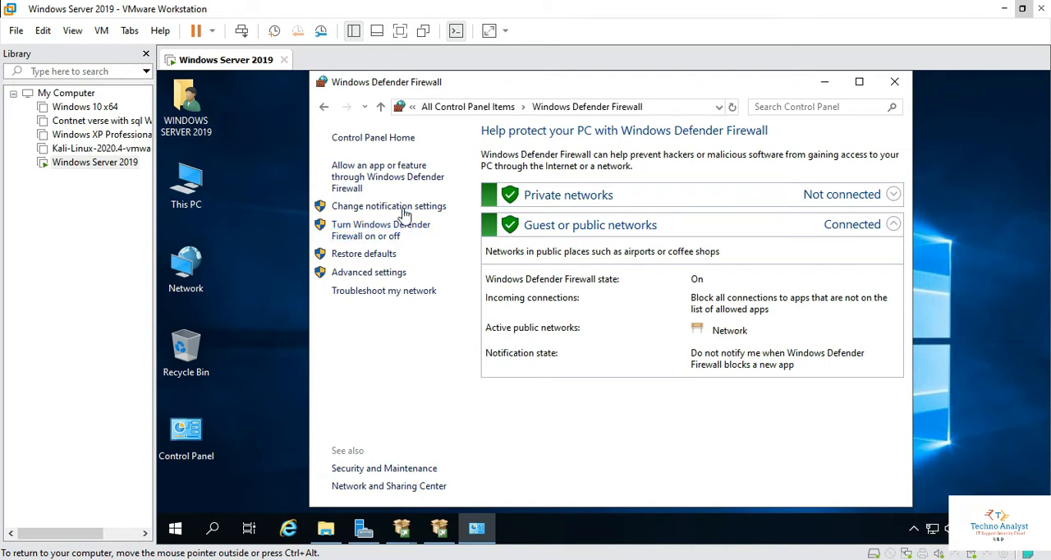
left_click(387, 207)
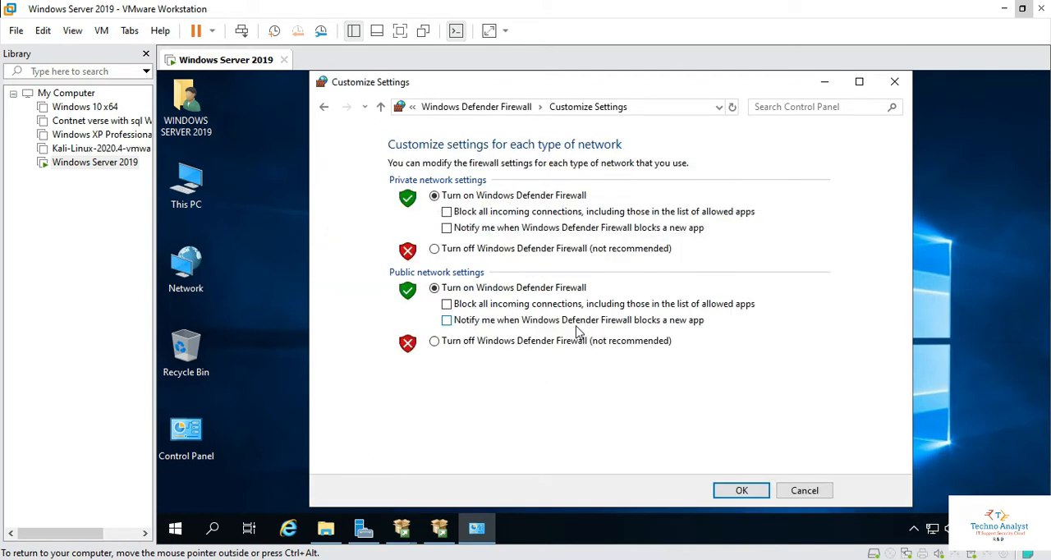
mouse_move(493, 243)
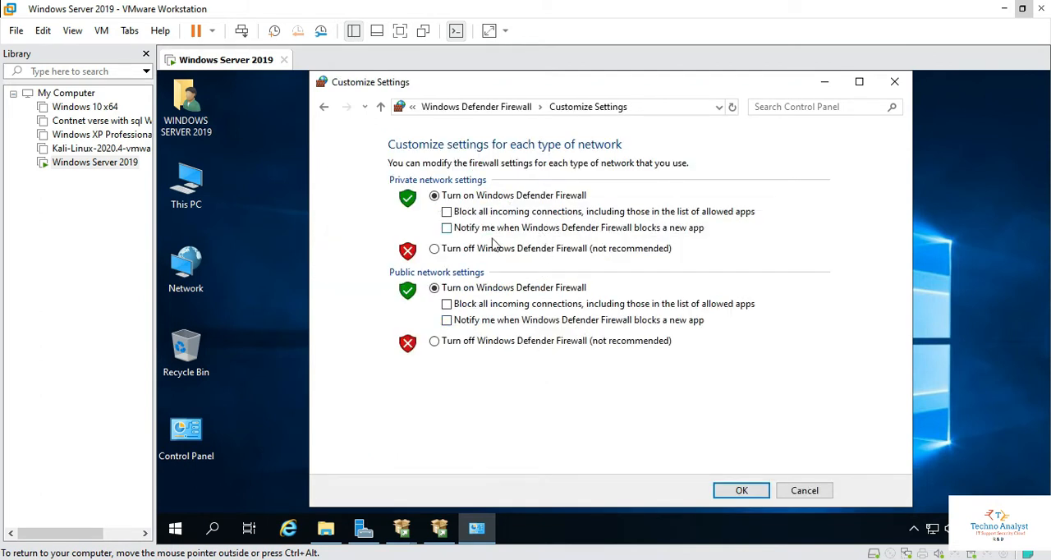
left_click(433, 248)
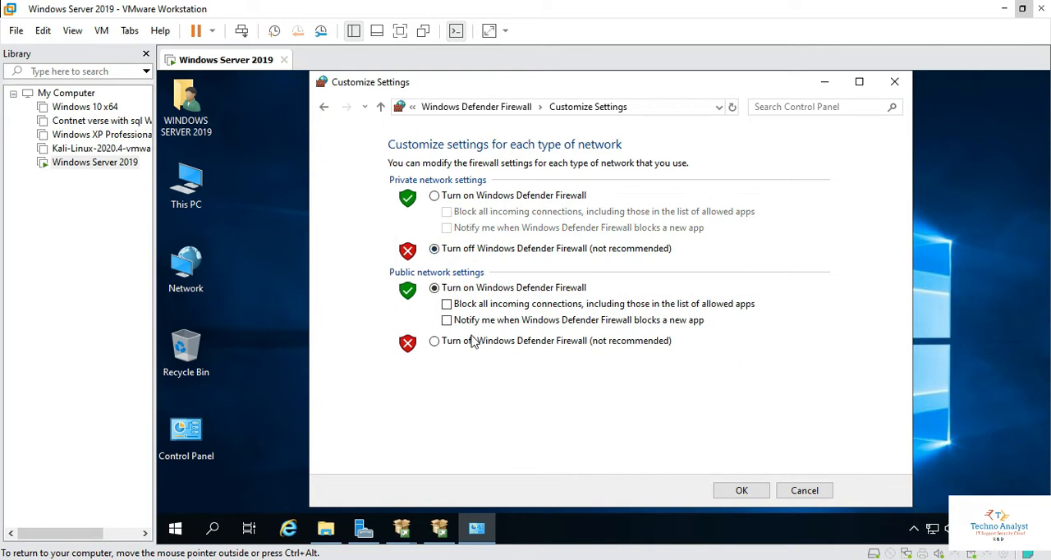
left_click(434, 342)
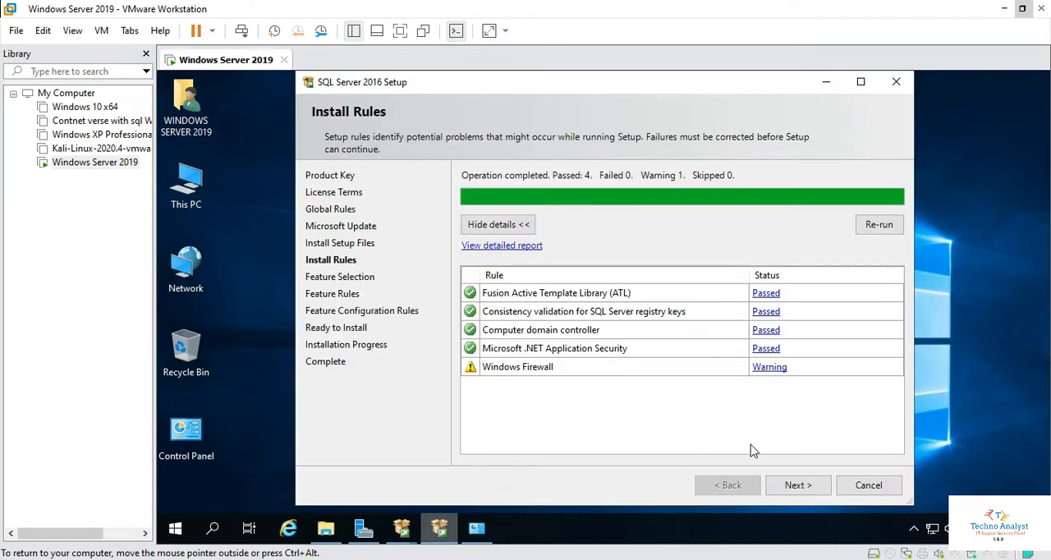
mouse_move(879, 224)
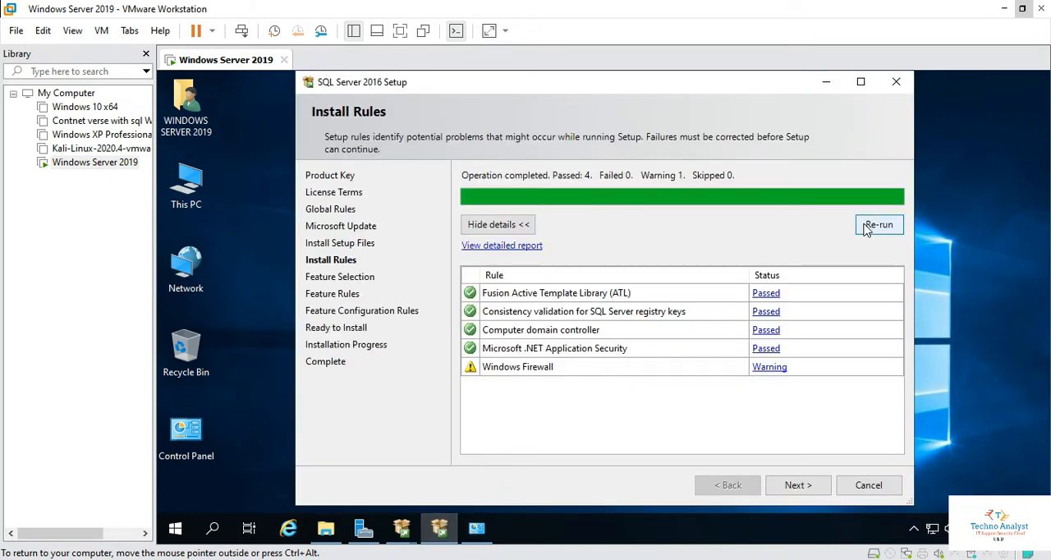
Re-run Install Rules so Windows Firewall passes, then continue to feature selection
left_click(879, 224)
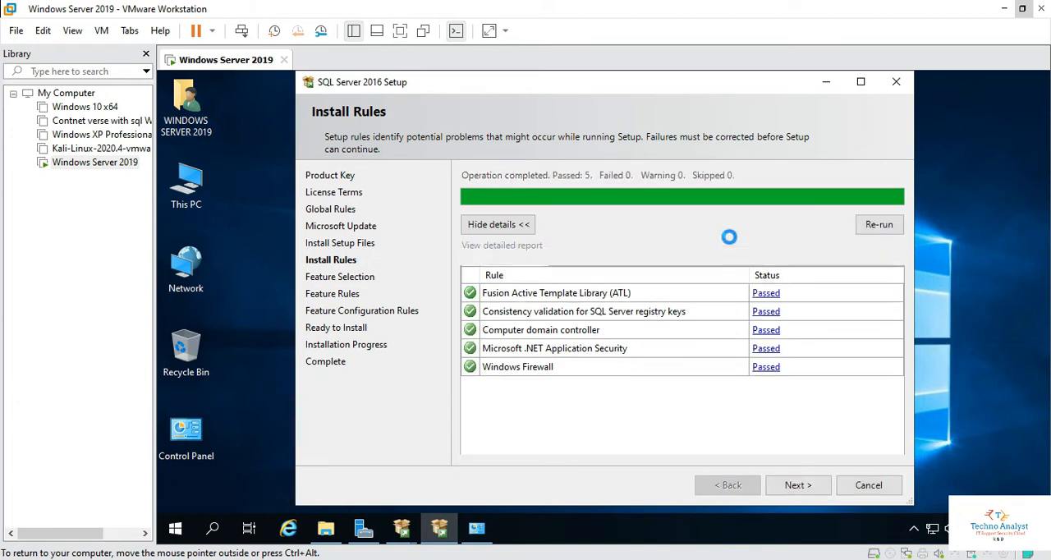
left_click(798, 484)
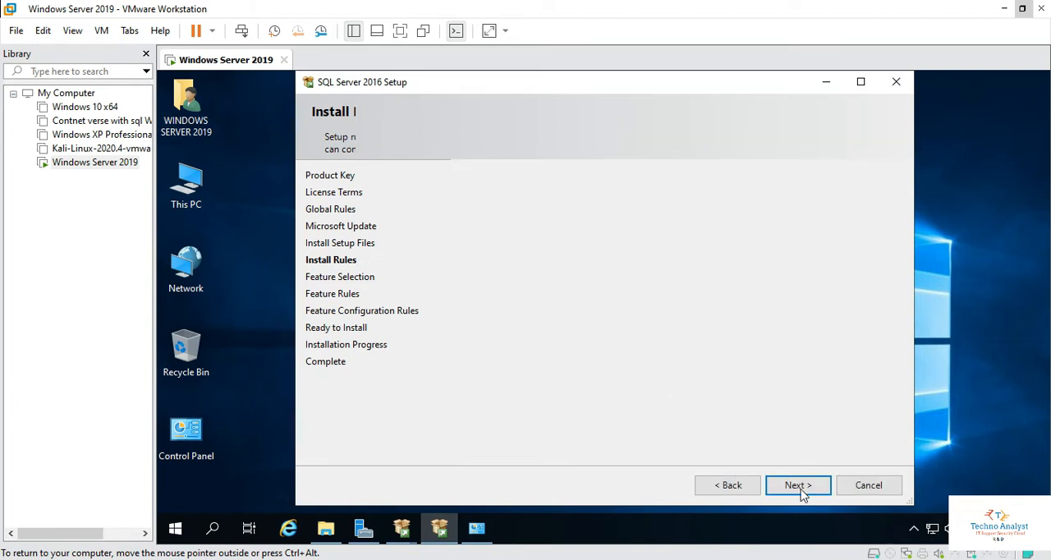
left_click(796, 484)
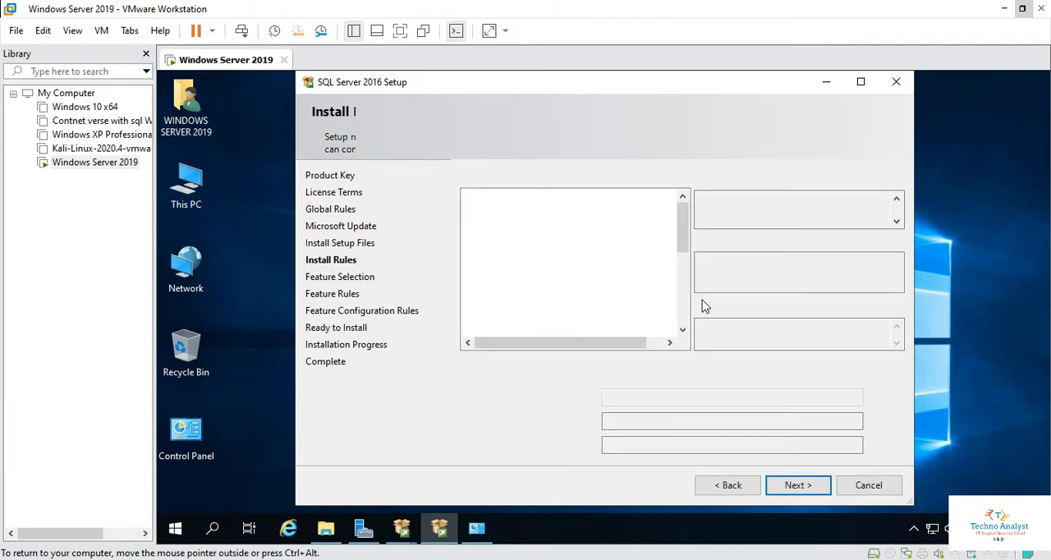
Include Database Engine Services, client connectivity, Distributed Replay Controller and Client Tools SDK
left_click(797, 484)
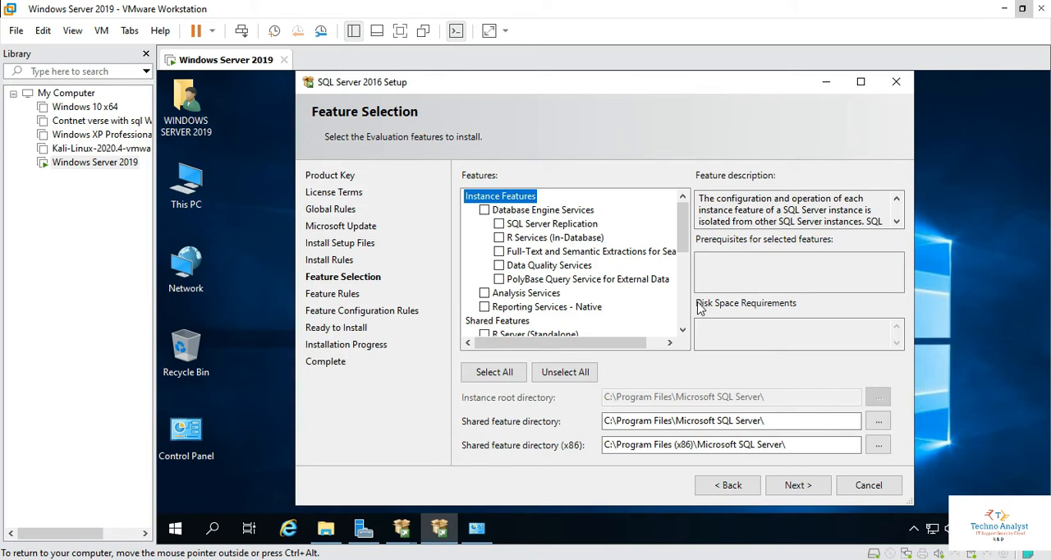
mouse_move(566, 309)
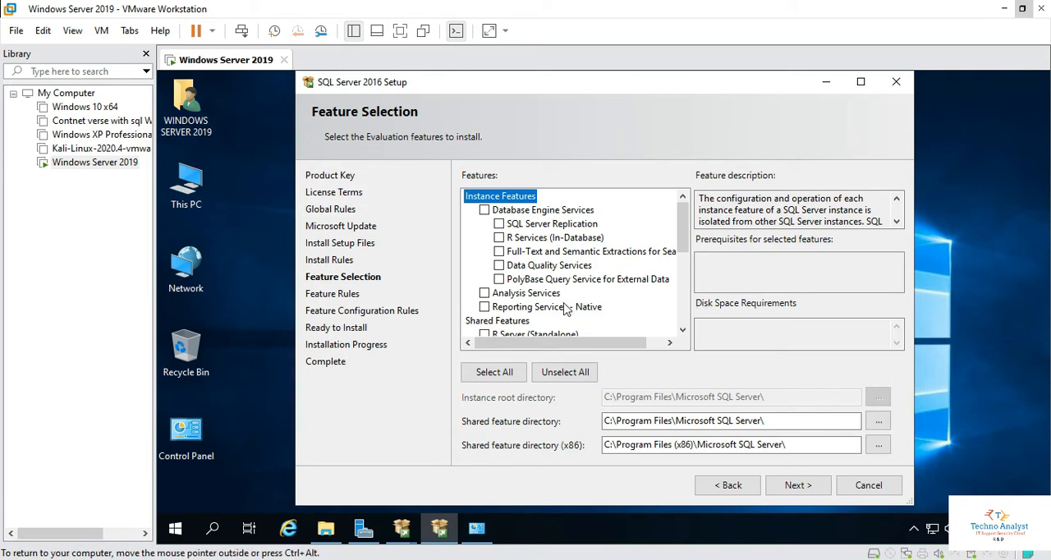
left_click(485, 211)
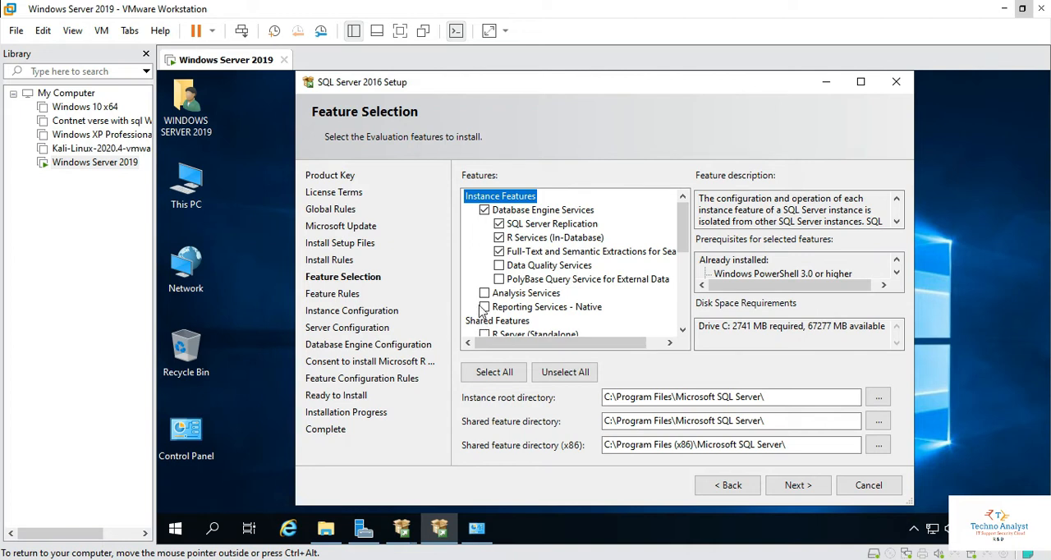
scroll("down", 3)
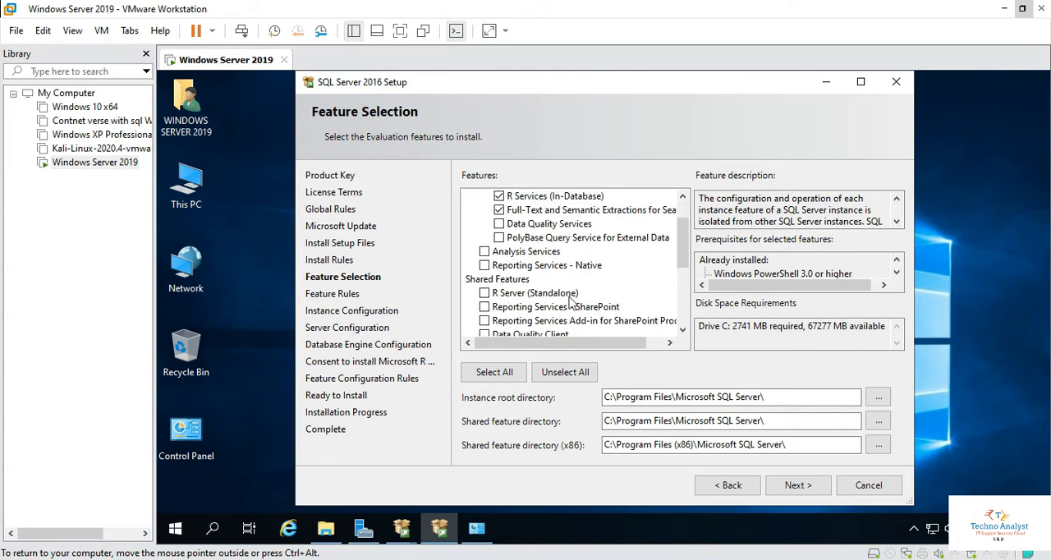
scroll("down", 3)
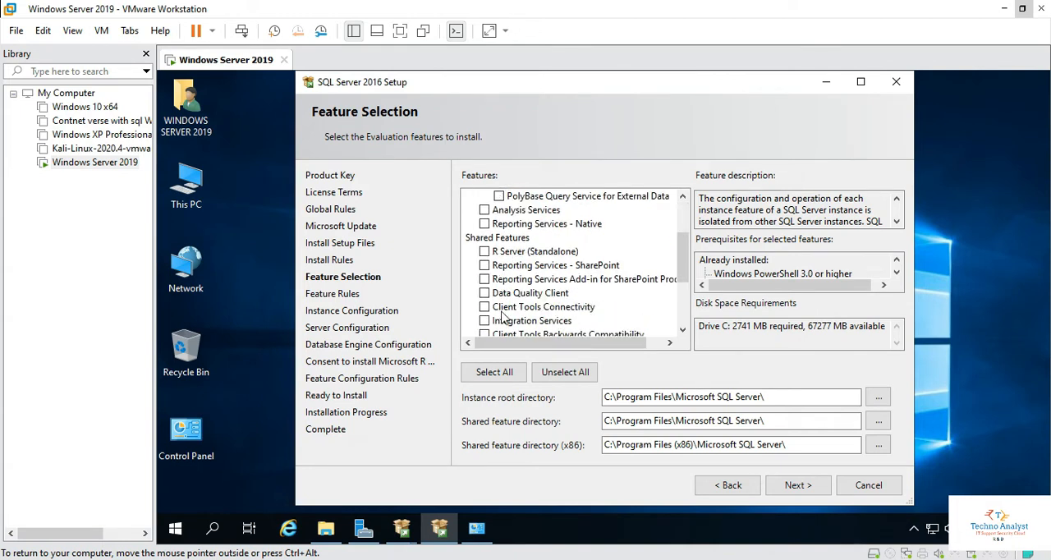
scroll("down", 3)
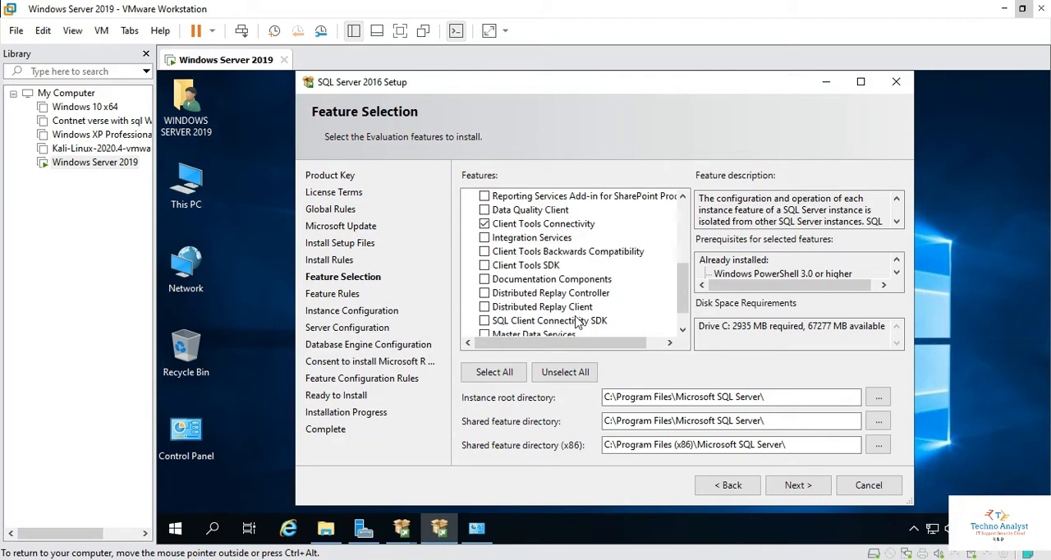
left_click(485, 321)
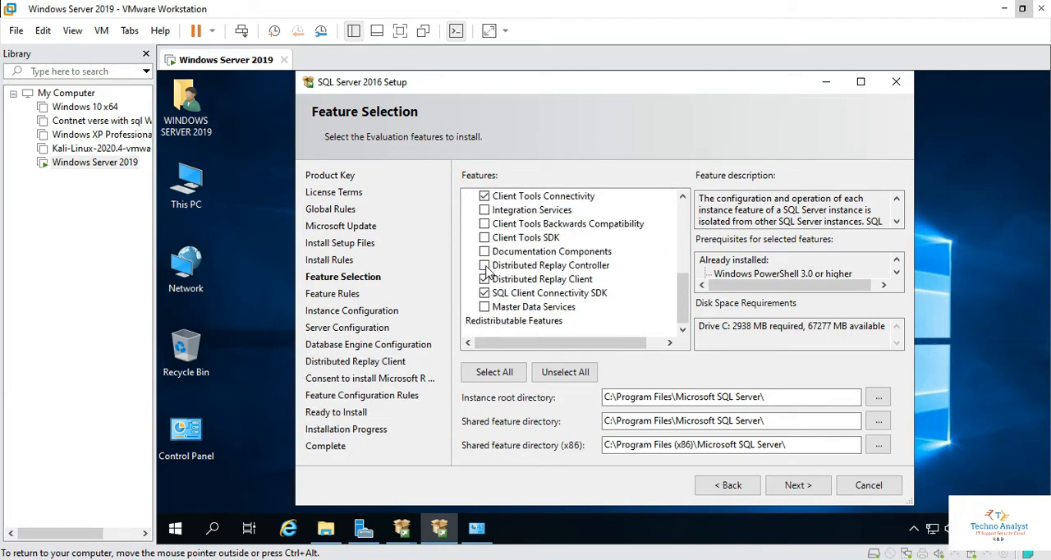
left_click(483, 264)
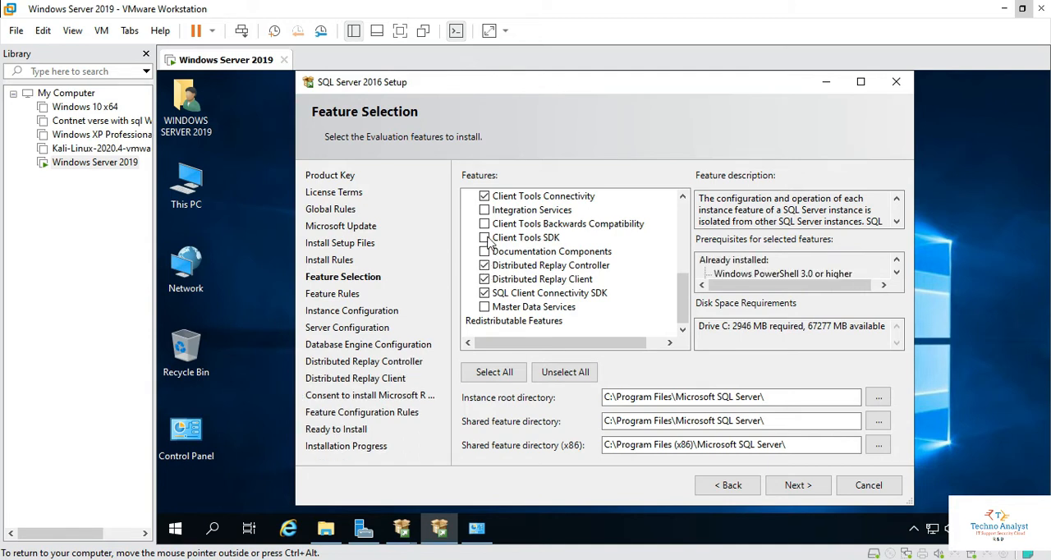
left_click(483, 237)
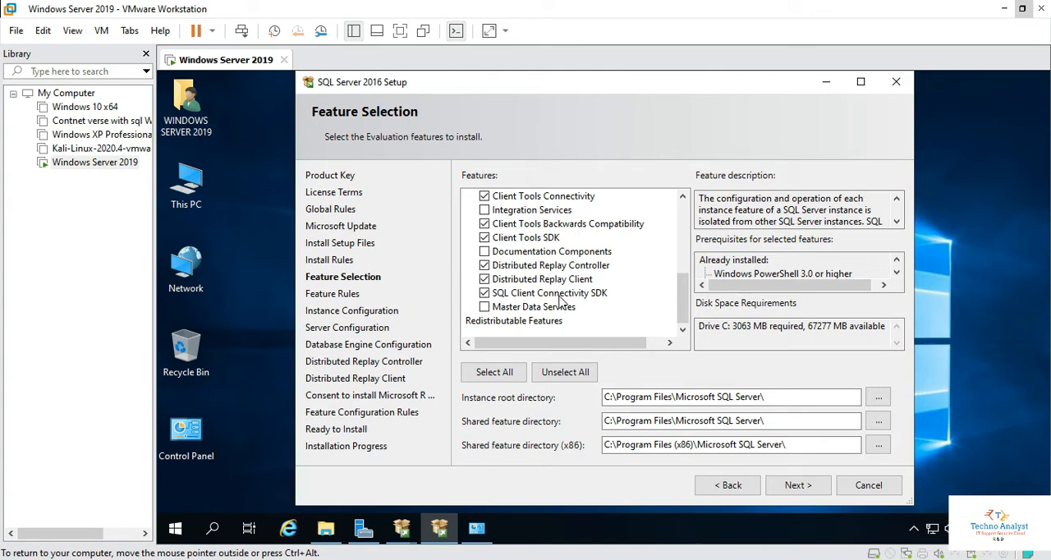
Include Reporting Services for SharePoint and Master Data Services among the shared features
scroll("up", 3)
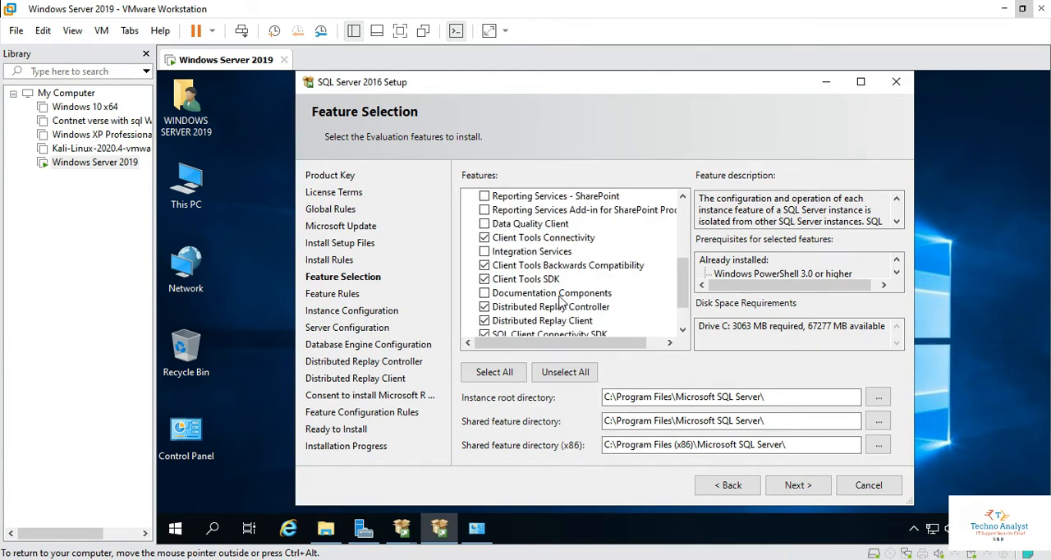
left_click(483, 210)
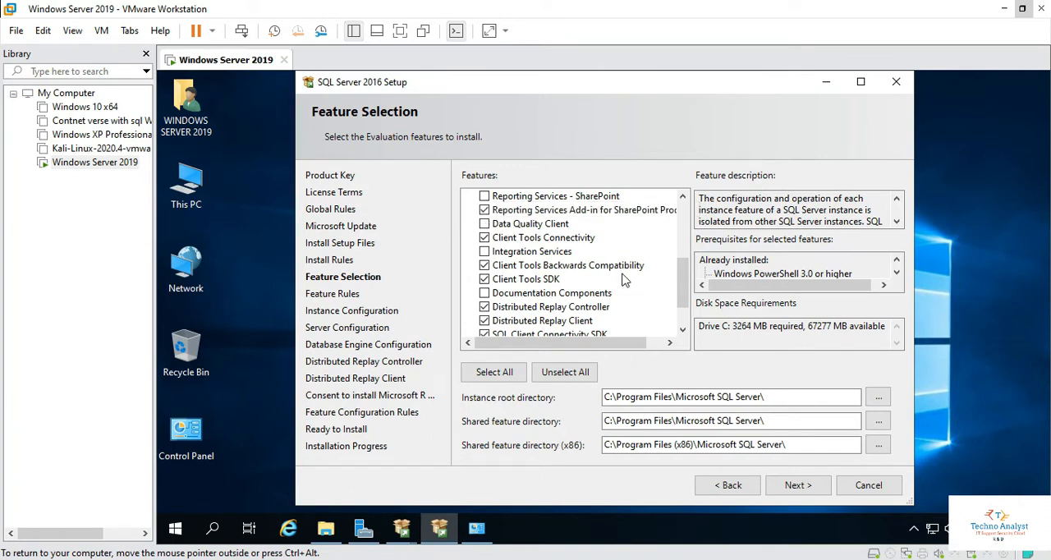
left_click(485, 210)
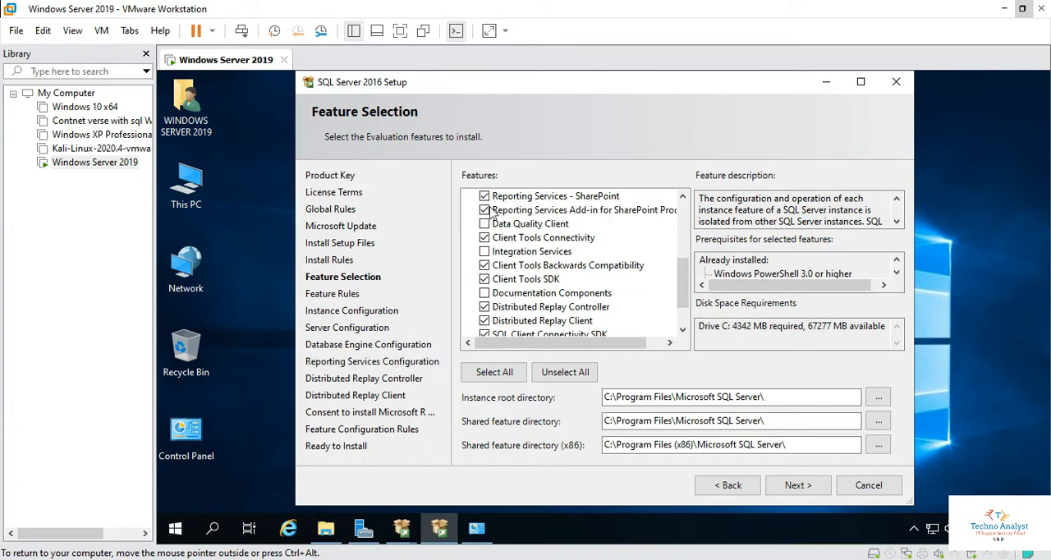
scroll("up", 3)
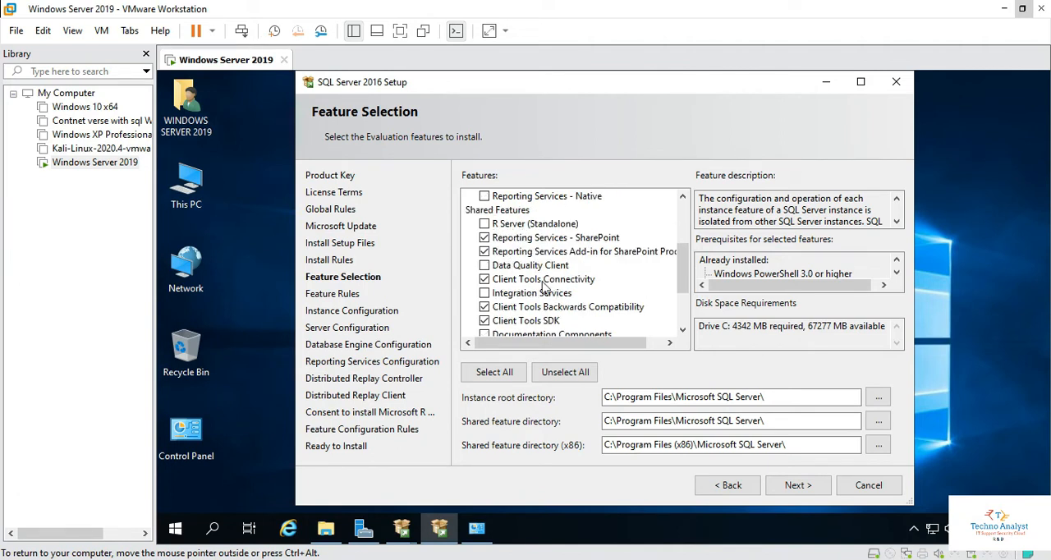
scroll("up", 3)
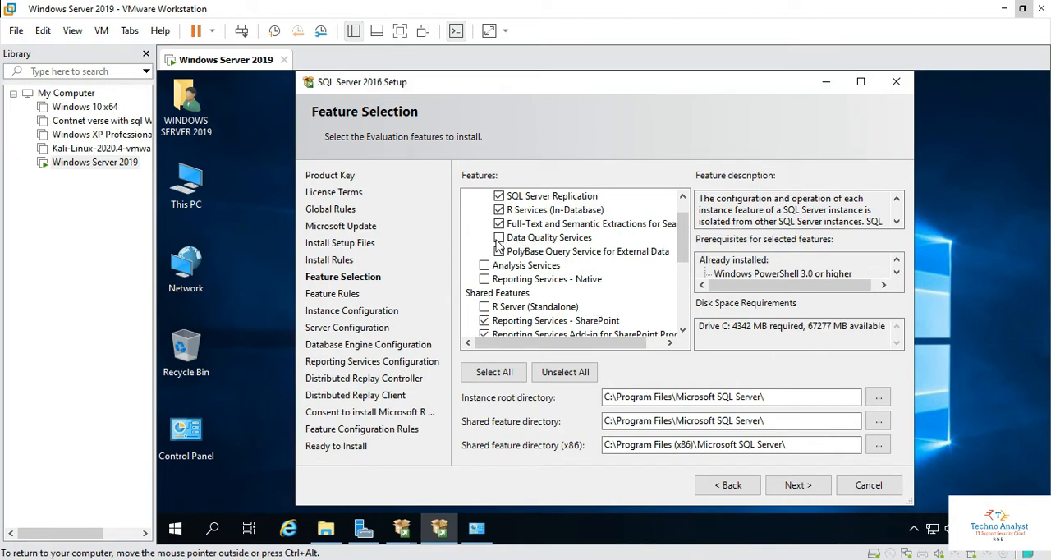
scroll("up", 3)
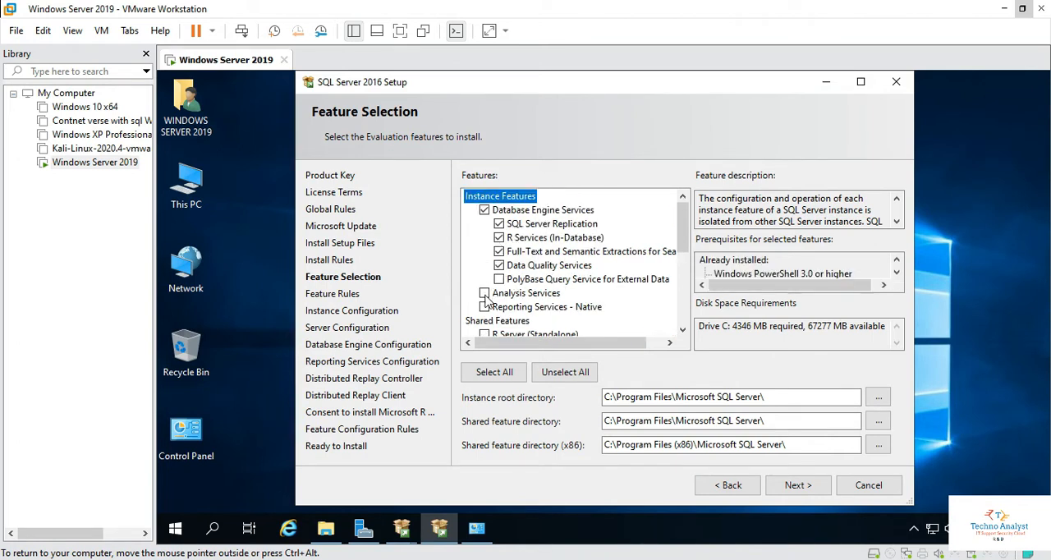
scroll("down", 3)
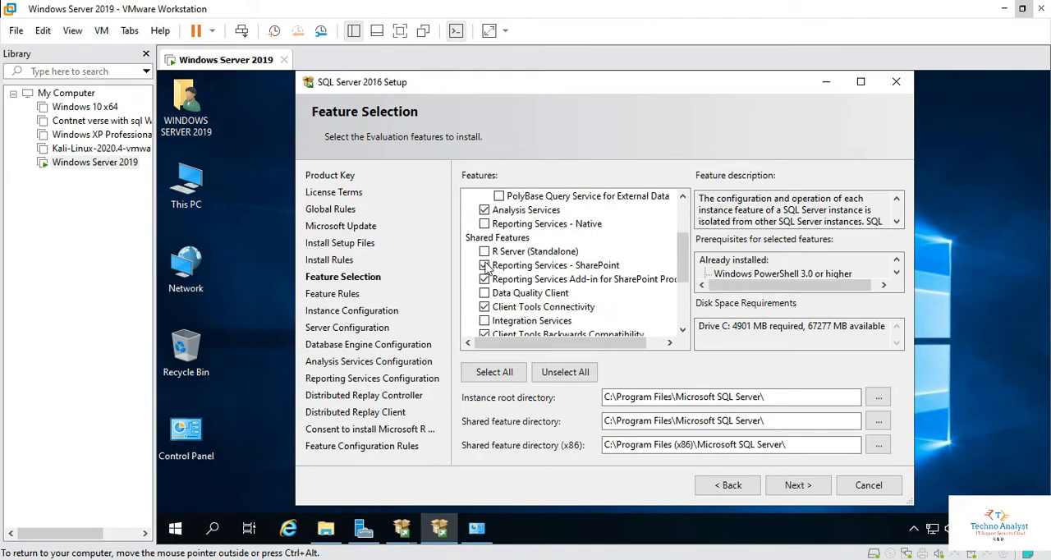
scroll("down", 3)
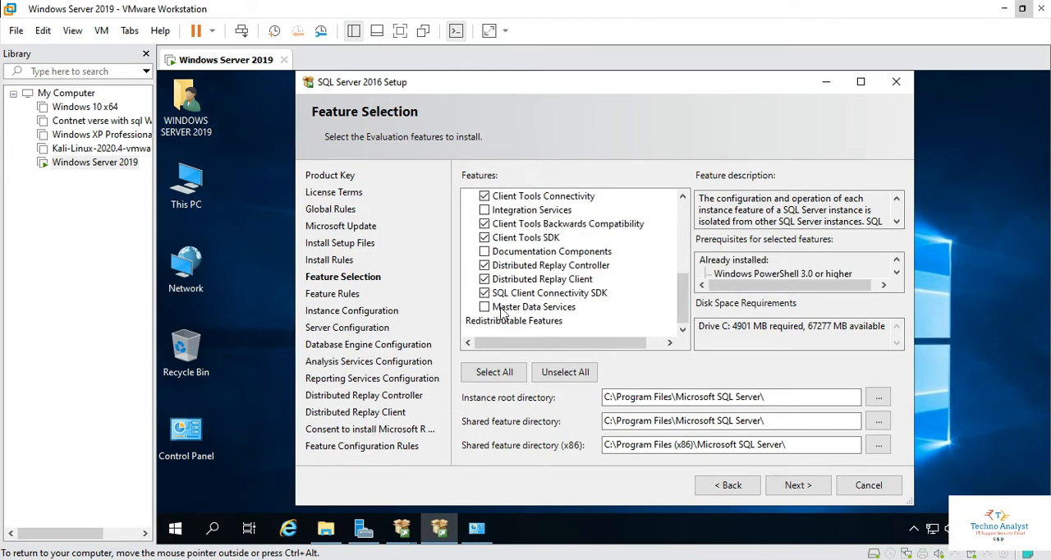
left_click(485, 305)
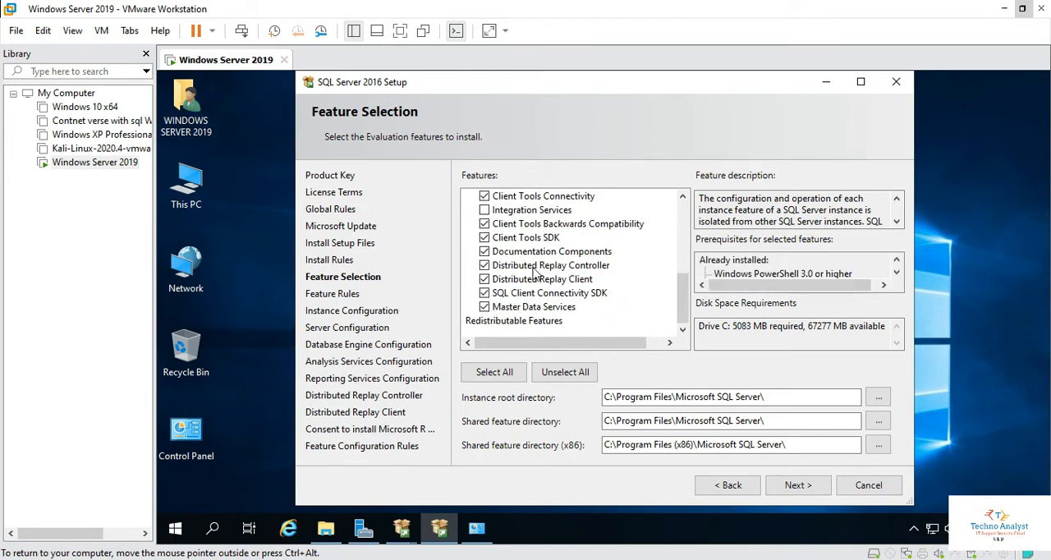
mouse_move(682, 365)
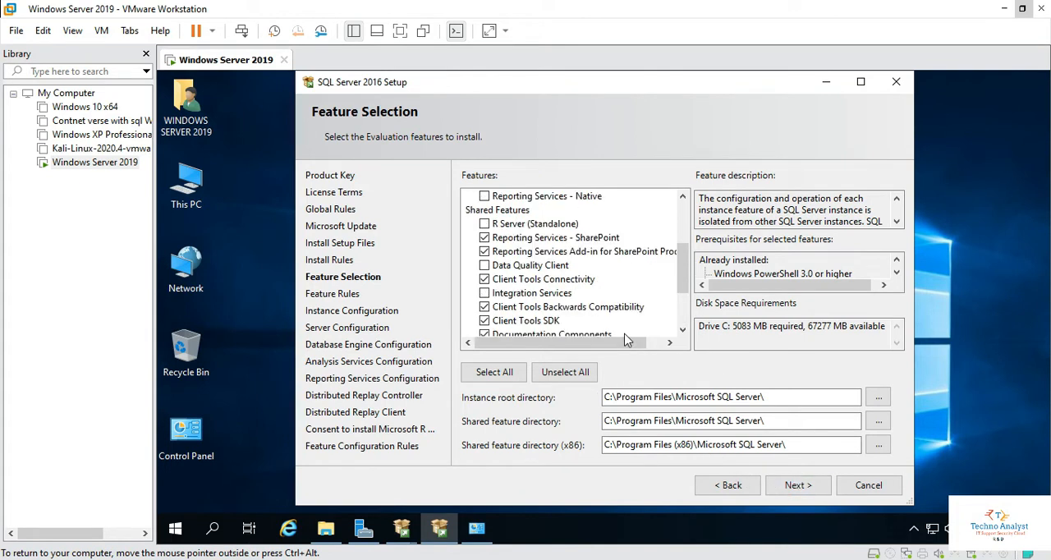
scroll("up", 3)
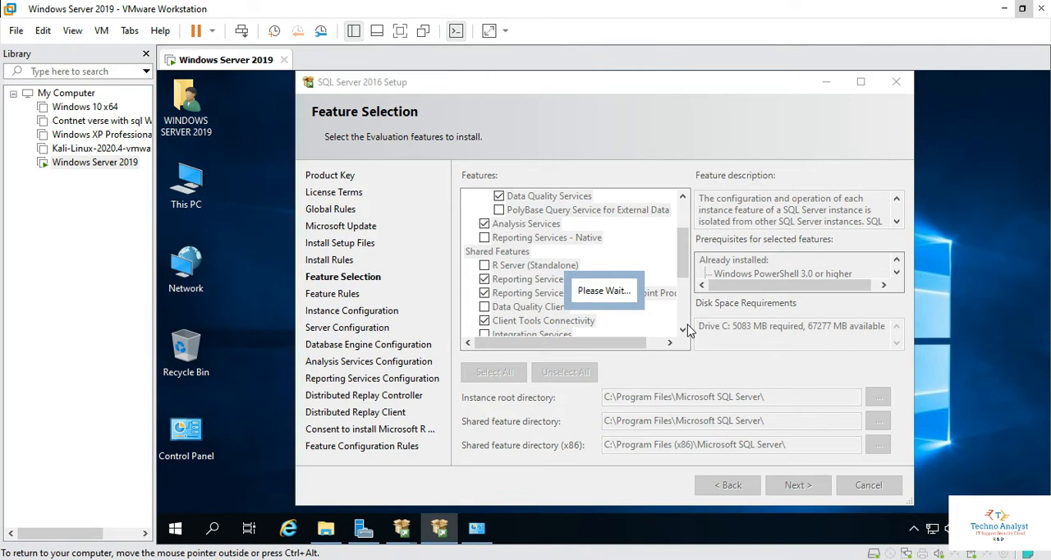
Pass Feature Rules and keep Default instance MSSQLSERVER on Instance Configuration
left_click(796, 485)
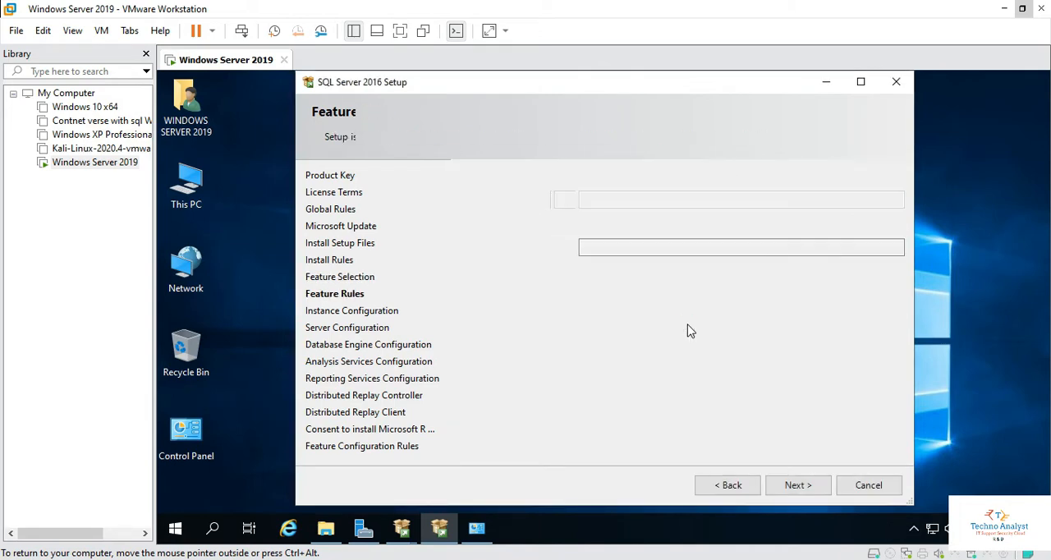
left_click(795, 484)
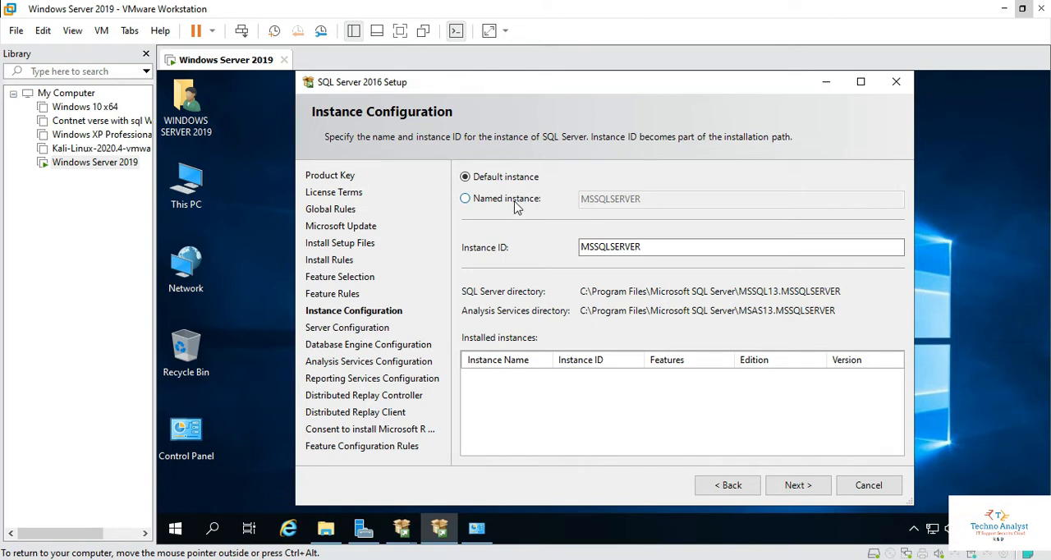
mouse_move(529, 240)
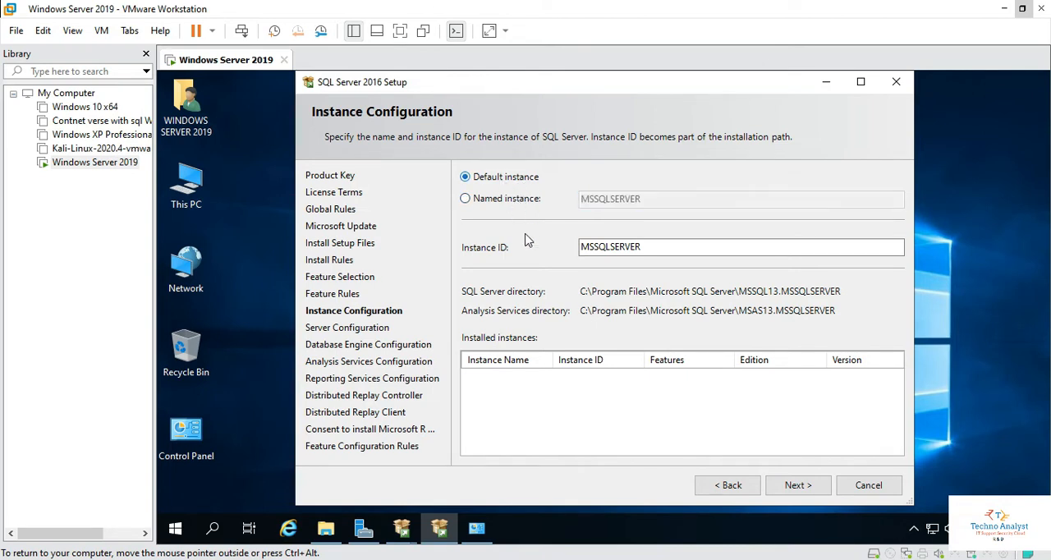
mouse_move(608, 270)
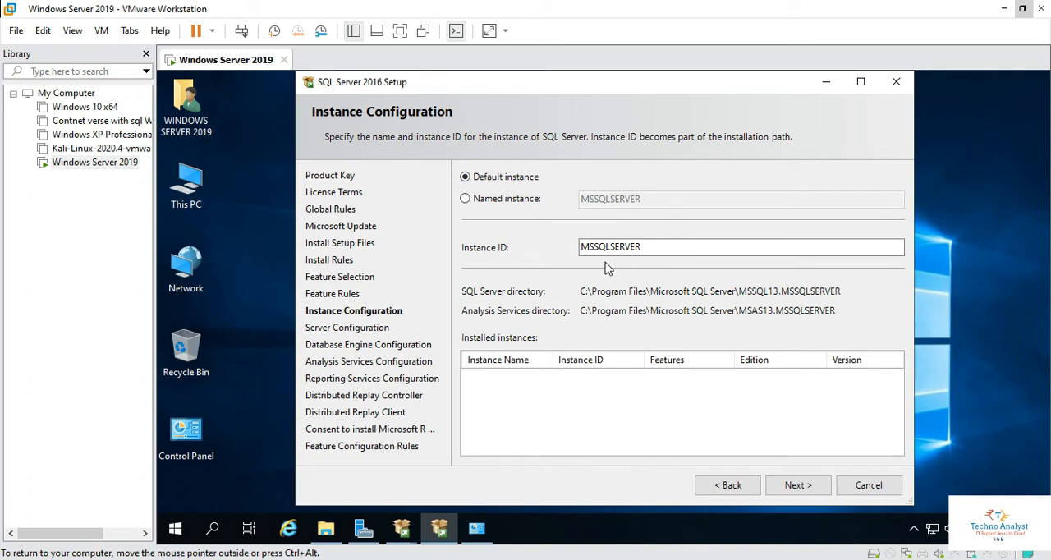
mouse_move(727, 485)
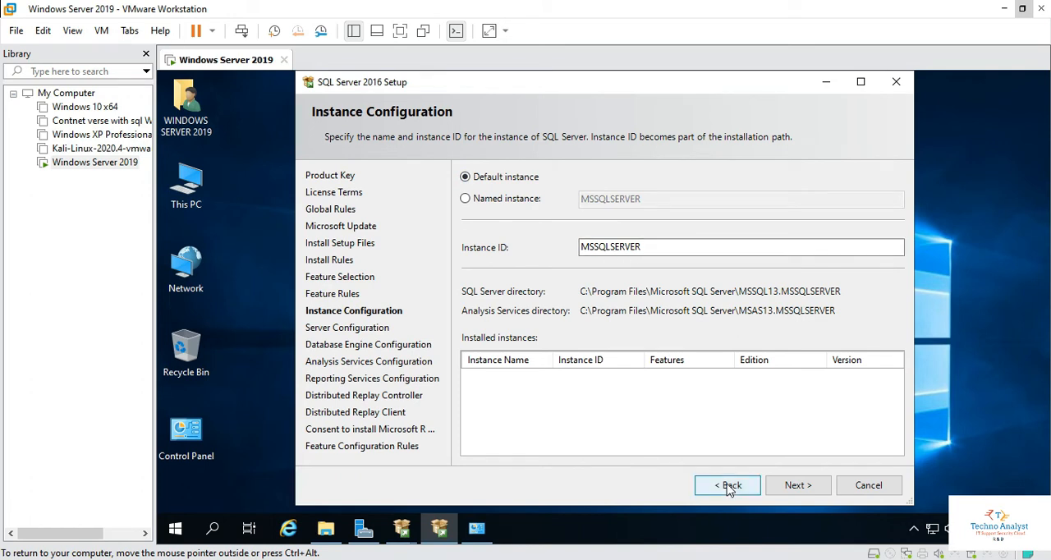
mouse_move(621, 282)
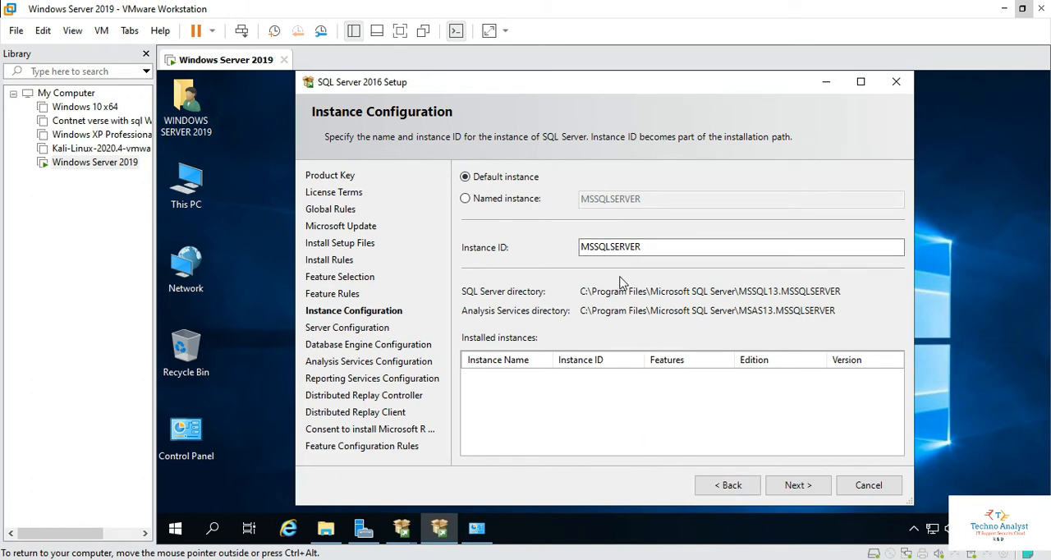
left_click(797, 484)
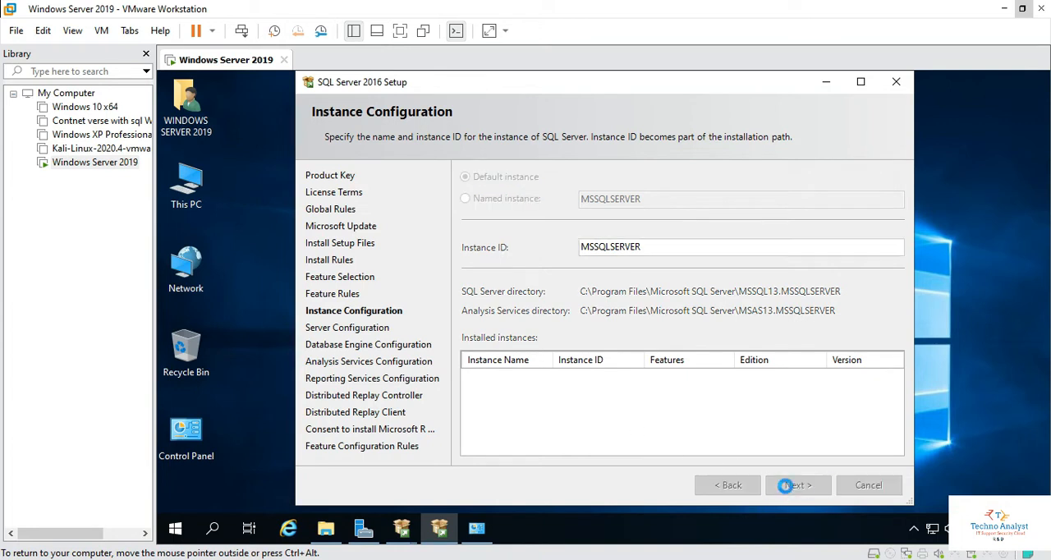
left_click(797, 485)
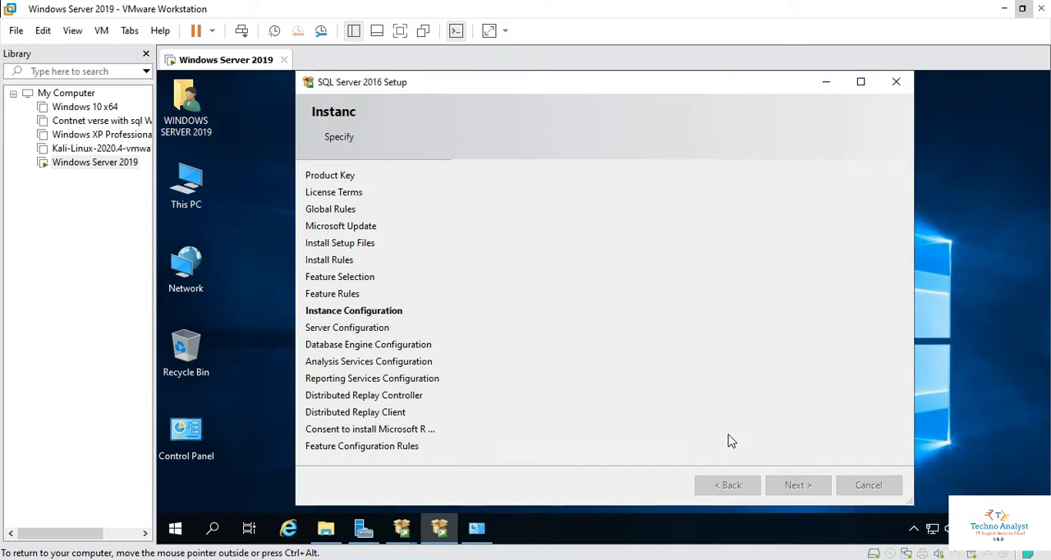
Set SQL Server Agent, Distributed Replay Client/Controller and SQL Server Browser startup to Automatic
left_click(795, 485)
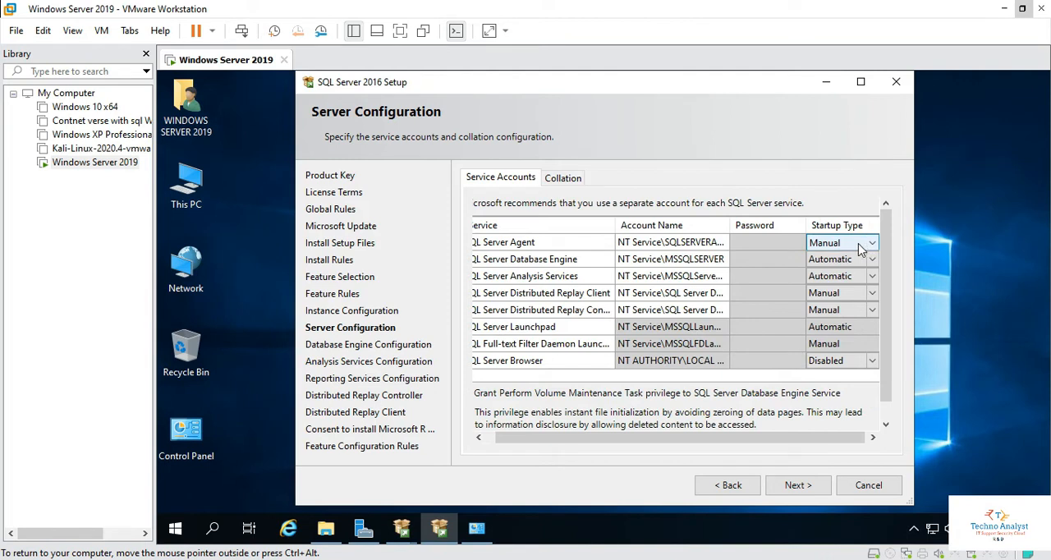
left_click(841, 243)
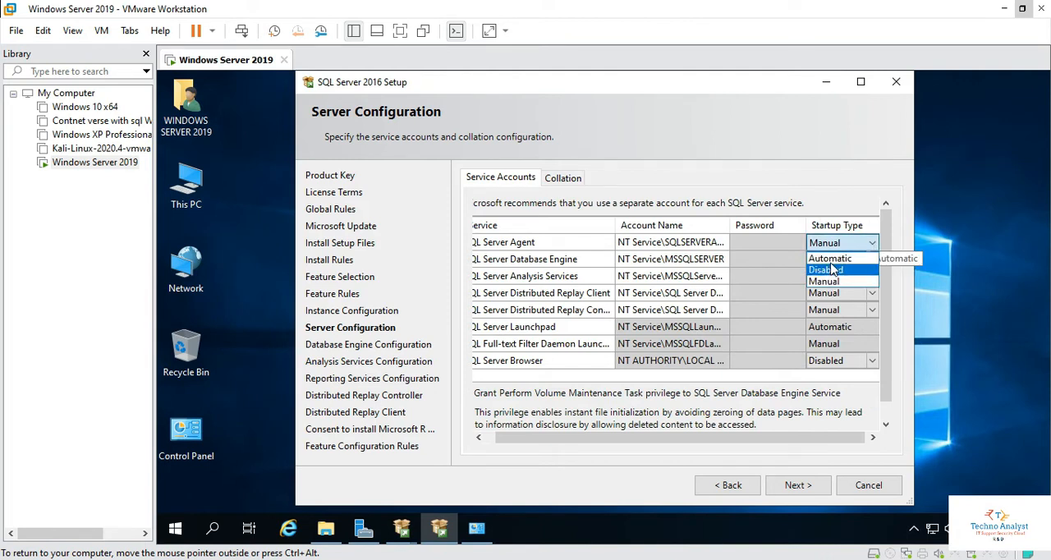
left_click(831, 258)
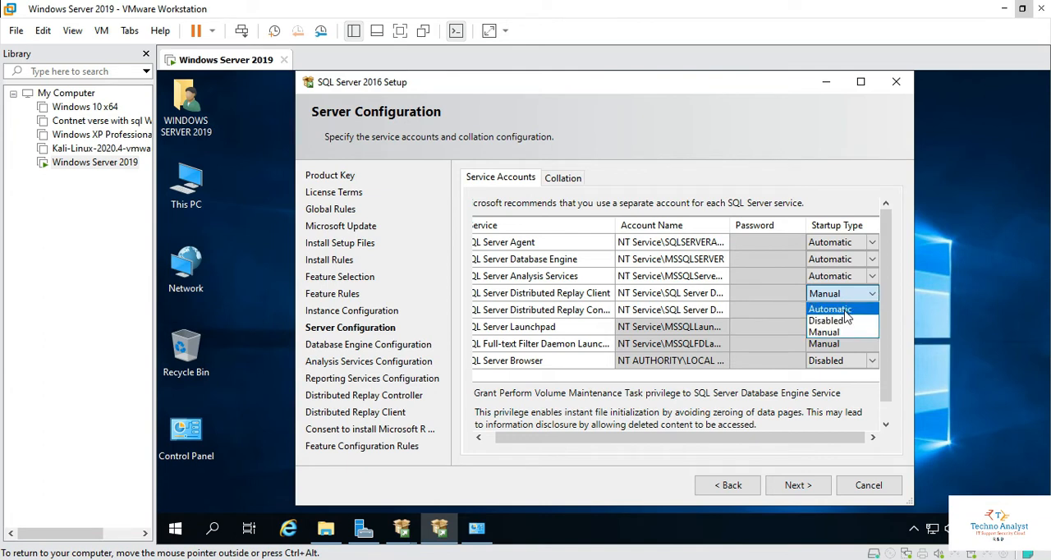
left_click(841, 309)
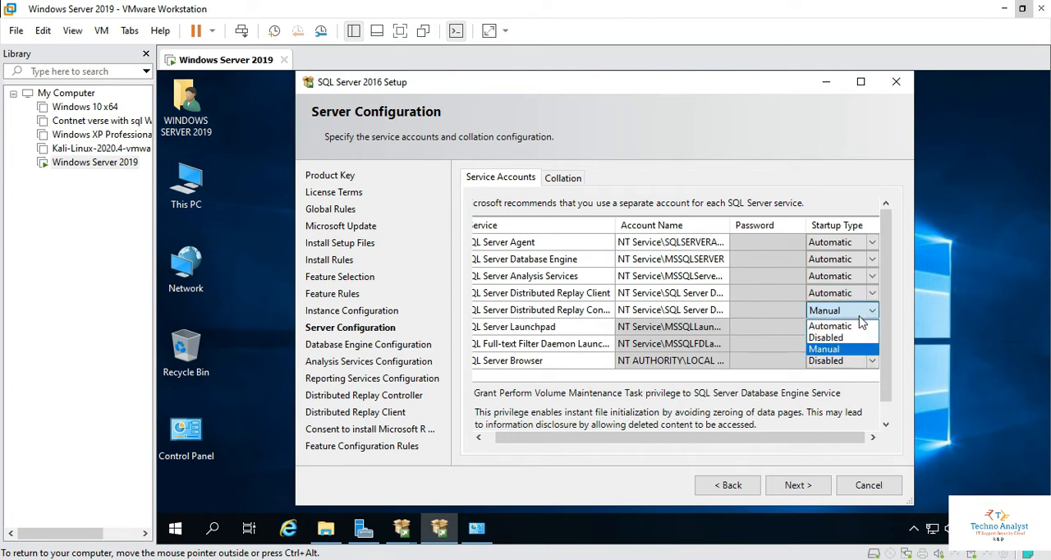
left_click(831, 325)
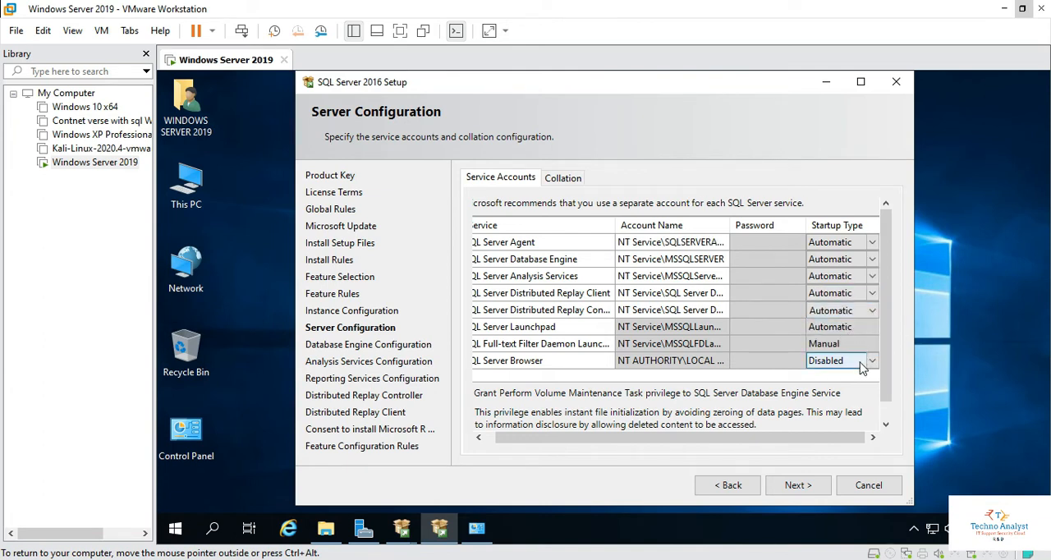
left_click(871, 361)
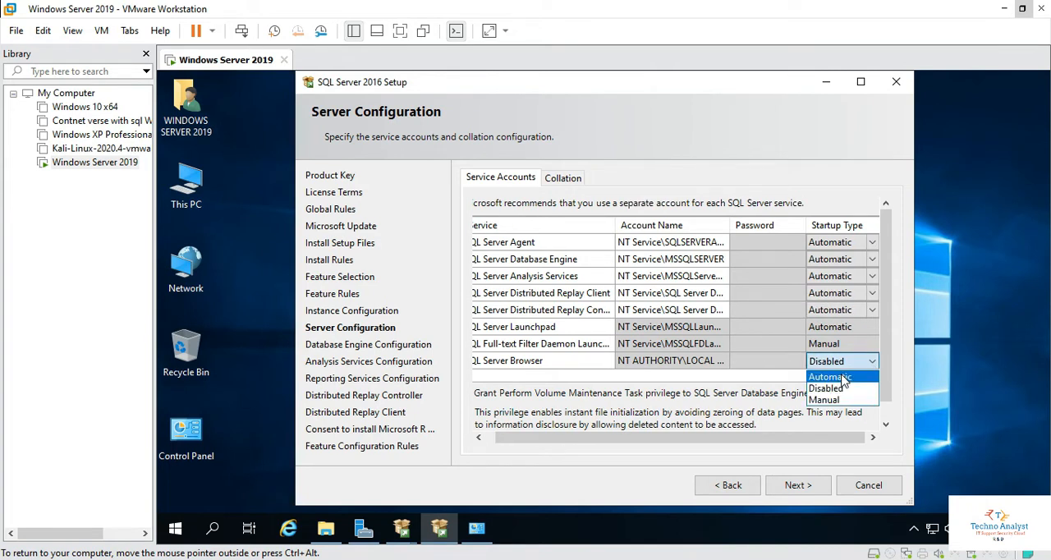
left_click(831, 376)
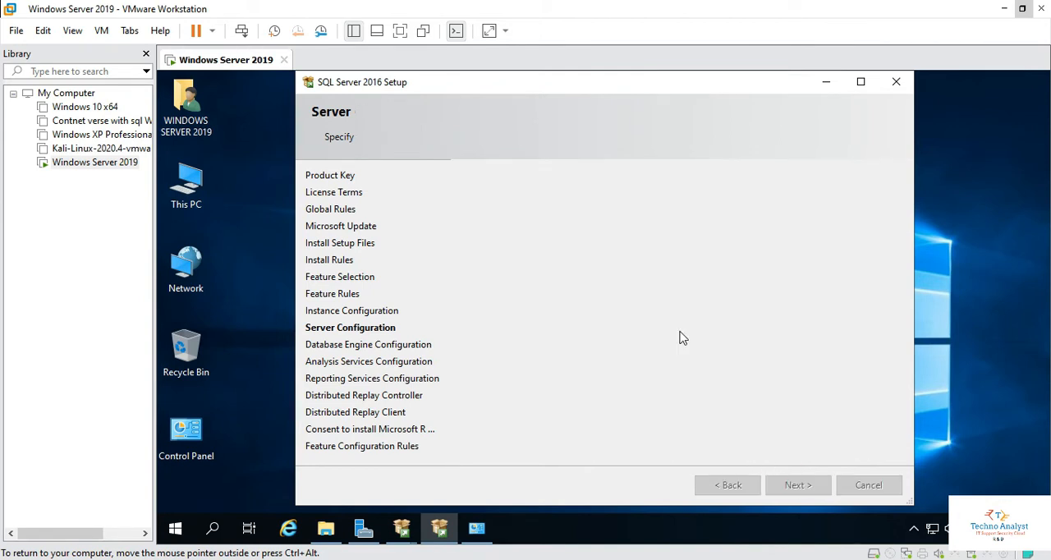
Select Mixed Mode authentication and enter and confirm the sa password
left_click(795, 484)
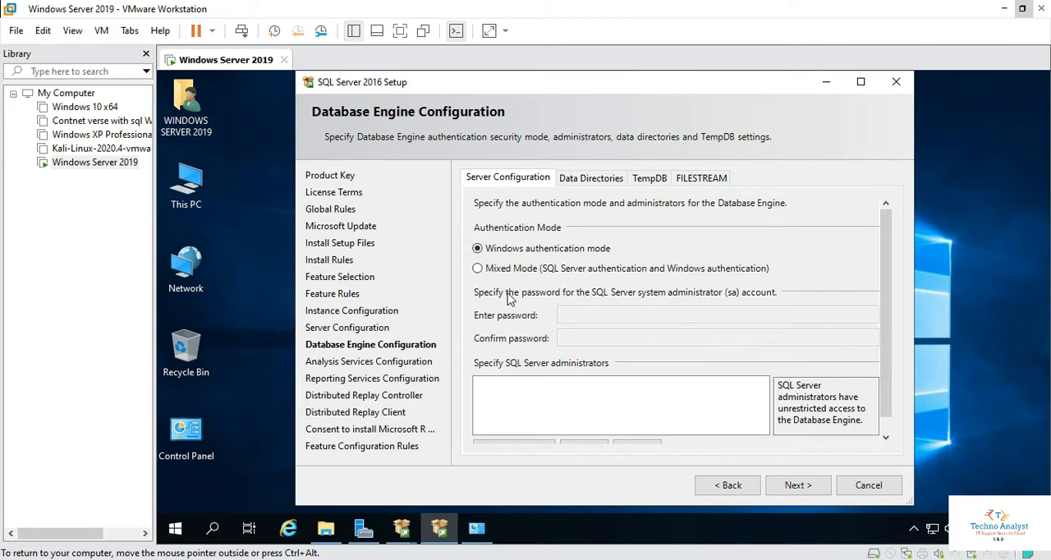
left_click(476, 268)
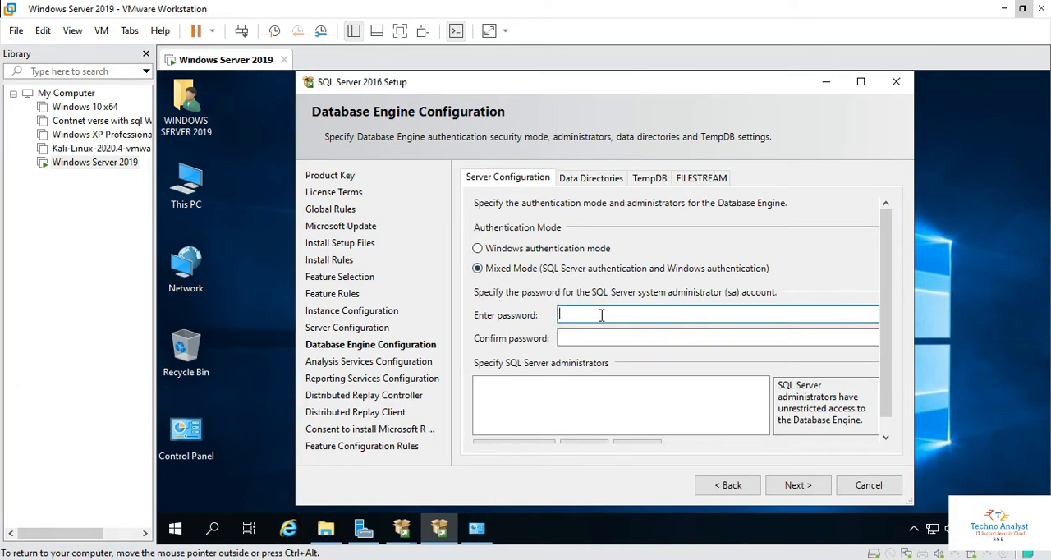
type("•")
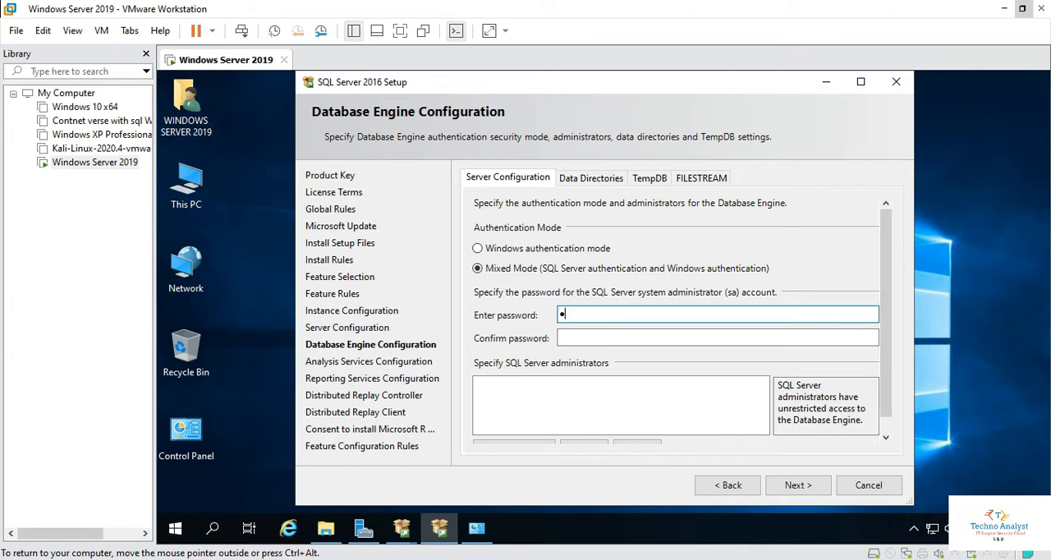
type("••")
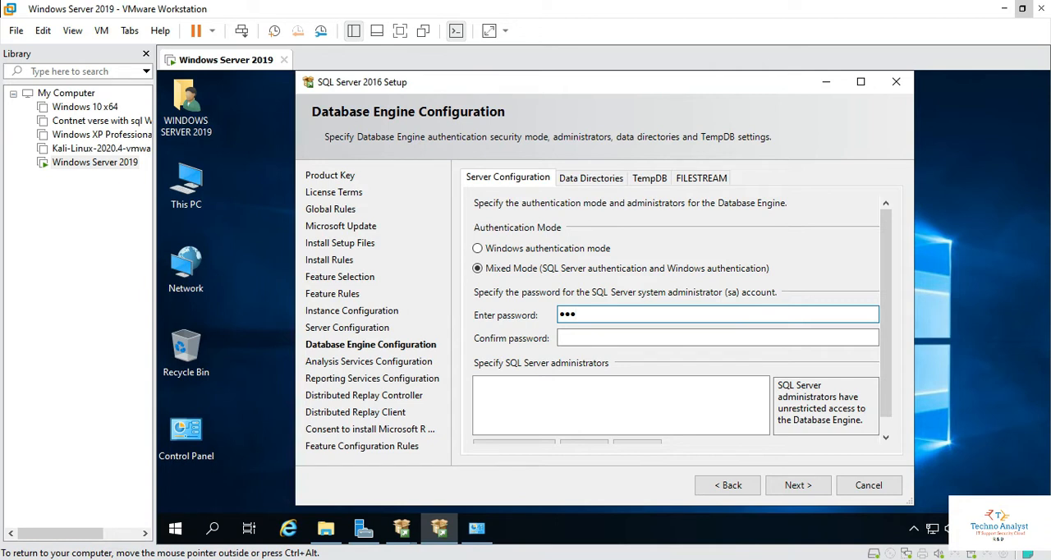
type("•••")
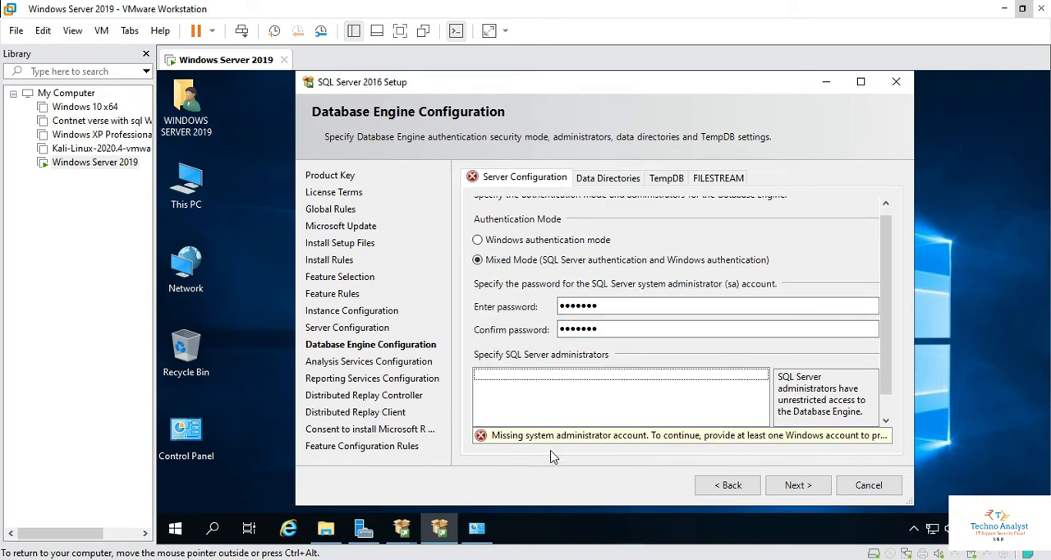
mouse_move(257, 269)
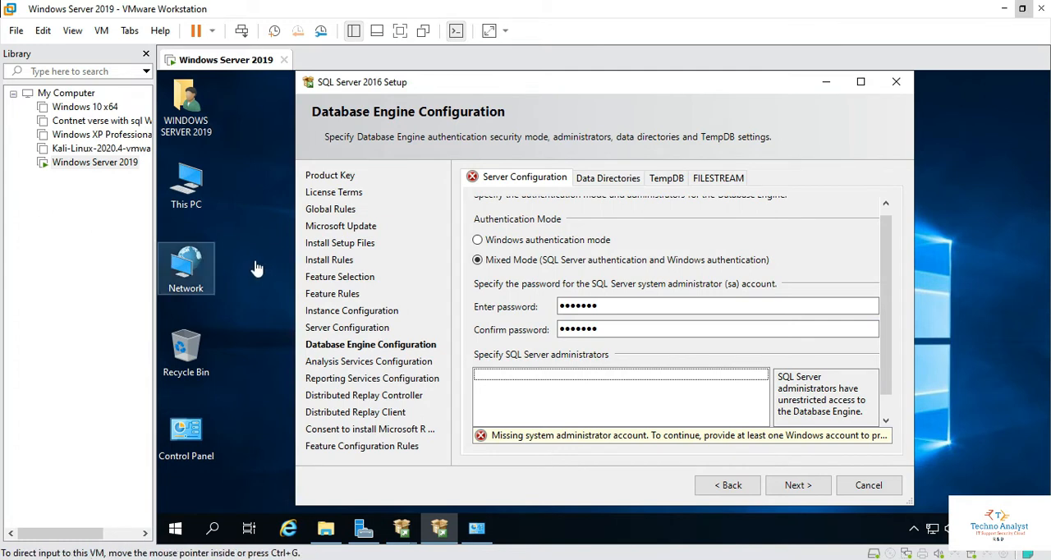
mouse_move(525, 90)
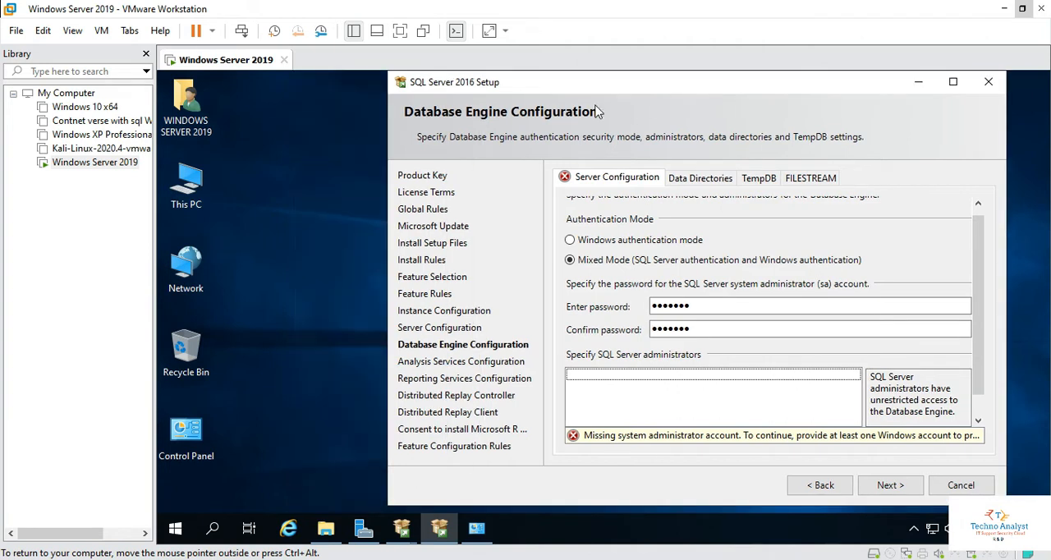
mouse_move(299, 352)
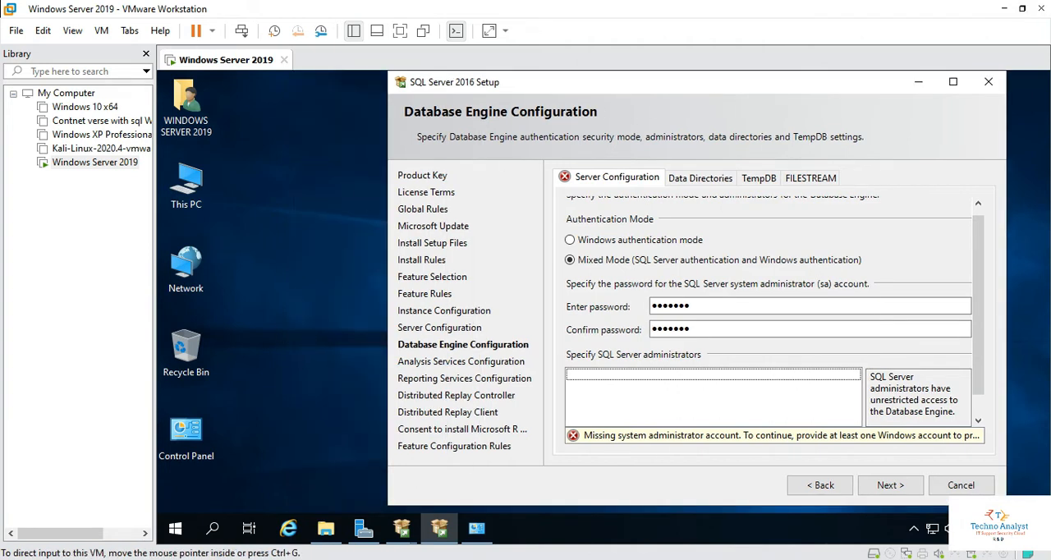
mouse_move(228, 529)
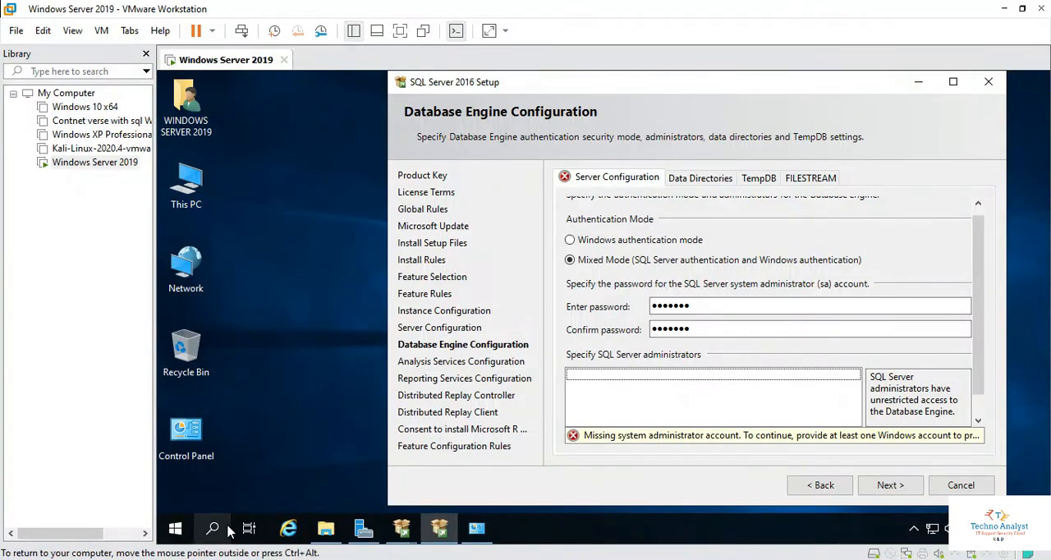
Find Run through Start search and launch Local Users and Groups with lusrmgr.msc
left_click(212, 529)
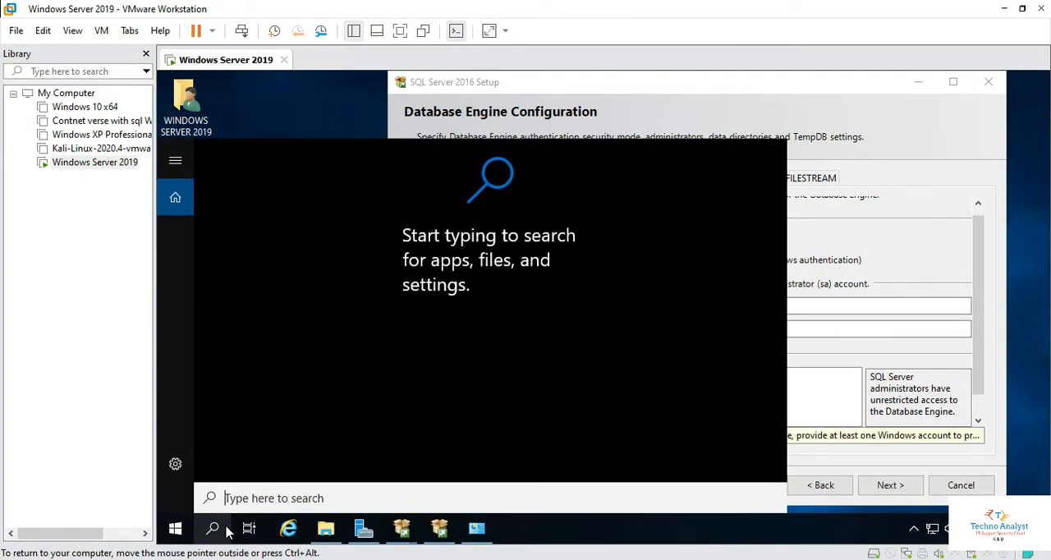
type("ru")
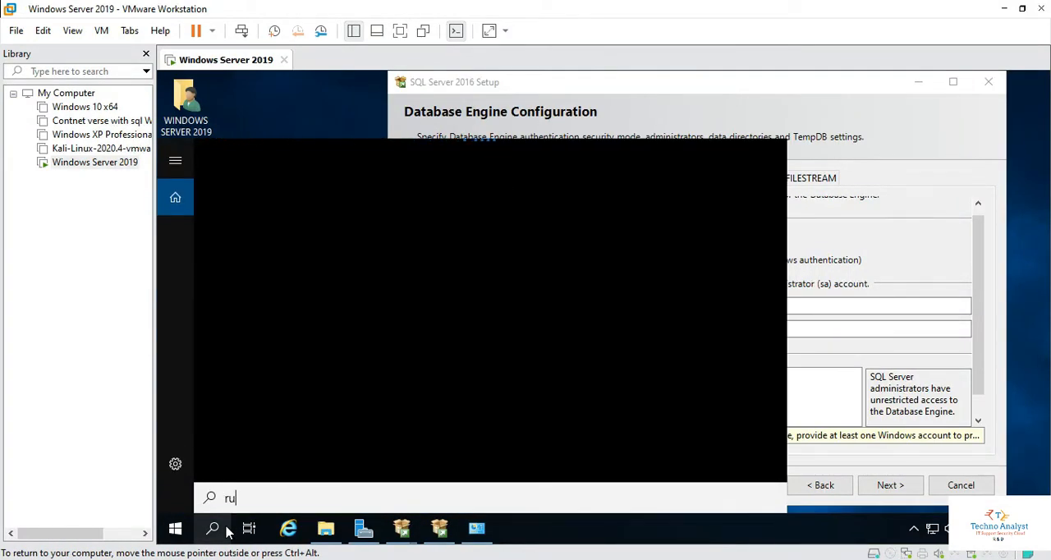
type("n")
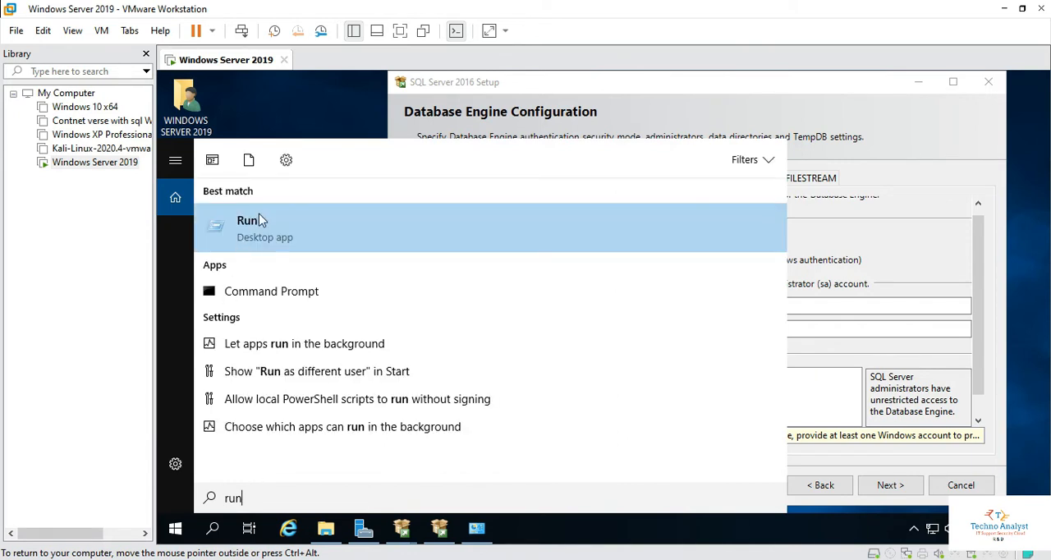
left_click(246, 228)
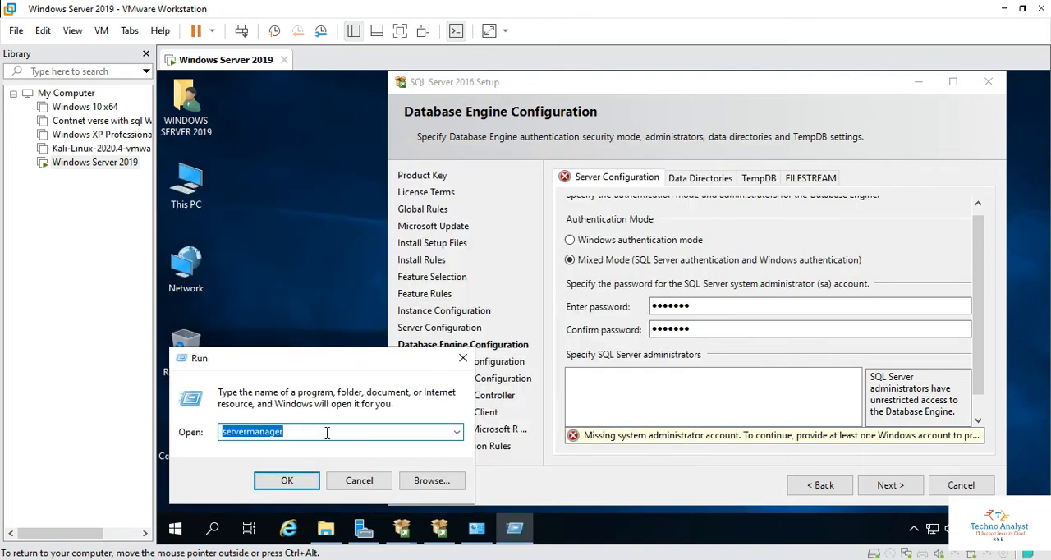
type("lus")
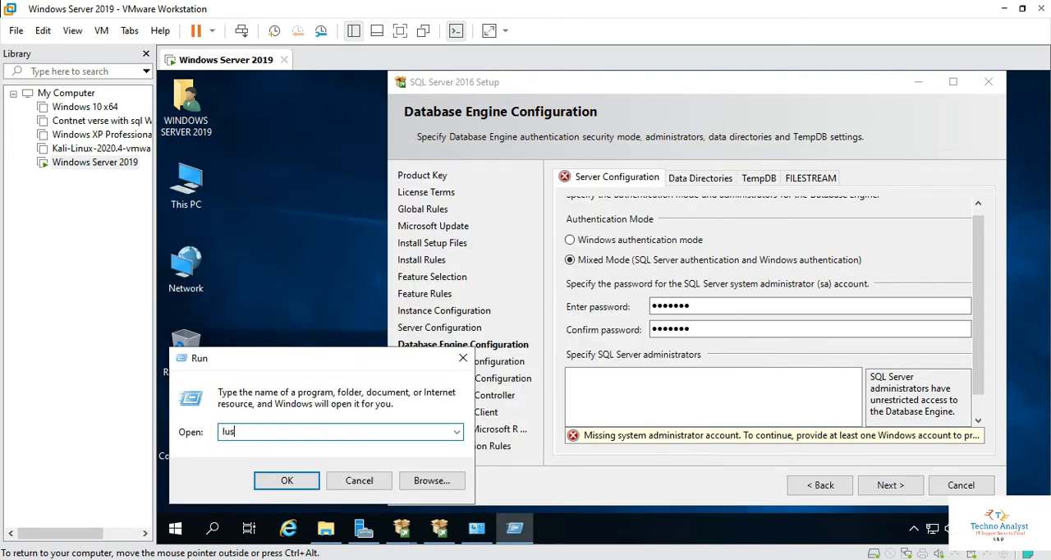
type("r")
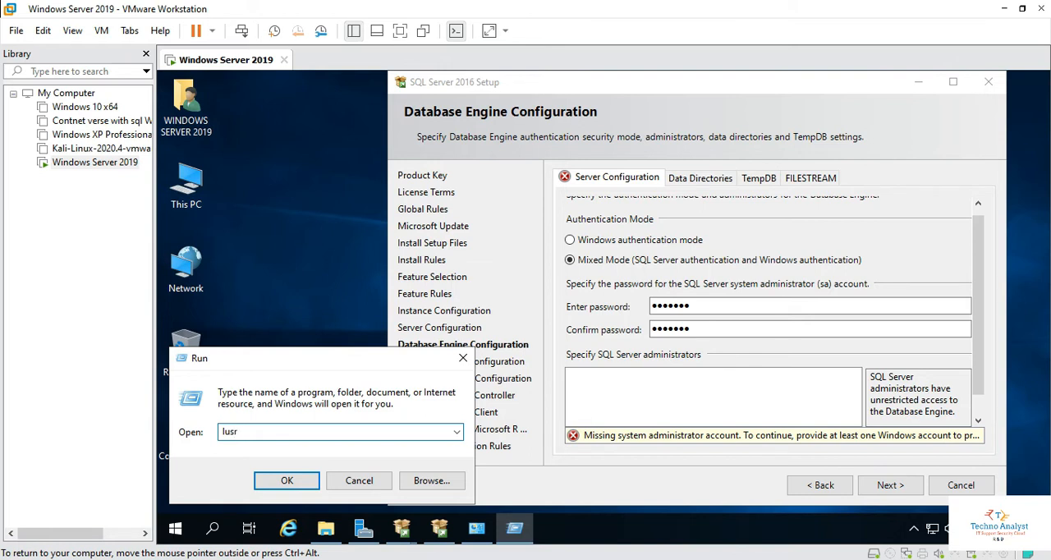
type("mgr")
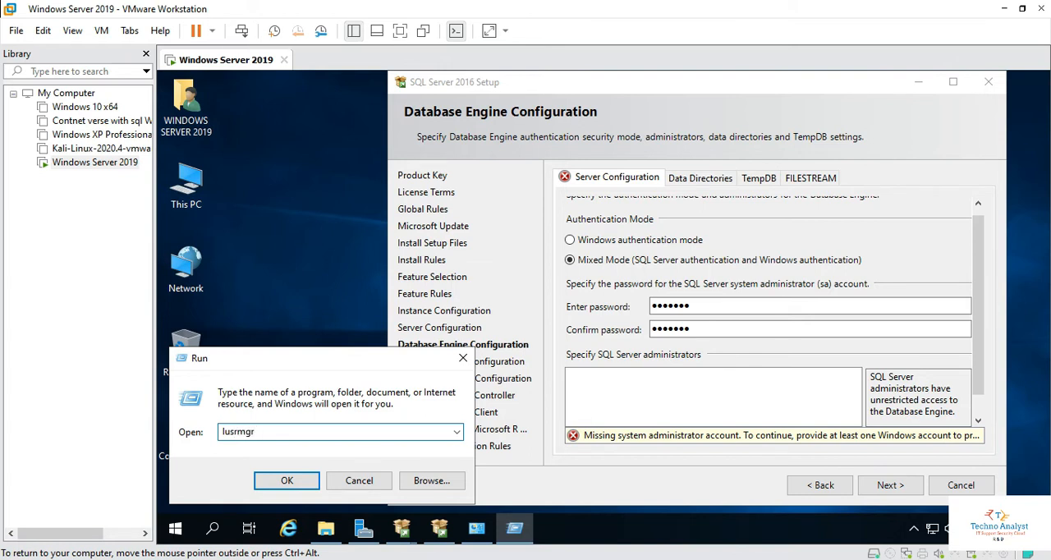
type(".ms")
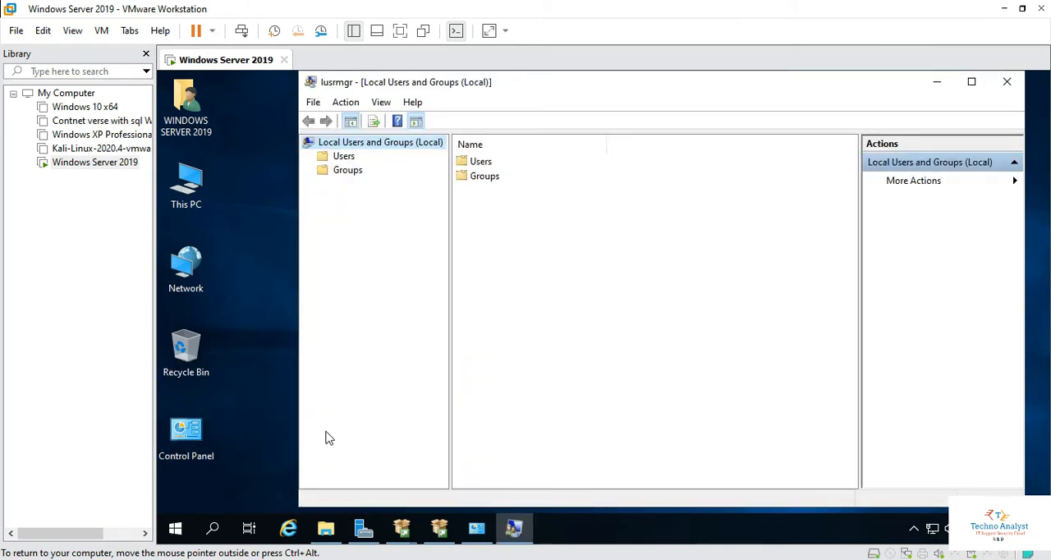
Reset the built-in Administrator's password from the Users list and confirm the success message
left_click(480, 161)
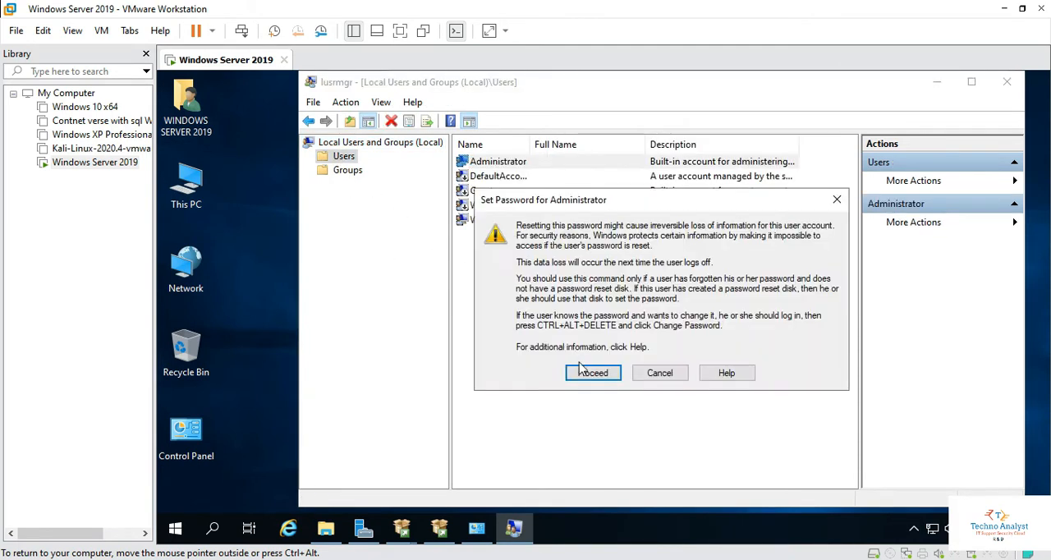
left_click(593, 371)
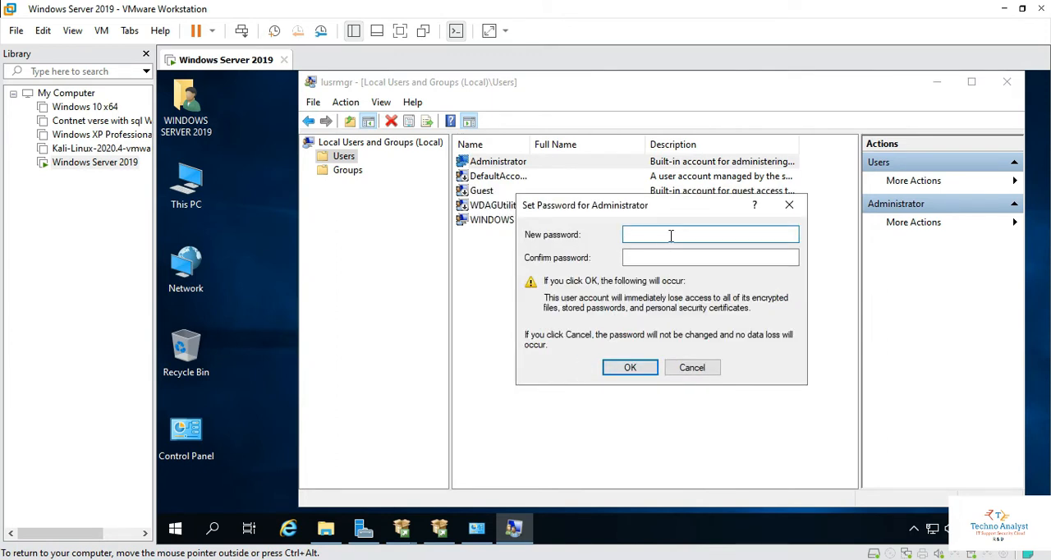
type("•")
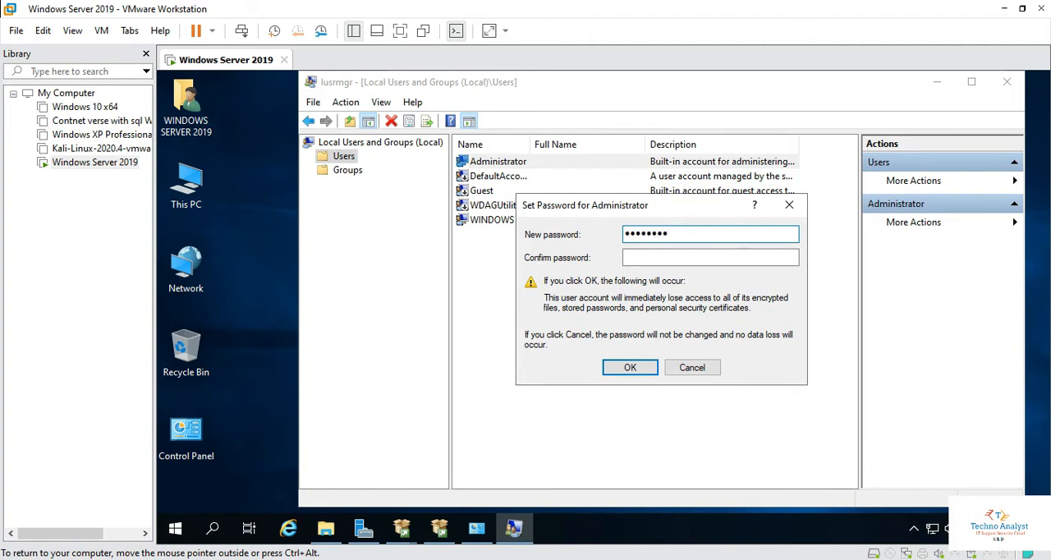
type("••")
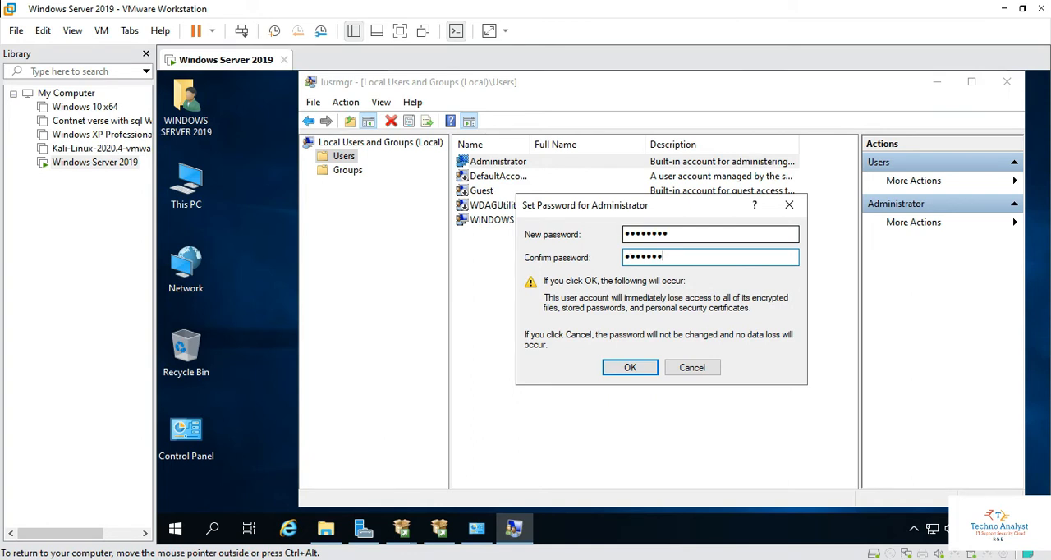
type("•")
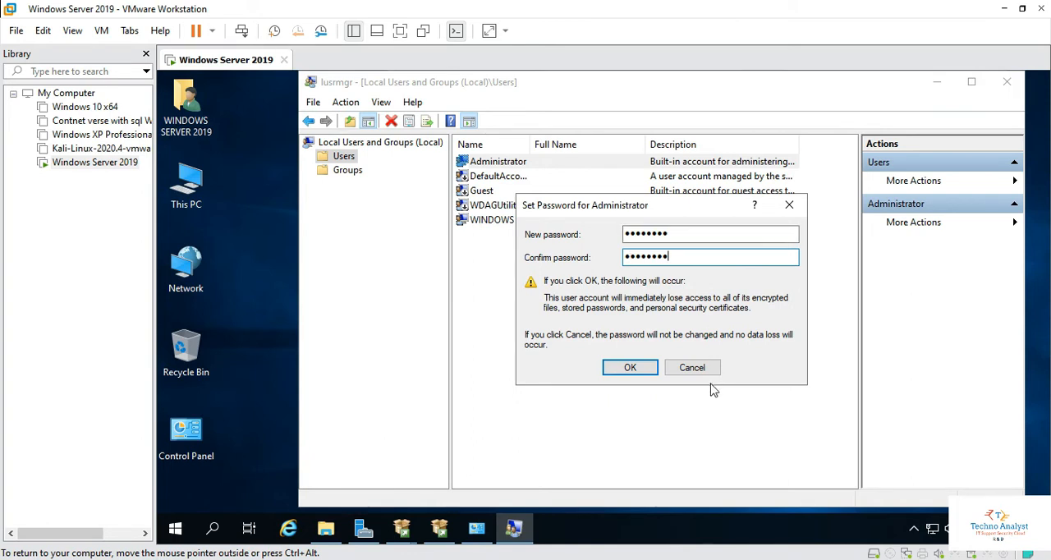
left_click(631, 368)
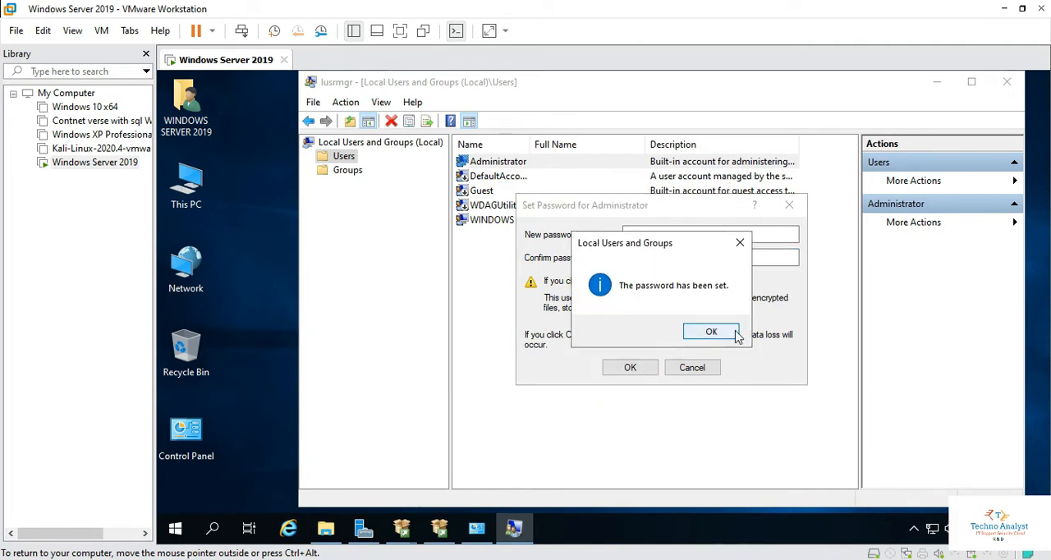
left_click(711, 332)
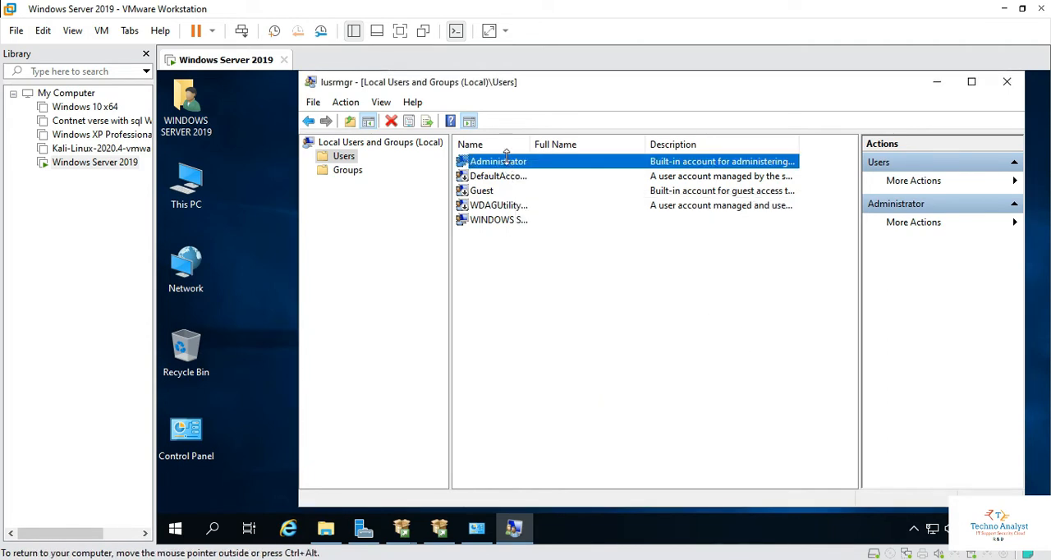
Add the local Administrator via Advanced > Find Now as SQL Server administrator and continue
left_click(676, 433)
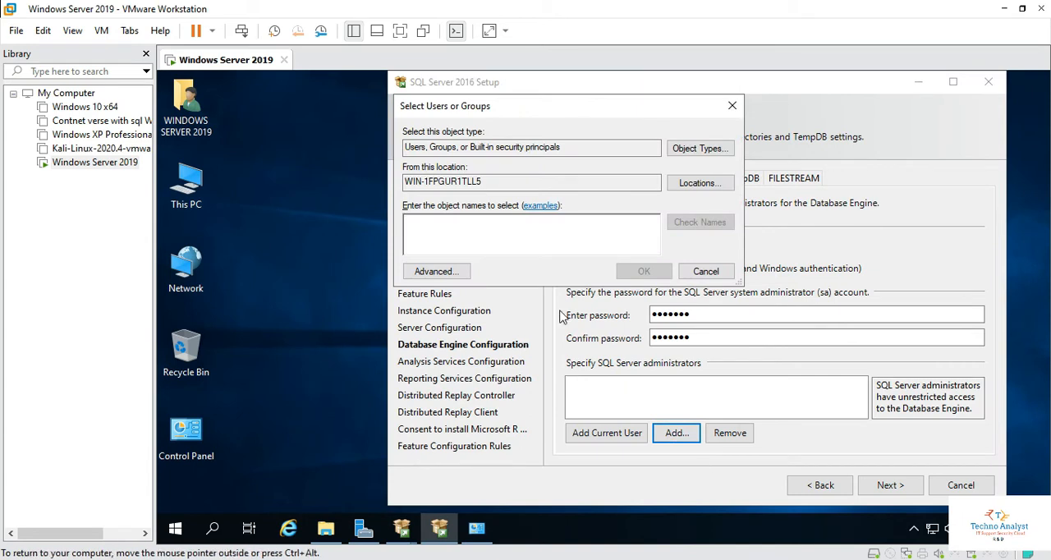
left_click(437, 271)
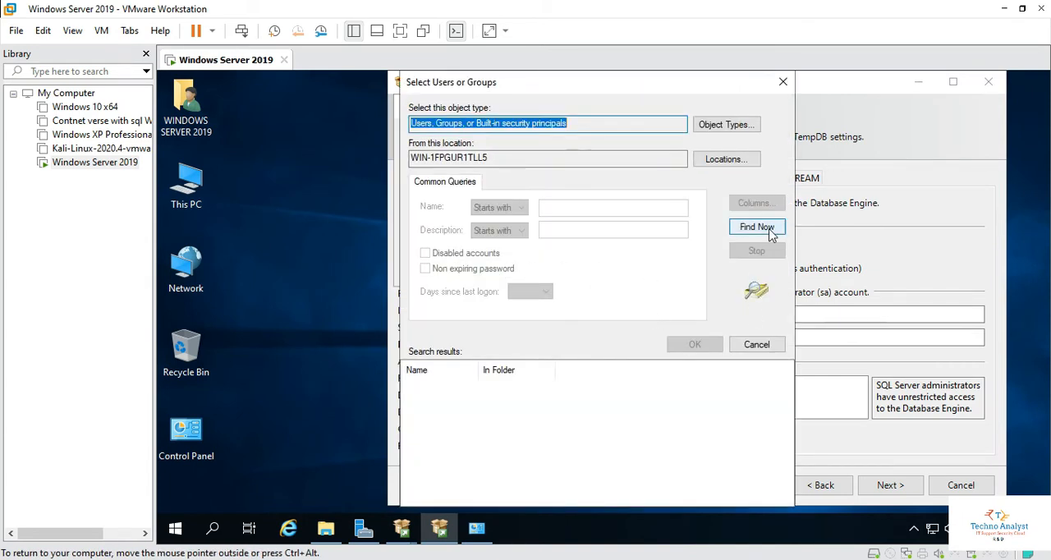
left_click(755, 226)
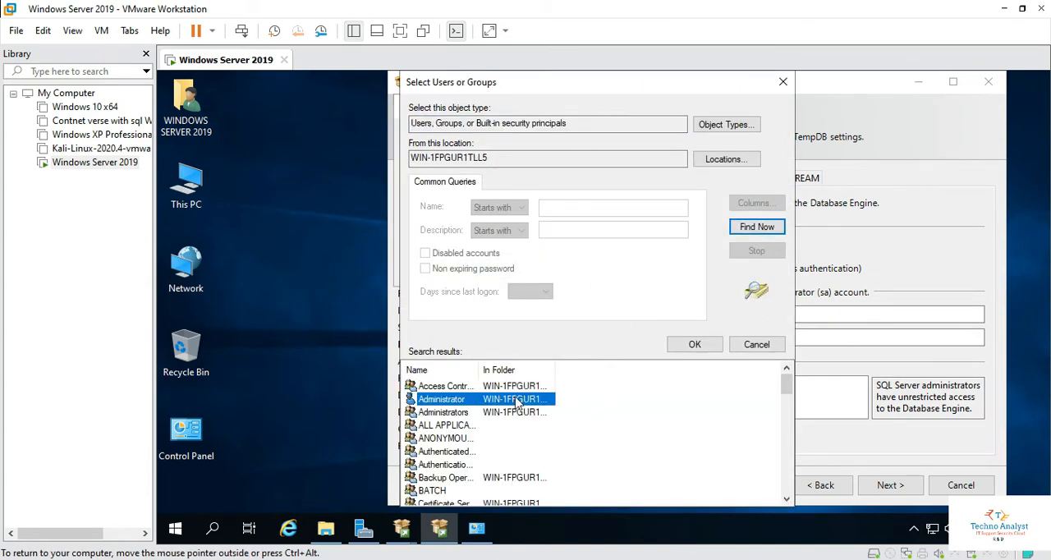
mouse_move(742, 423)
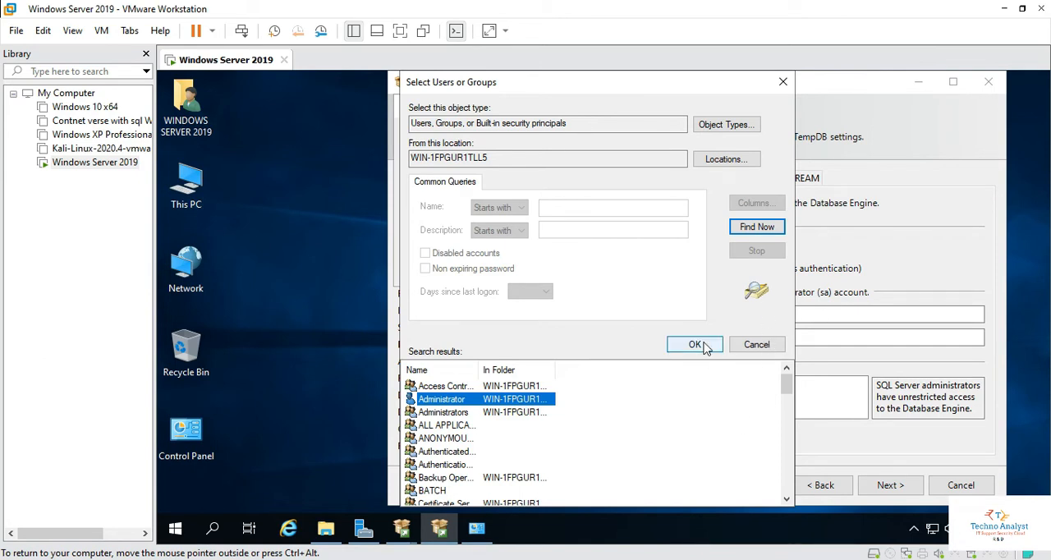
left_click(694, 345)
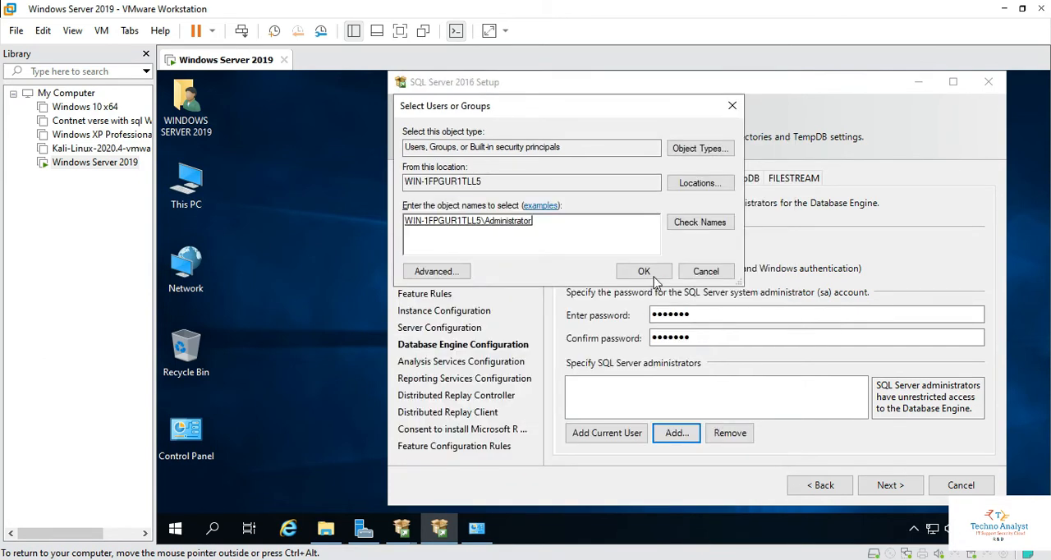
left_click(643, 271)
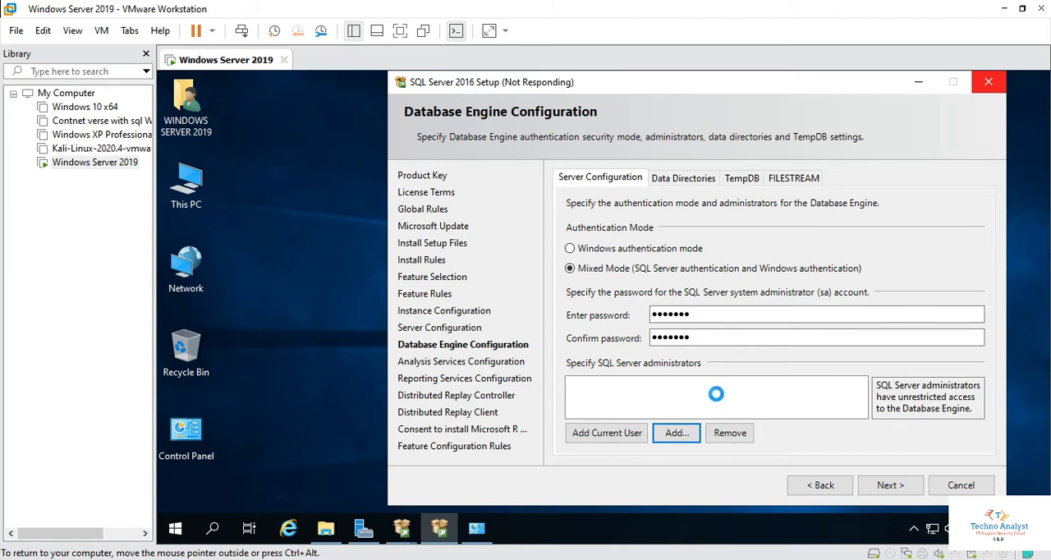
left_click(607, 434)
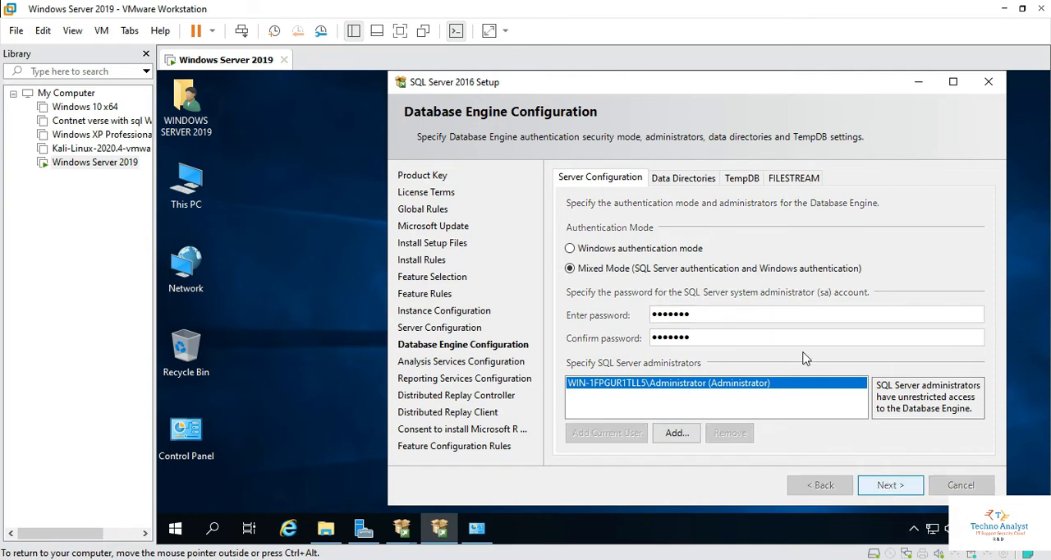
left_click(890, 485)
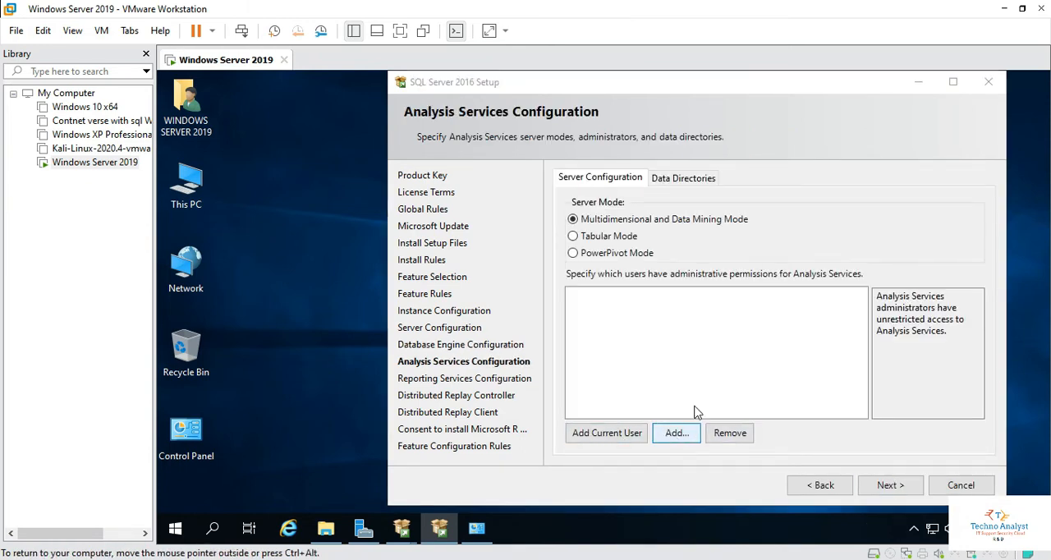
Add Administrator as Analysis Services administrator and pass Reporting Services in install-only mode
left_click(675, 433)
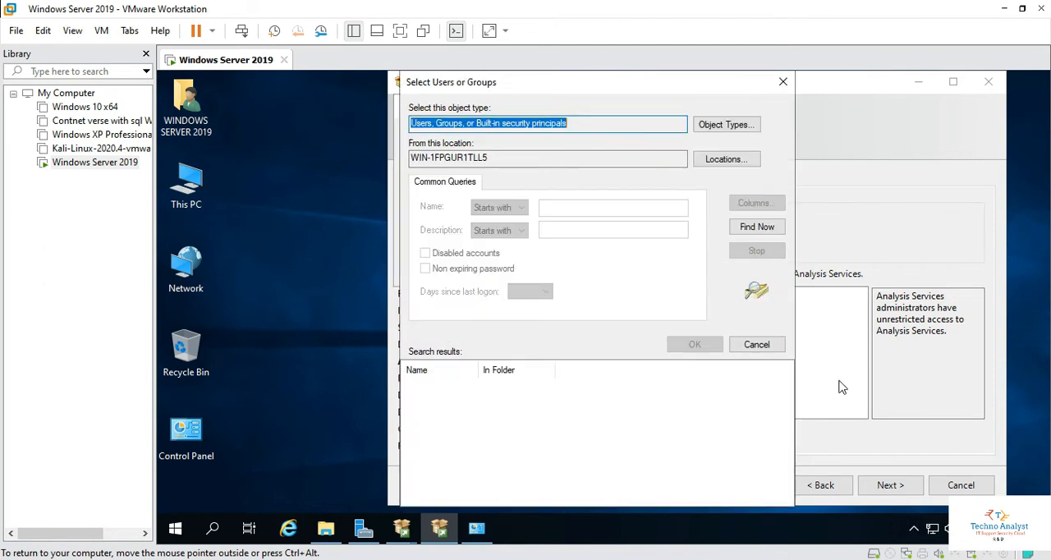
left_click(756, 226)
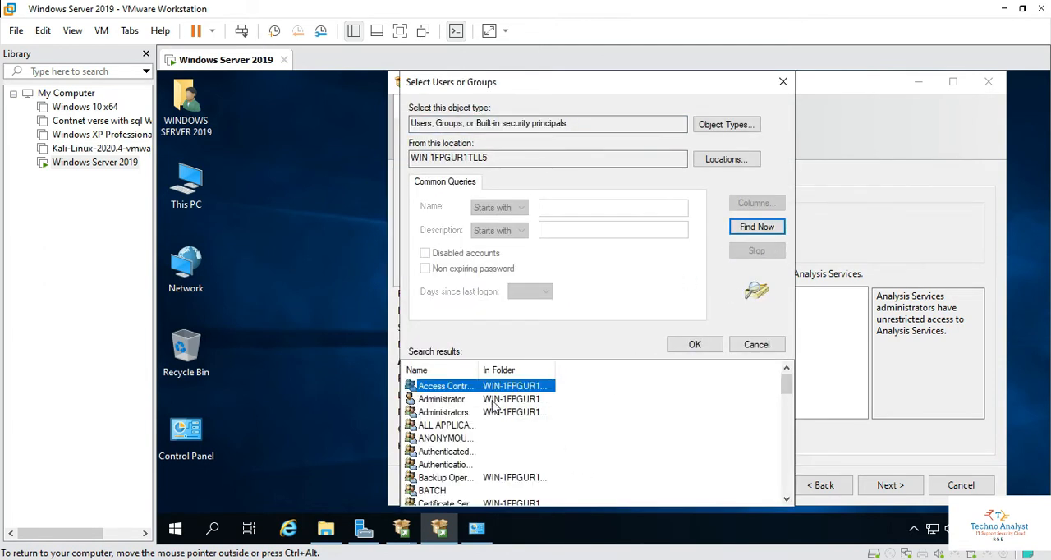
left_click(442, 399)
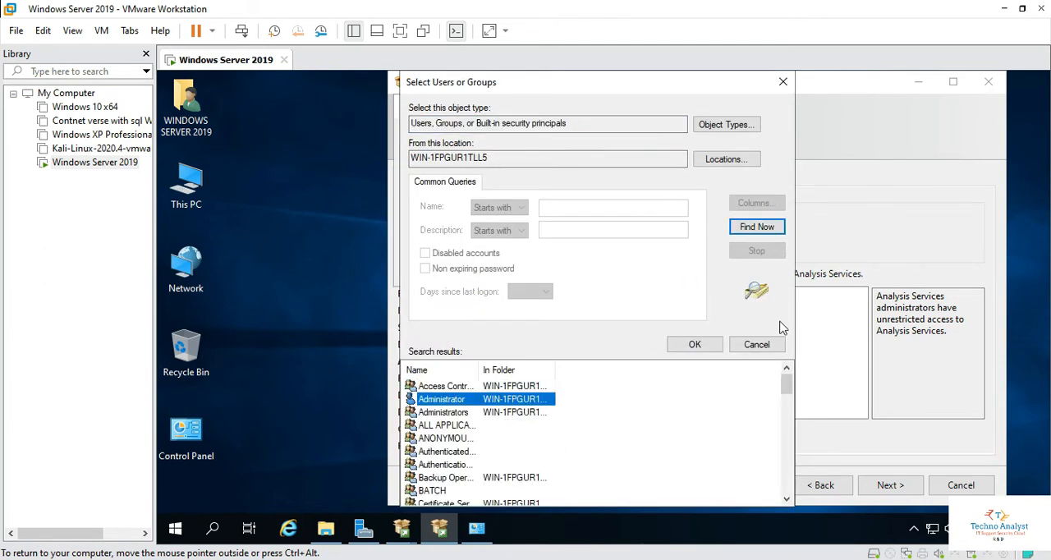
left_click(693, 345)
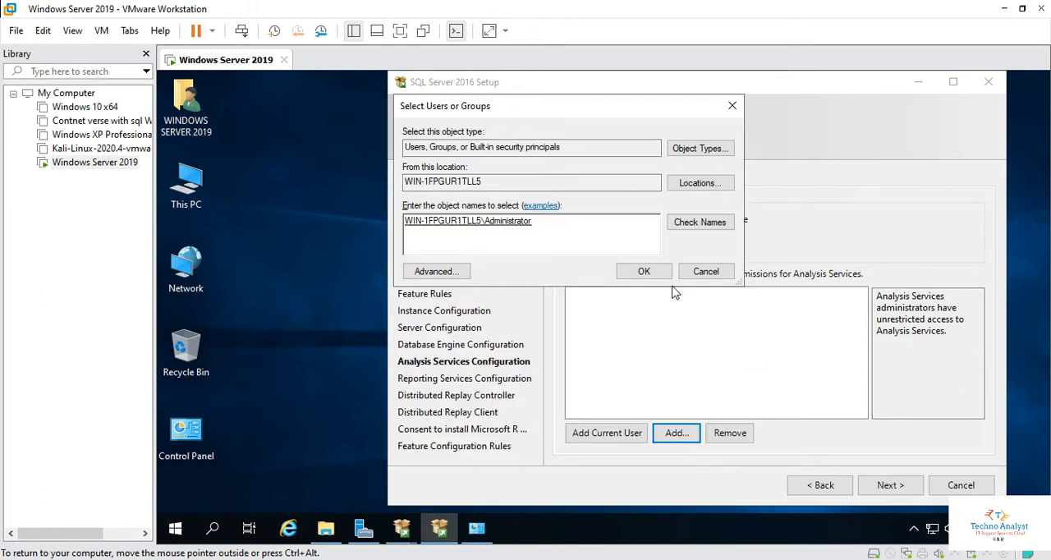
left_click(643, 271)
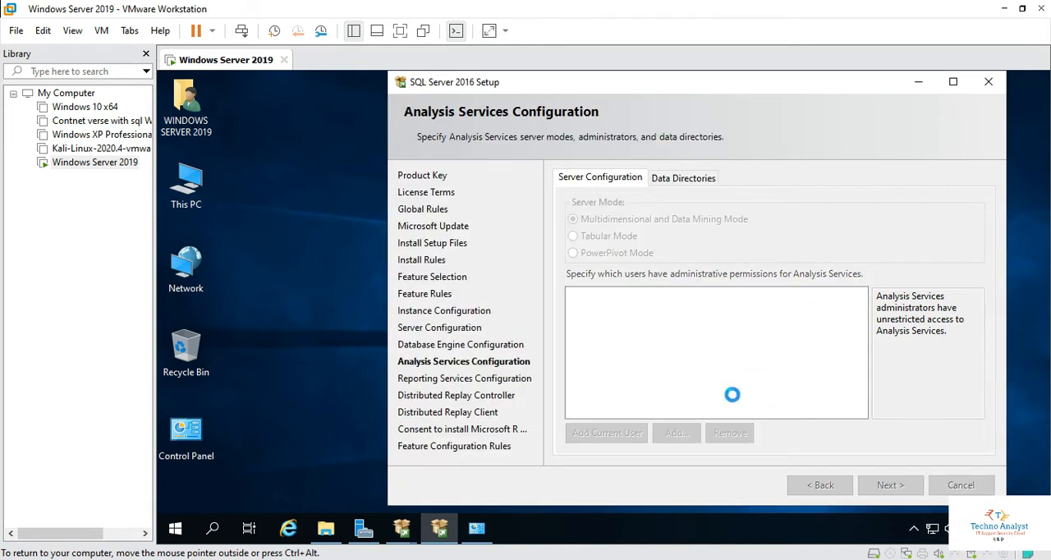
left_click(890, 484)
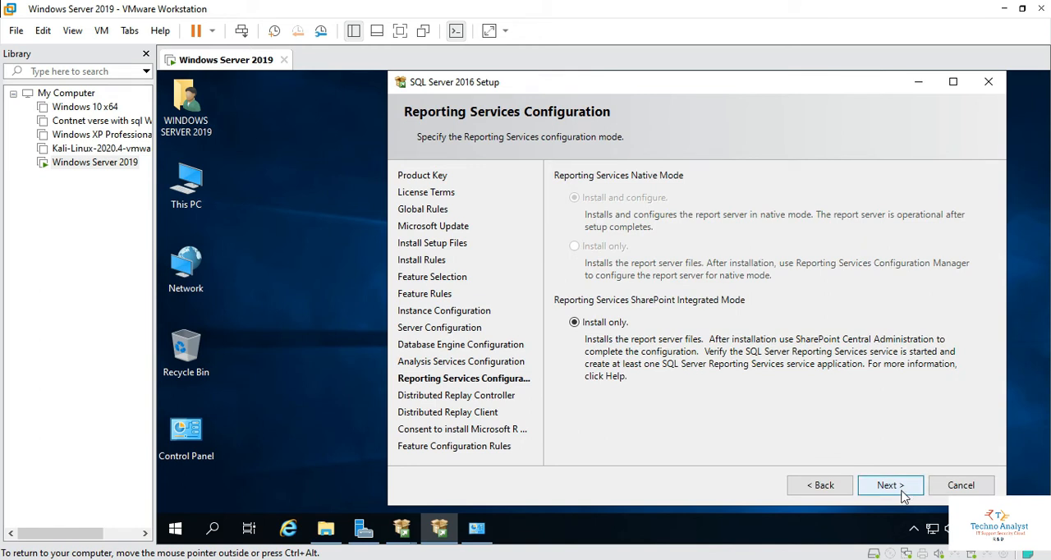
left_click(890, 485)
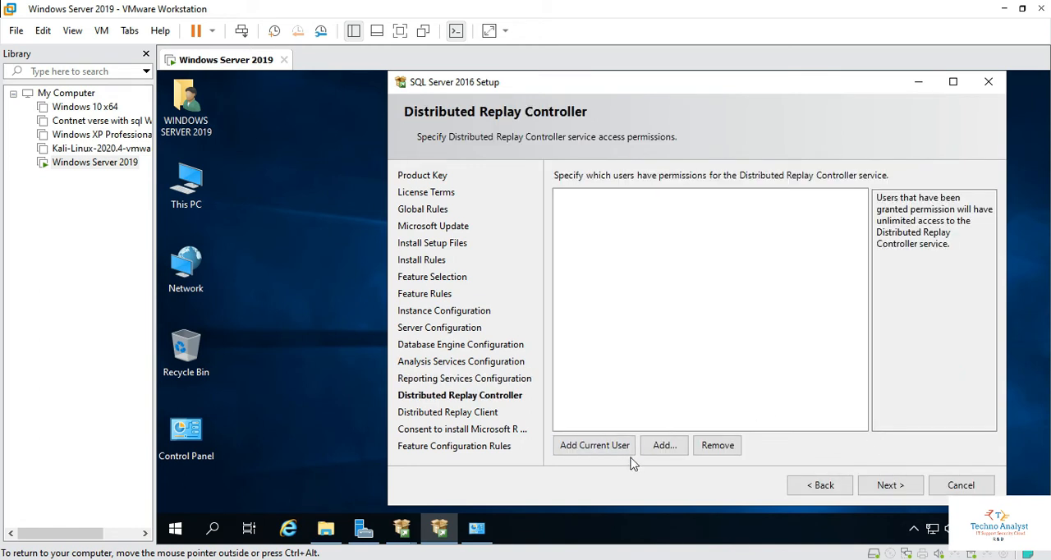
Grant the Administrator account access to the Distributed Replay Controller
left_click(664, 446)
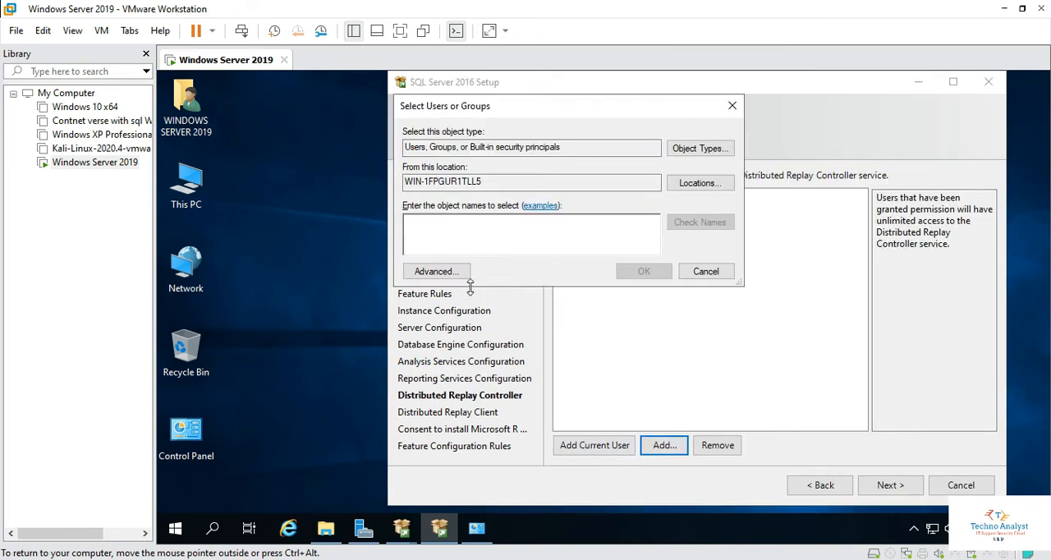
left_click(437, 271)
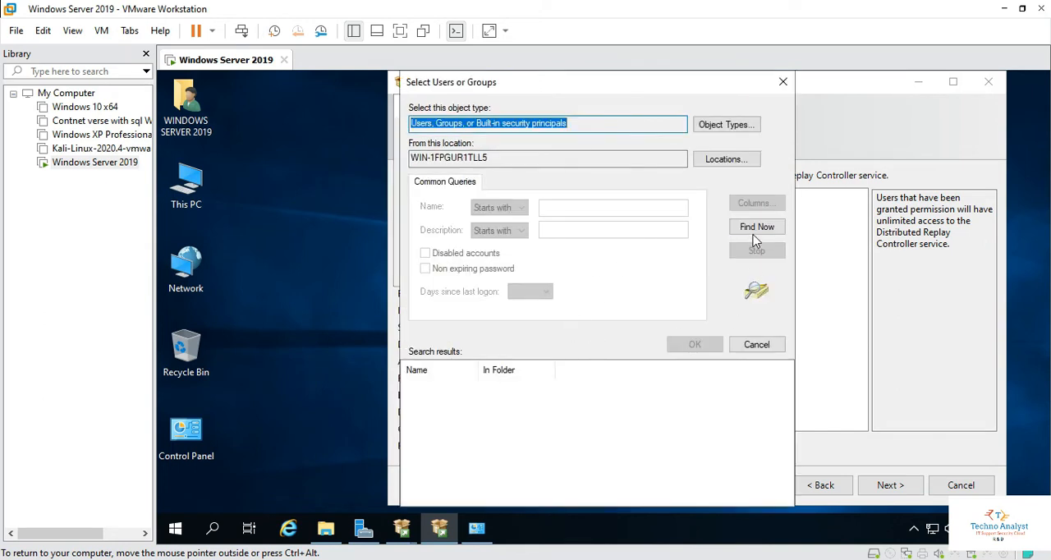
left_click(756, 226)
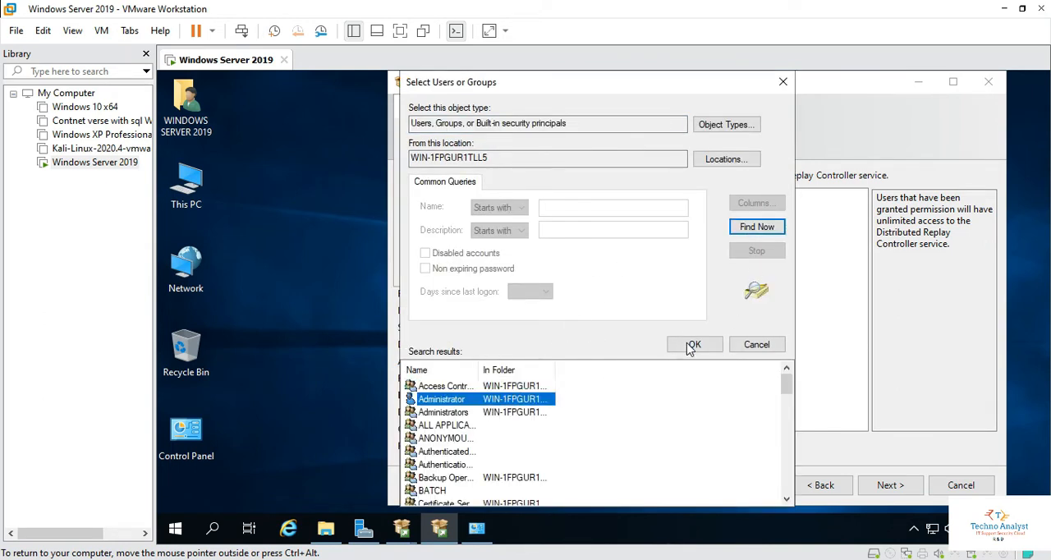
left_click(694, 345)
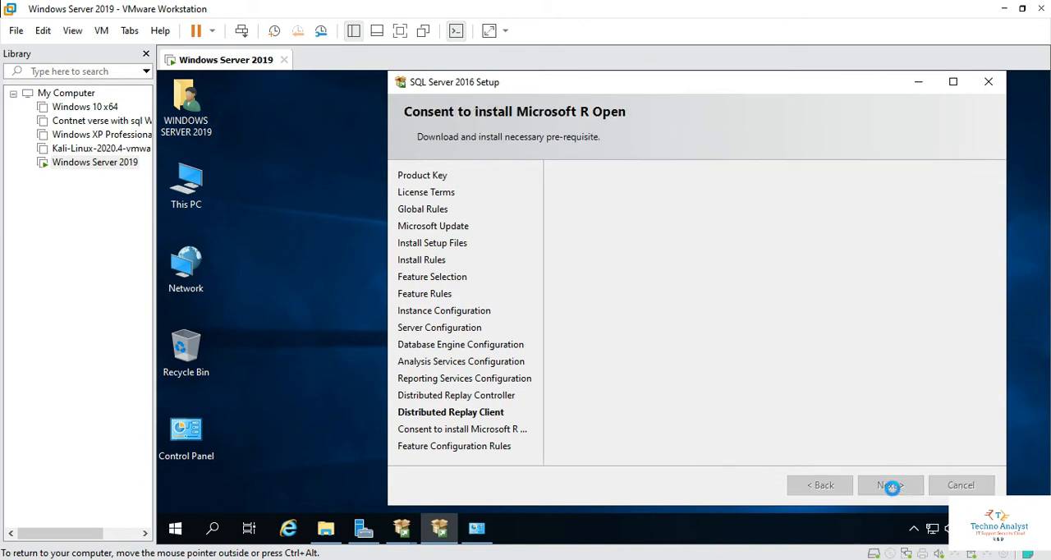
Accept the Microsoft R Open download consent and continue to the Ready to Install summary
left_click(890, 485)
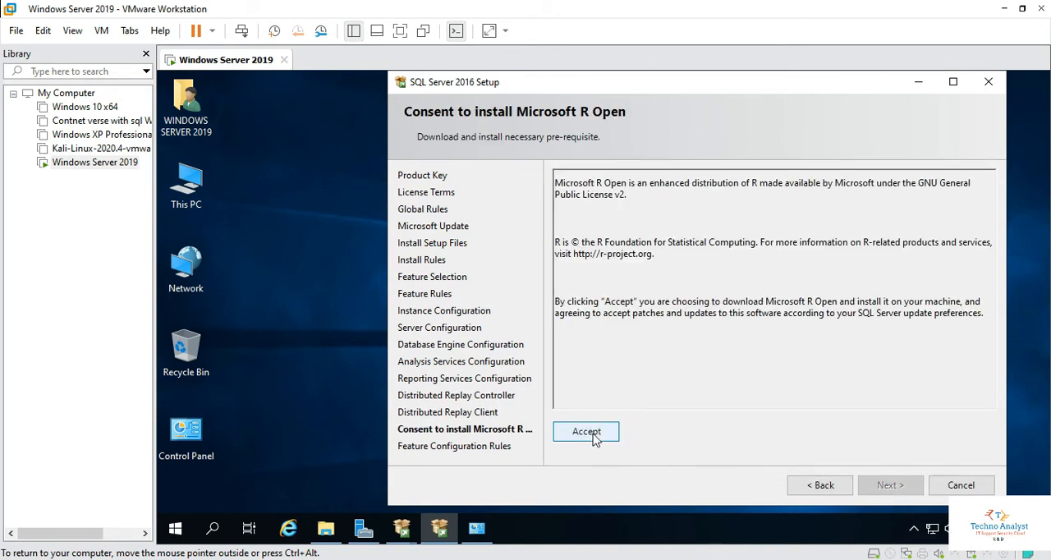
left_click(587, 430)
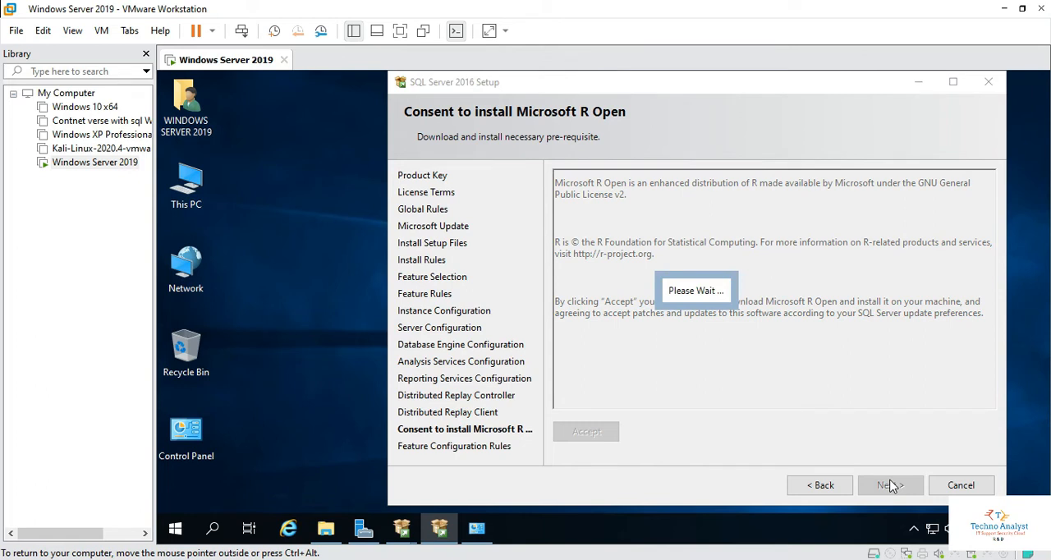
mouse_move(893, 409)
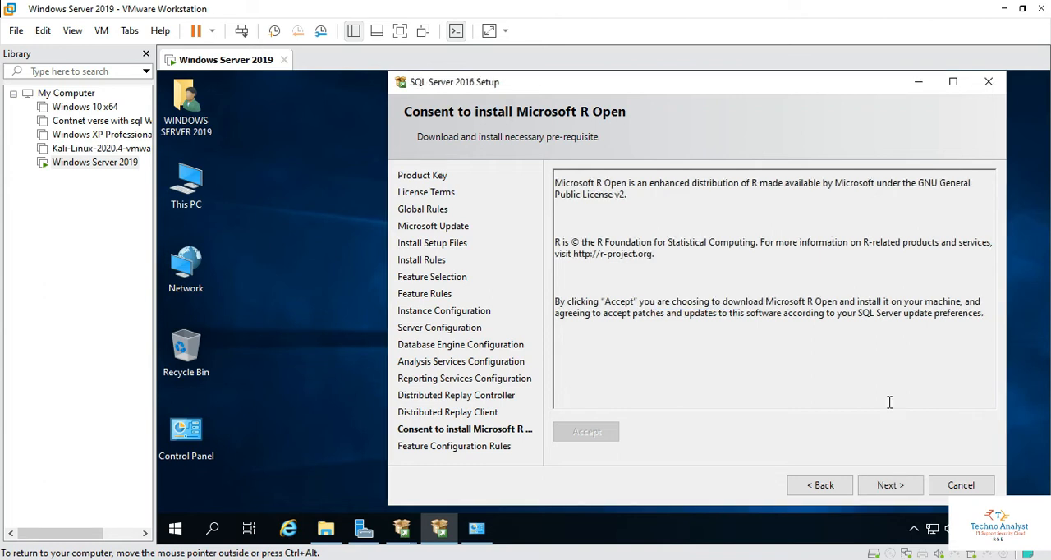
mouse_move(902, 410)
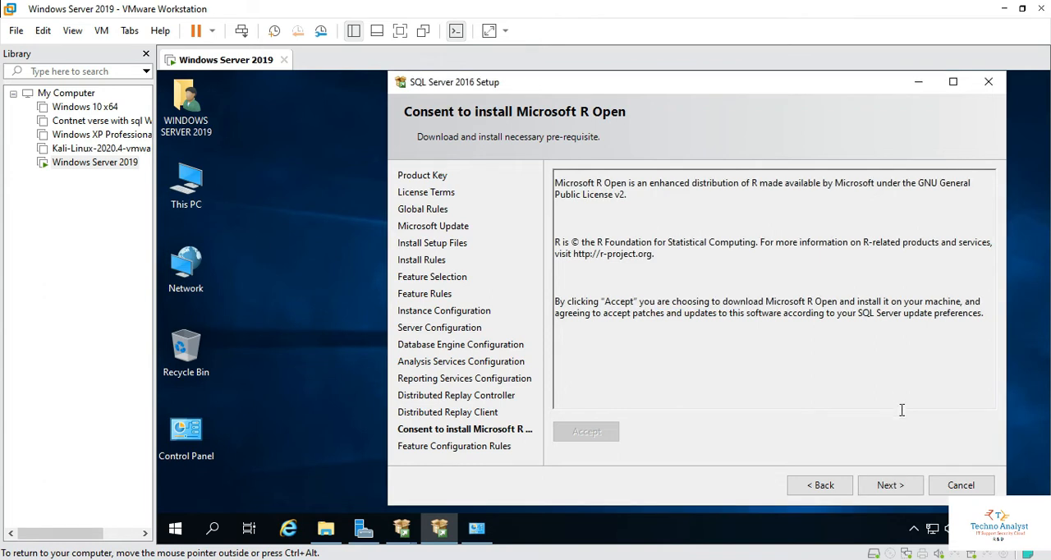
left_click(587, 430)
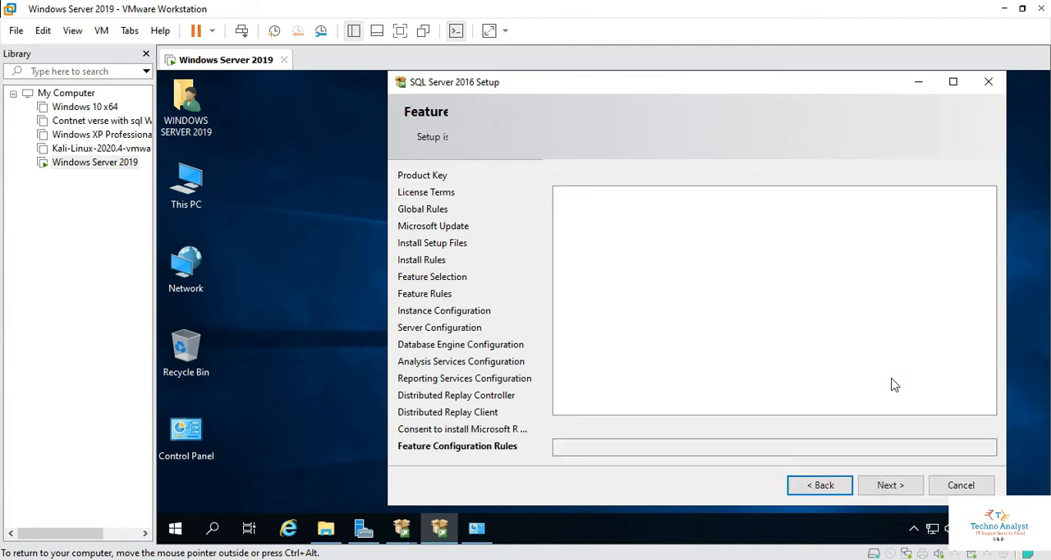
left_click(890, 485)
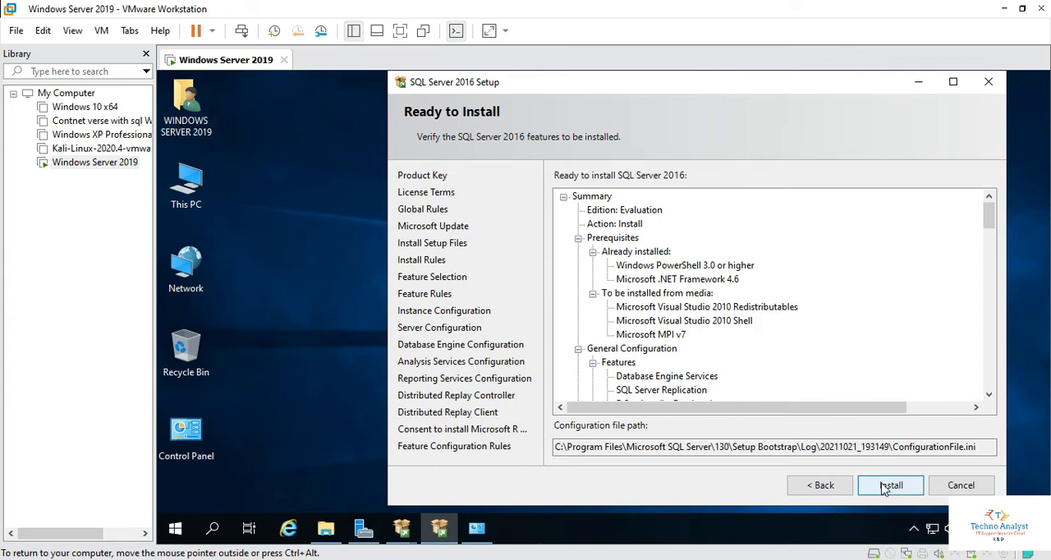
Start installing the summarised SQL Server 2016 features
left_click(890, 484)
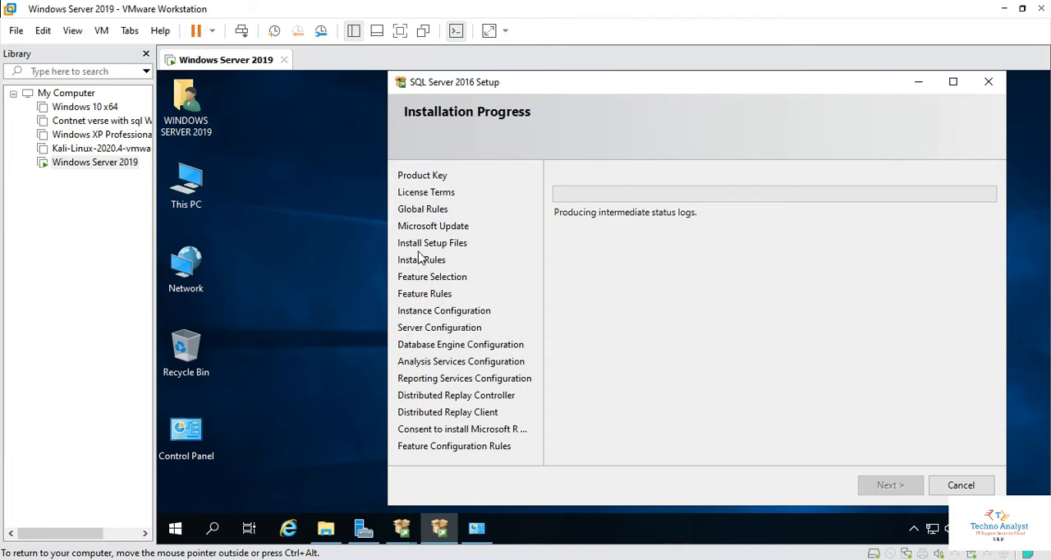
mouse_move(611, 325)
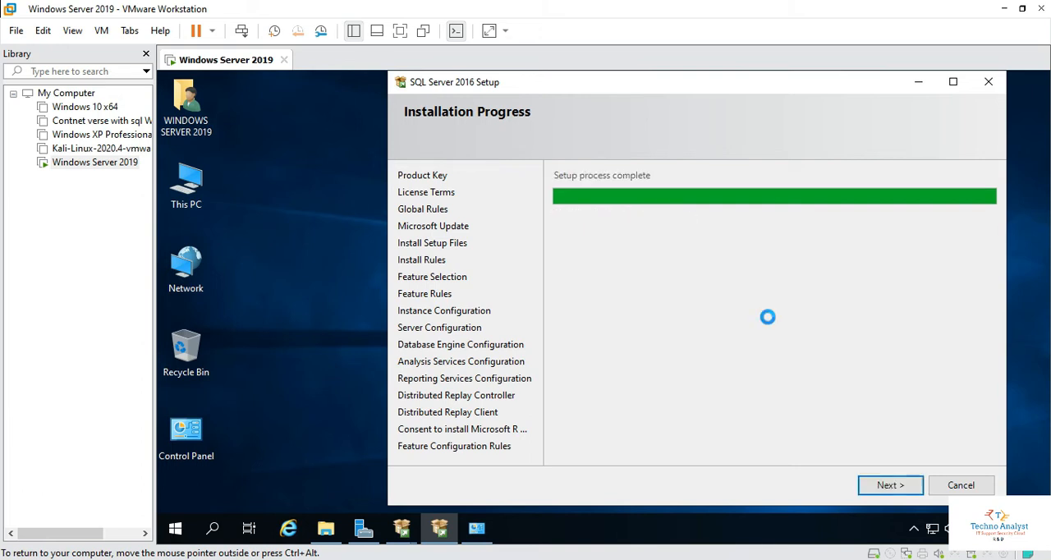
Proceed from Installation Progress to the Complete page listing features as Succeeded
left_click(891, 484)
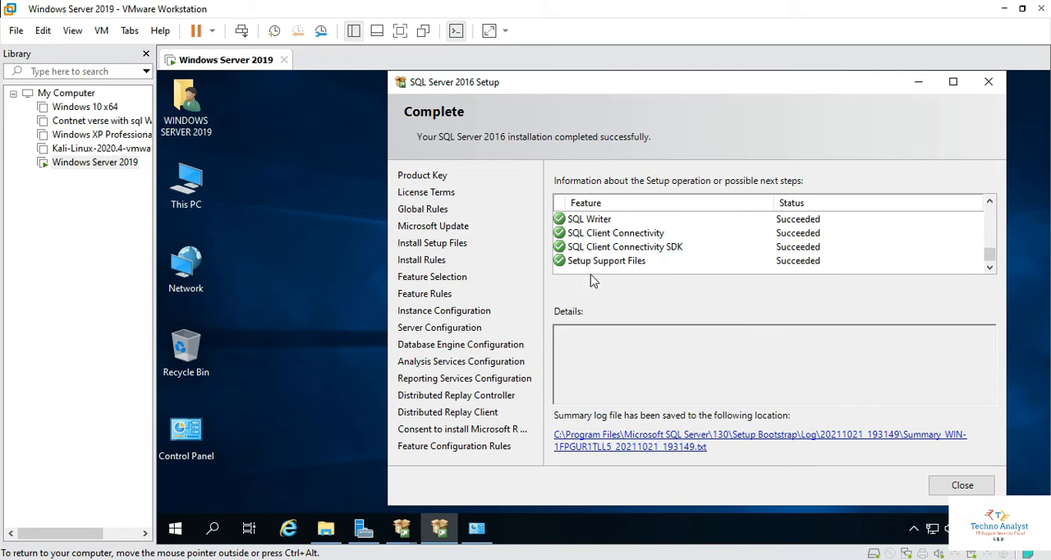
mouse_move(965, 299)
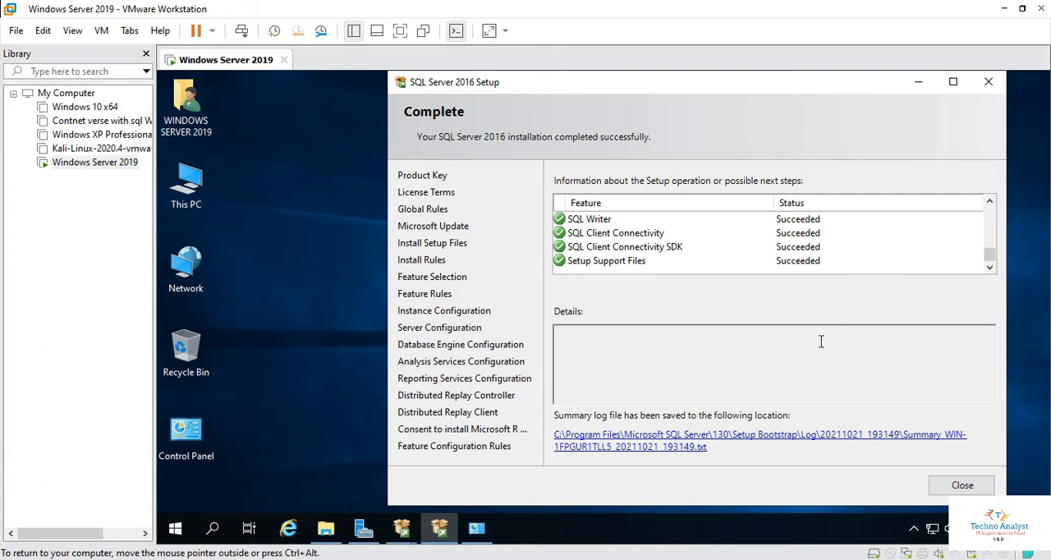
mouse_move(843, 392)
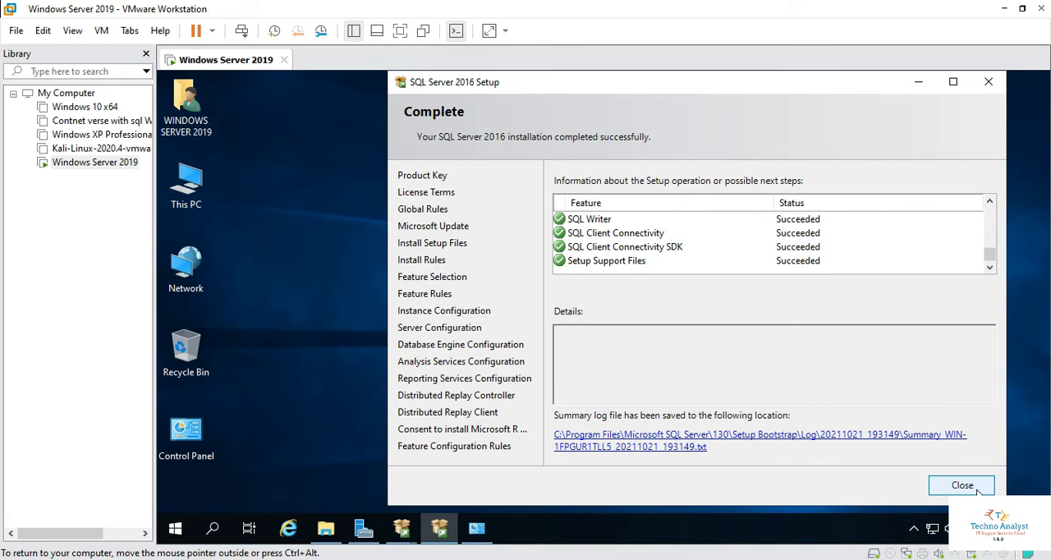
mouse_move(976, 491)
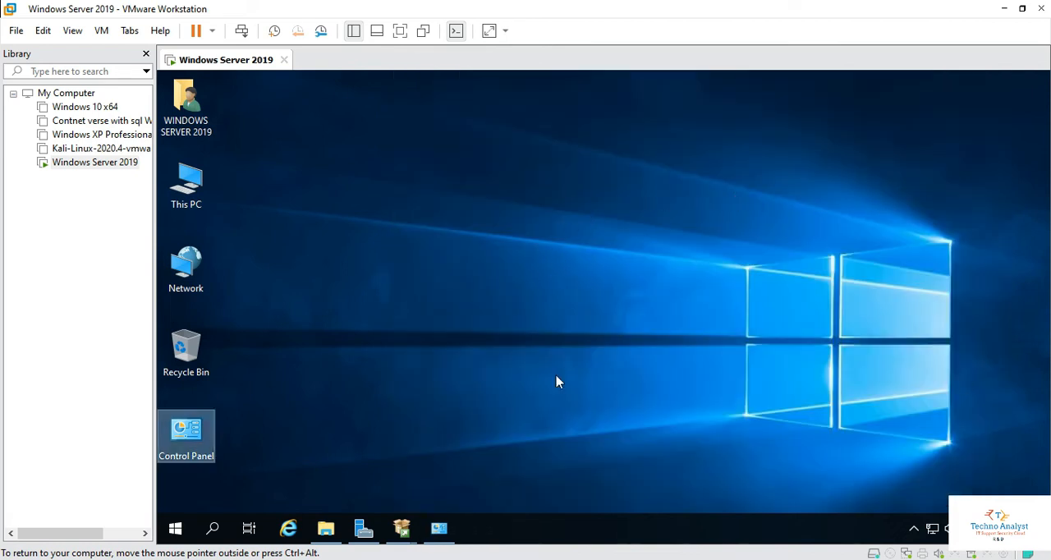
Restore the SQL Server Installation Center to its Installation page from the taskbar
left_click(401, 528)
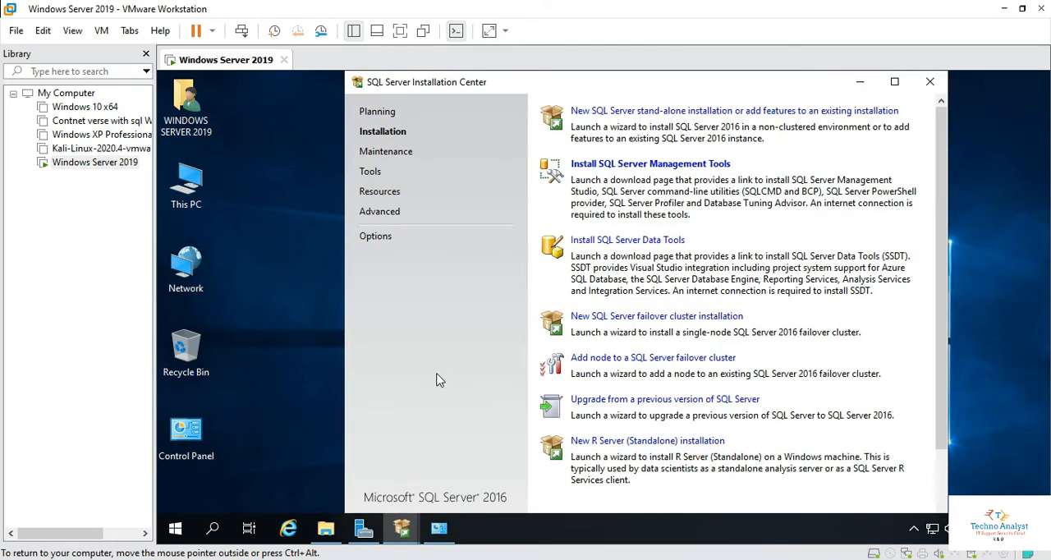
mouse_move(674, 147)
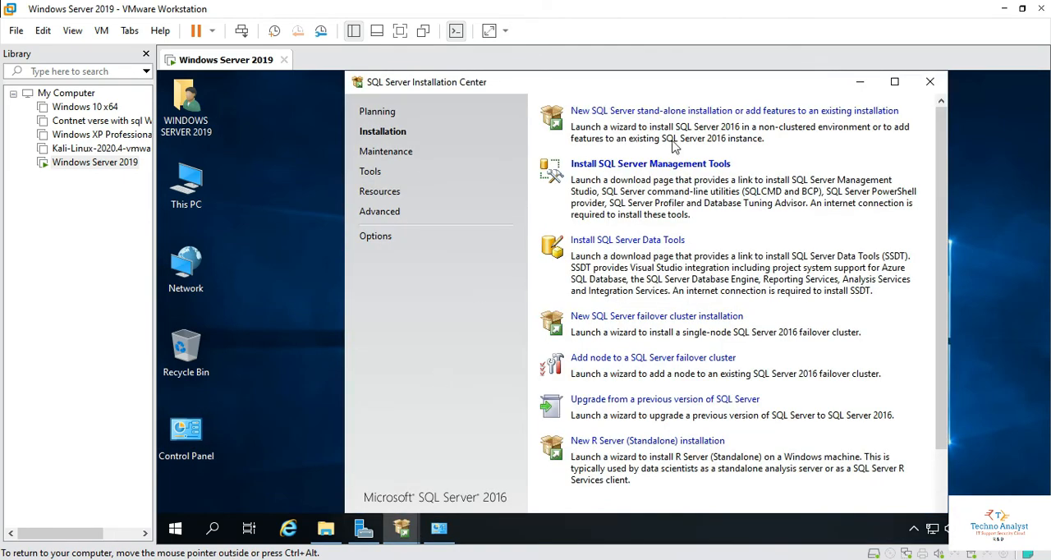
mouse_move(667, 171)
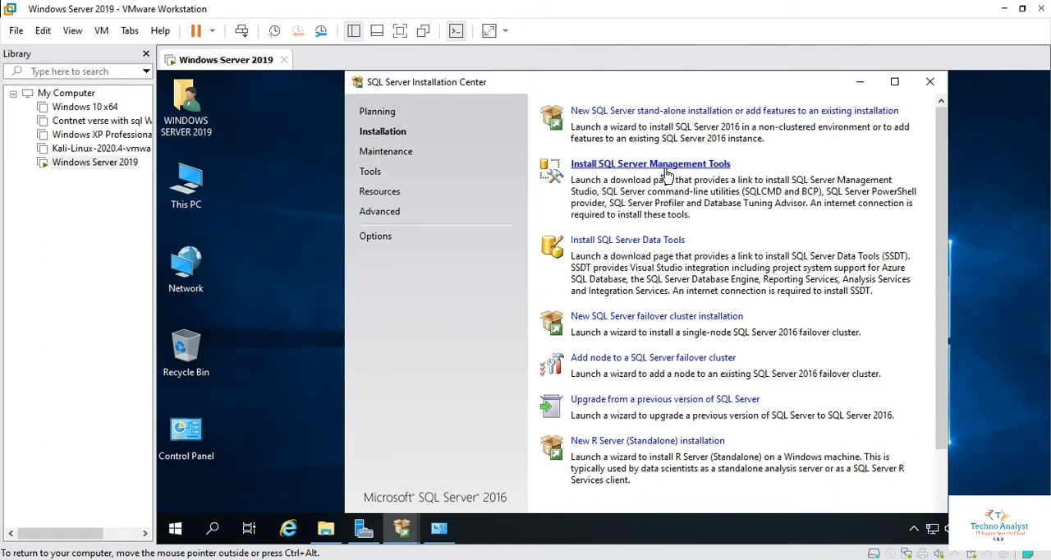
mouse_move(709, 299)
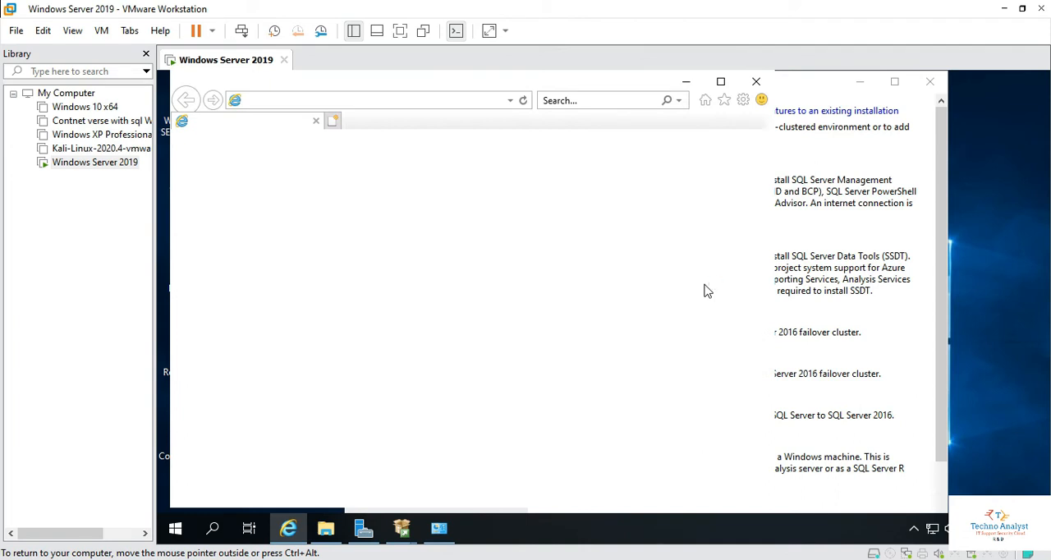
mouse_move(516, 375)
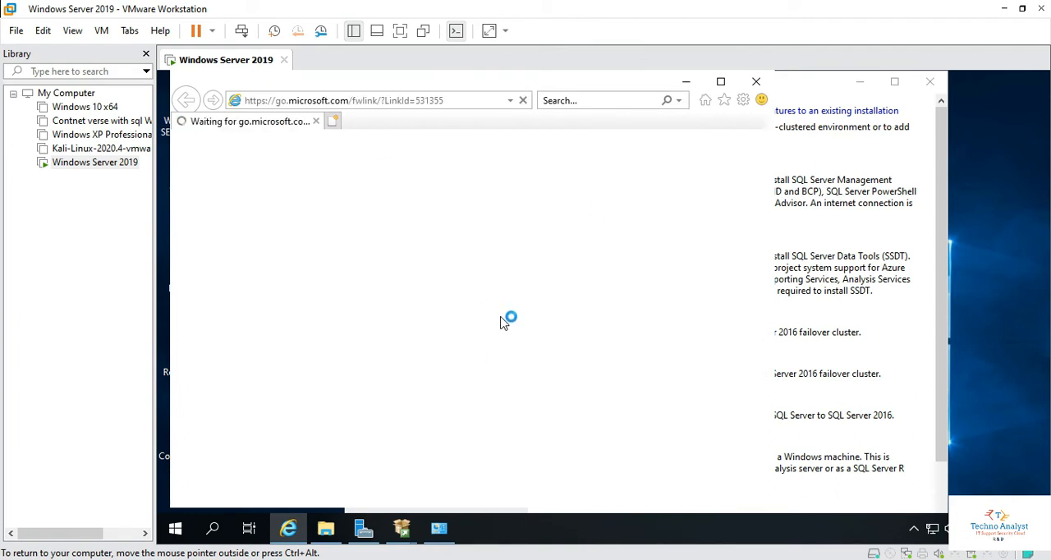
mouse_move(852, 230)
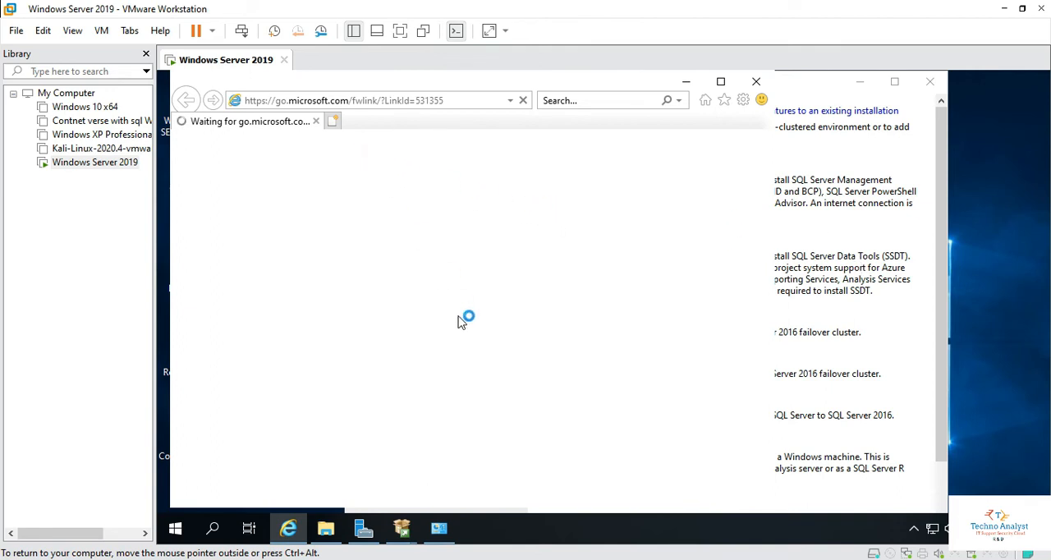
mouse_move(873, 228)
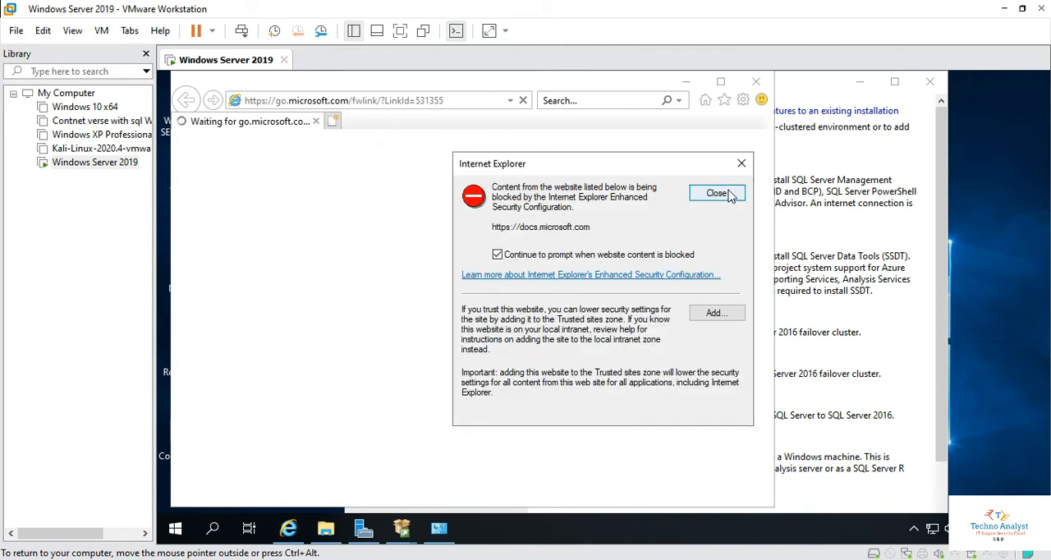
Dismiss the Enhanced Security warning, review the Download SSMS 18.10 section, and close Internet Explorer
left_click(716, 194)
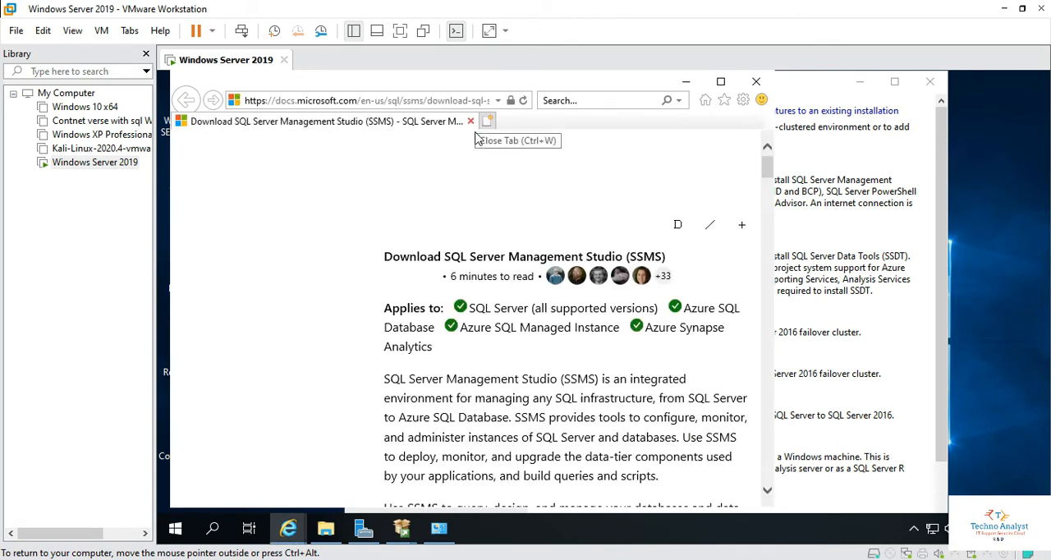
scroll("down", 3)
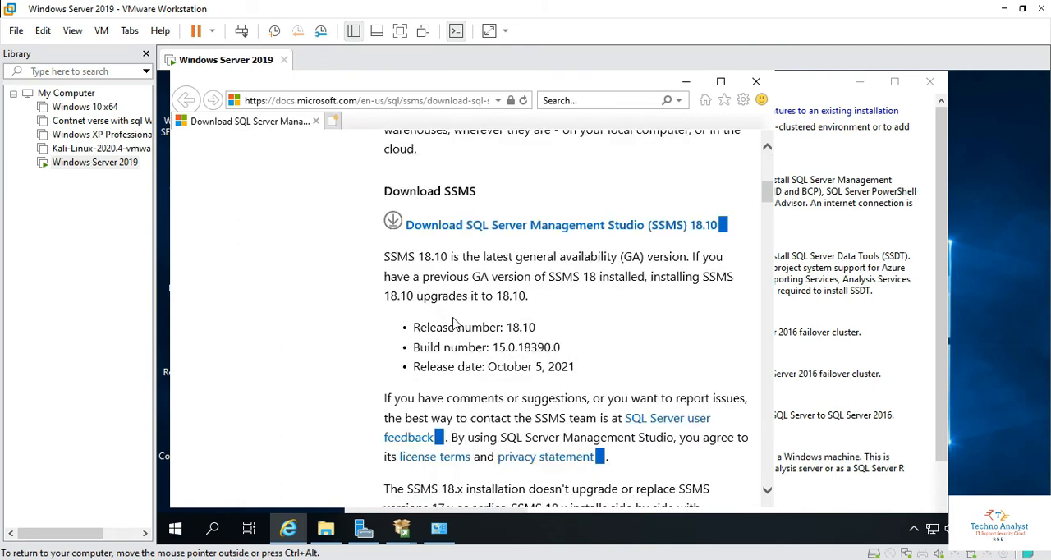
mouse_move(549, 230)
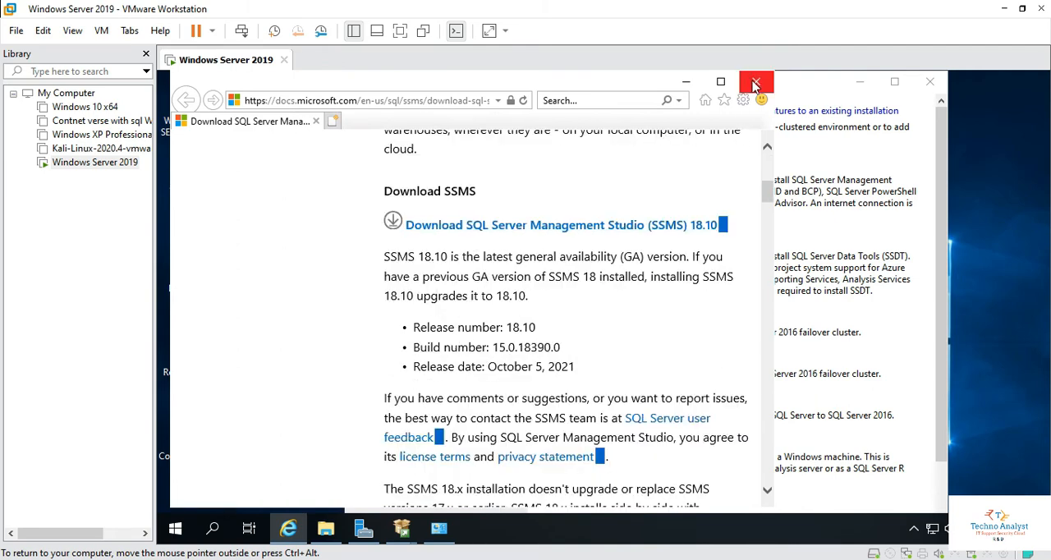
mouse_move(754, 119)
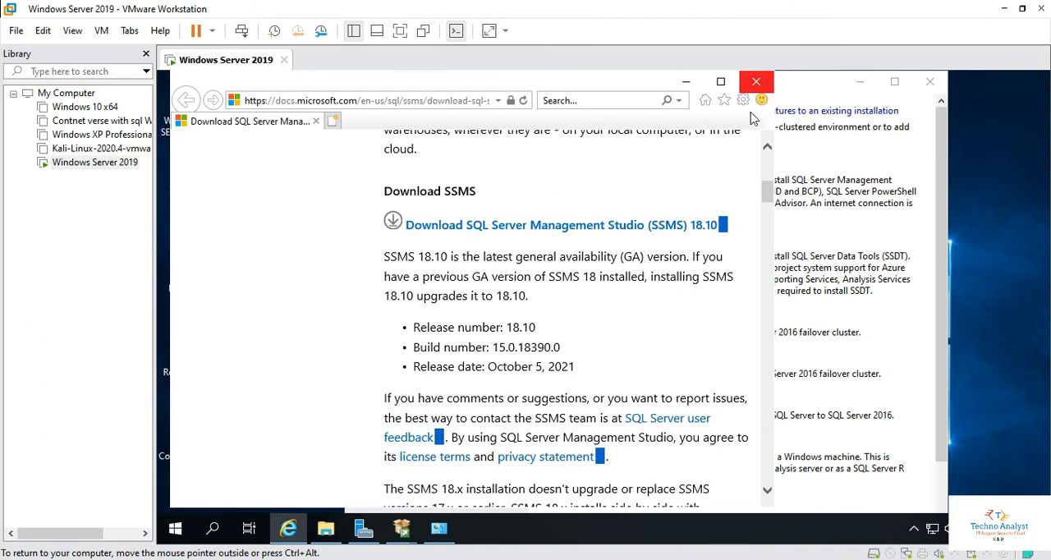
left_click(755, 82)
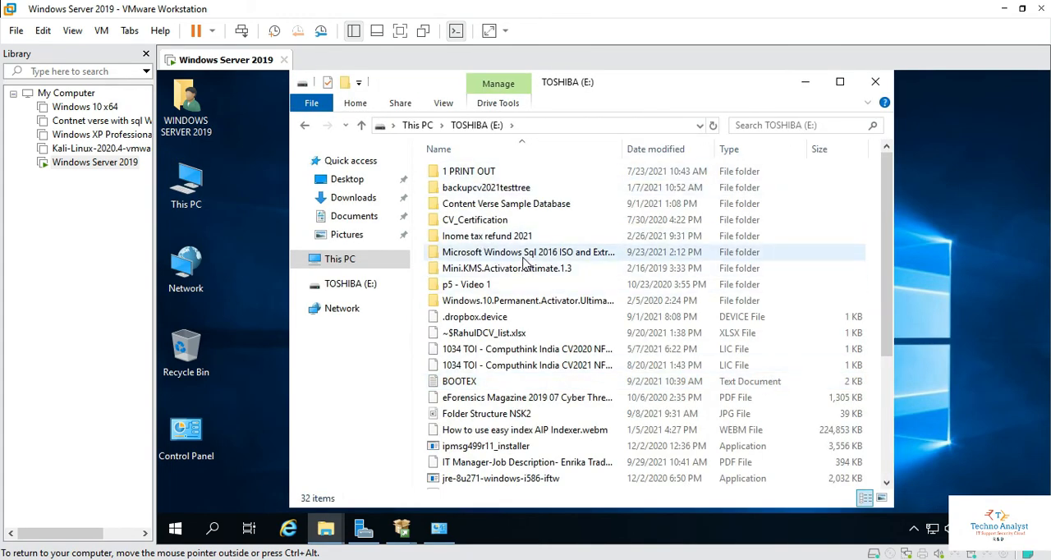
Run SSMS-Setup-ENU (1) from the SQL 2016 folder on the TOSHIBA drive with administrator permission
double_click(528, 253)
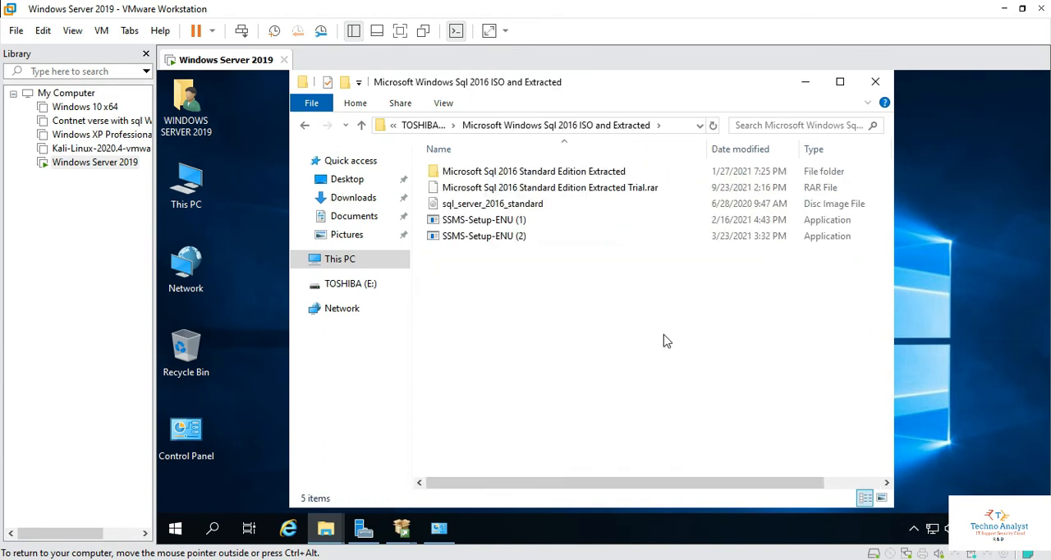
mouse_move(552, 285)
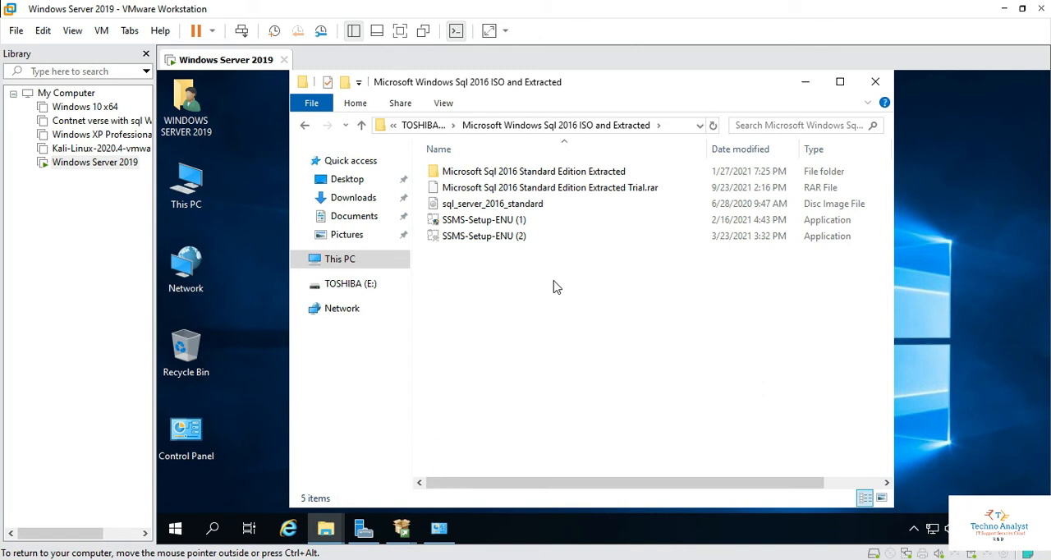
mouse_move(483, 237)
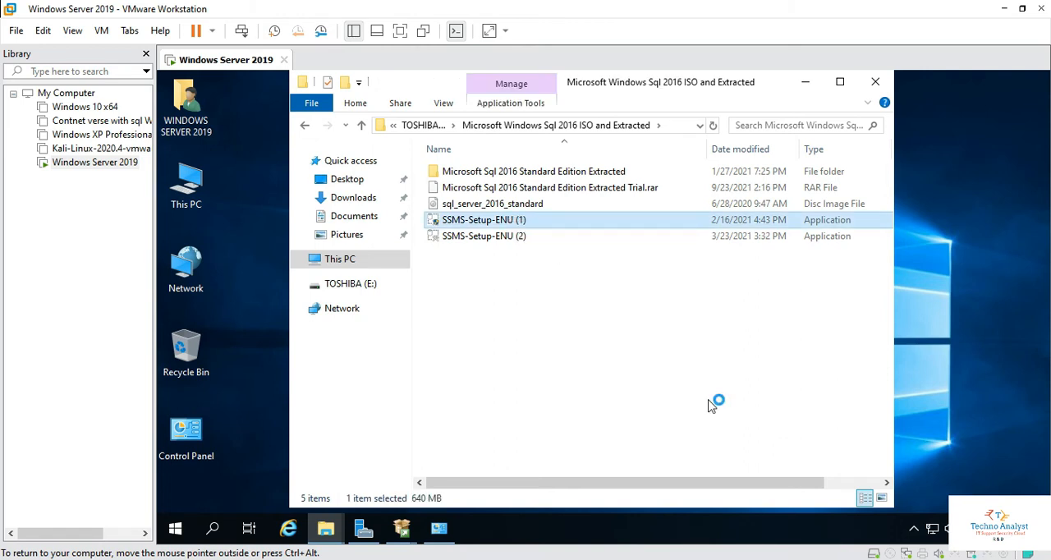
left_click(874, 82)
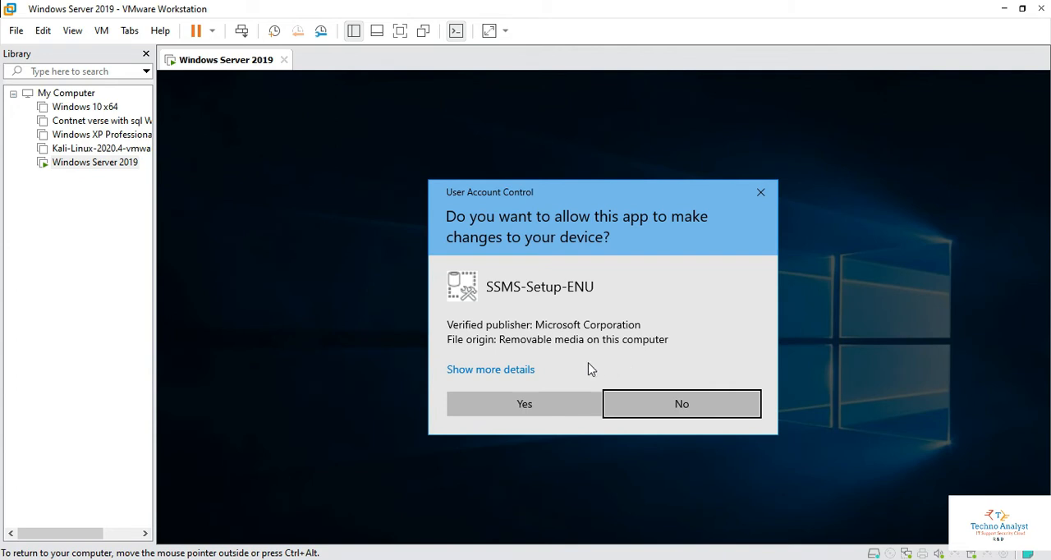
mouse_move(524, 404)
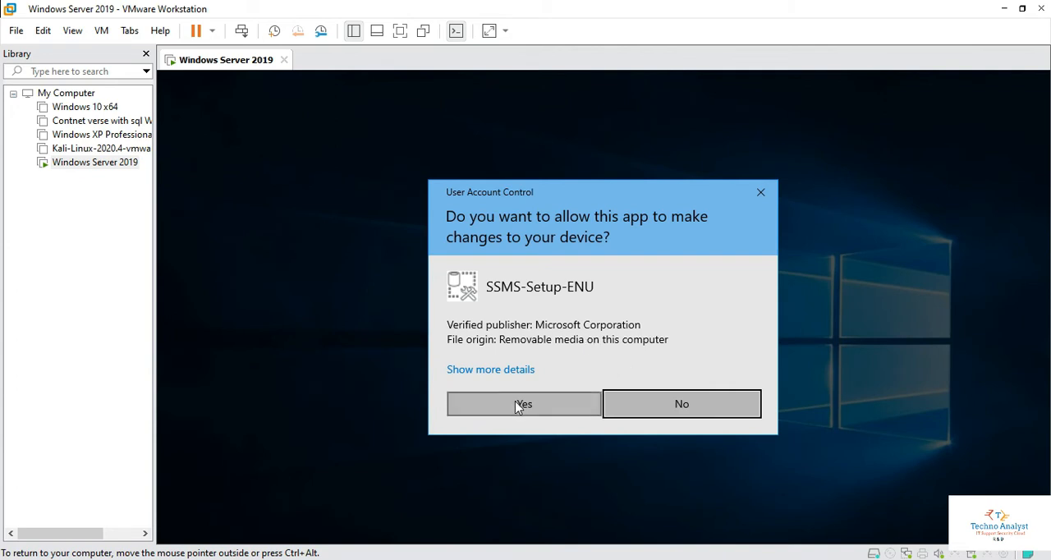
left_click(523, 404)
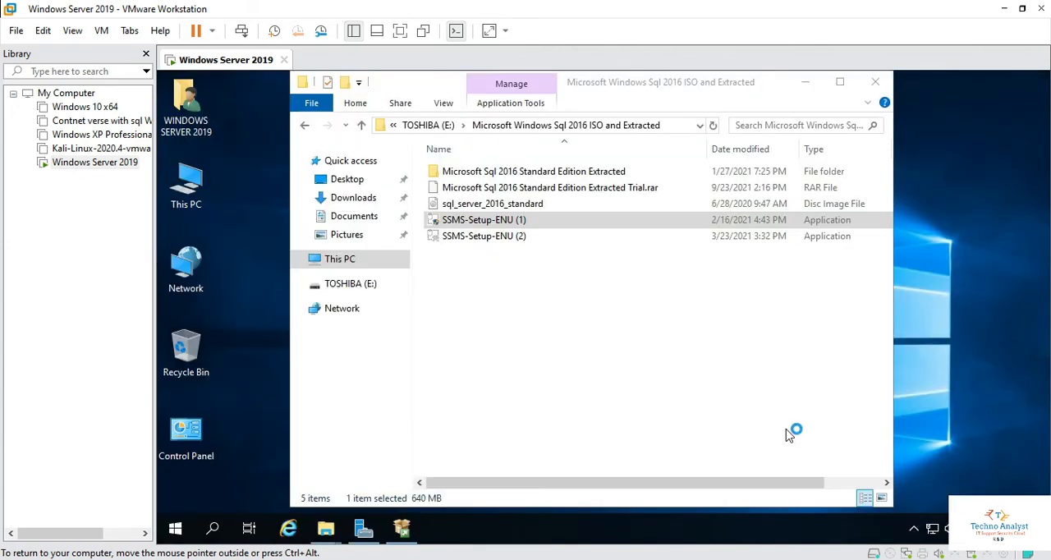
mouse_move(715, 338)
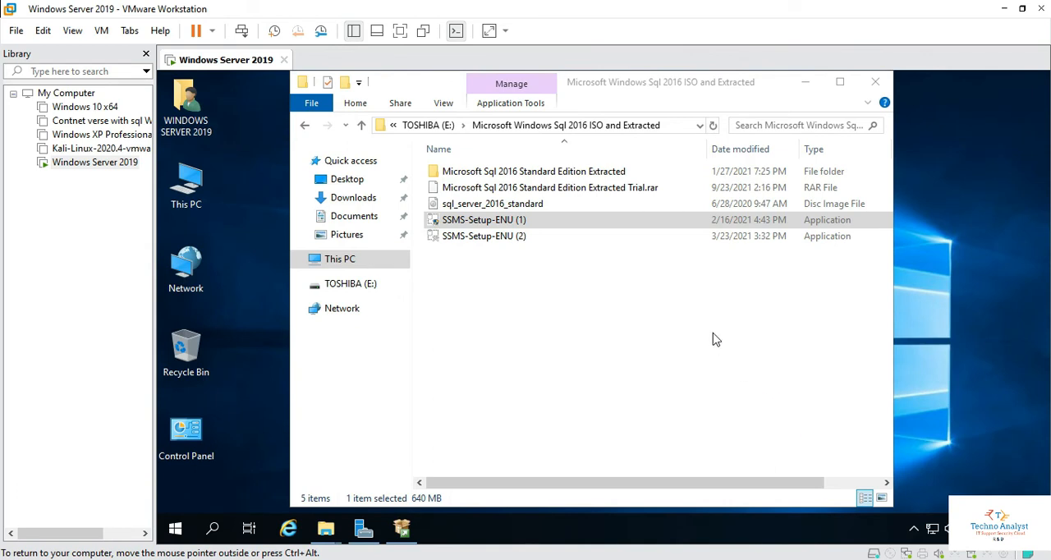
double_click(483, 220)
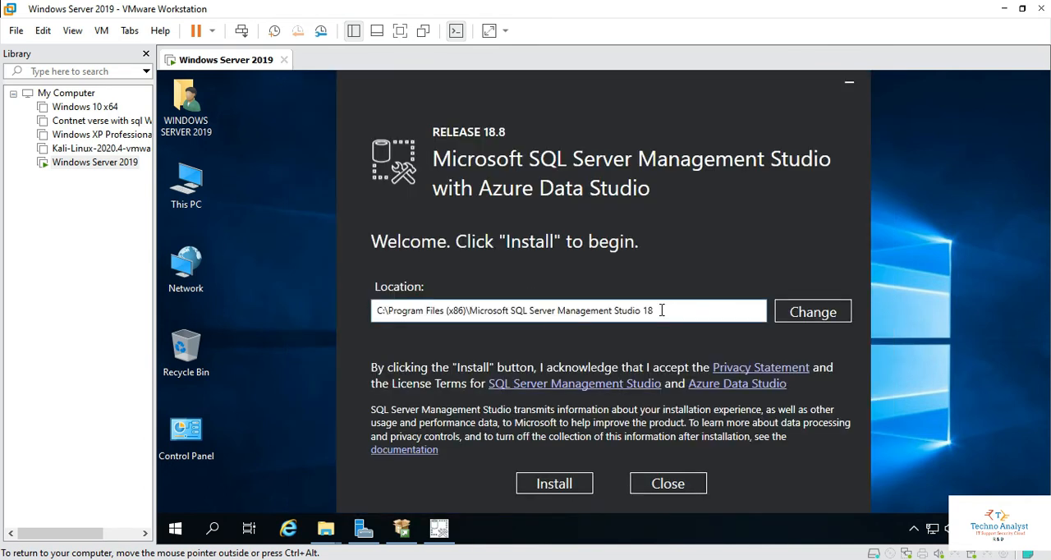
mouse_move(533, 204)
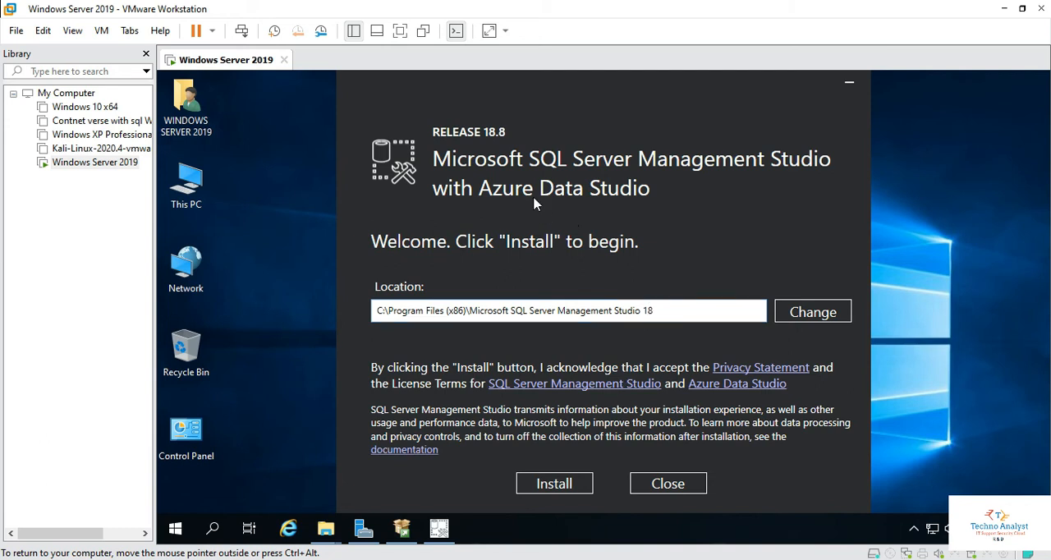
mouse_move(554, 483)
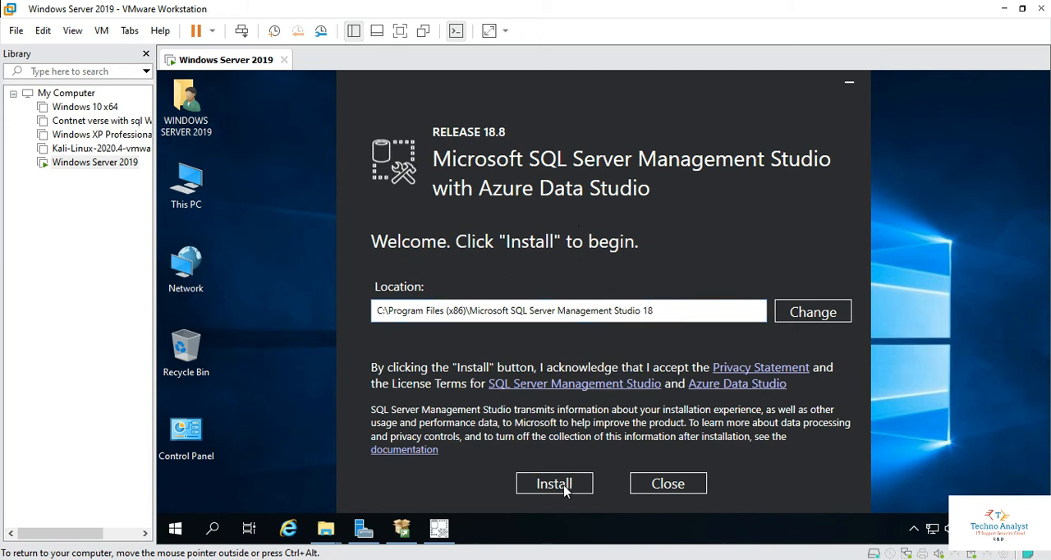
Start installing SSMS 18.8 into the default Program Files location
left_click(553, 483)
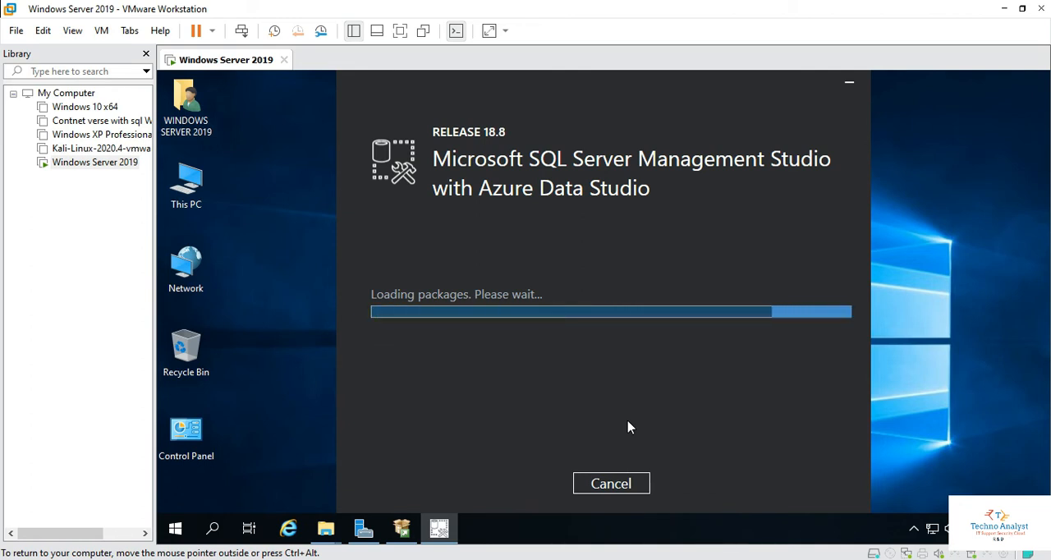
mouse_move(532, 237)
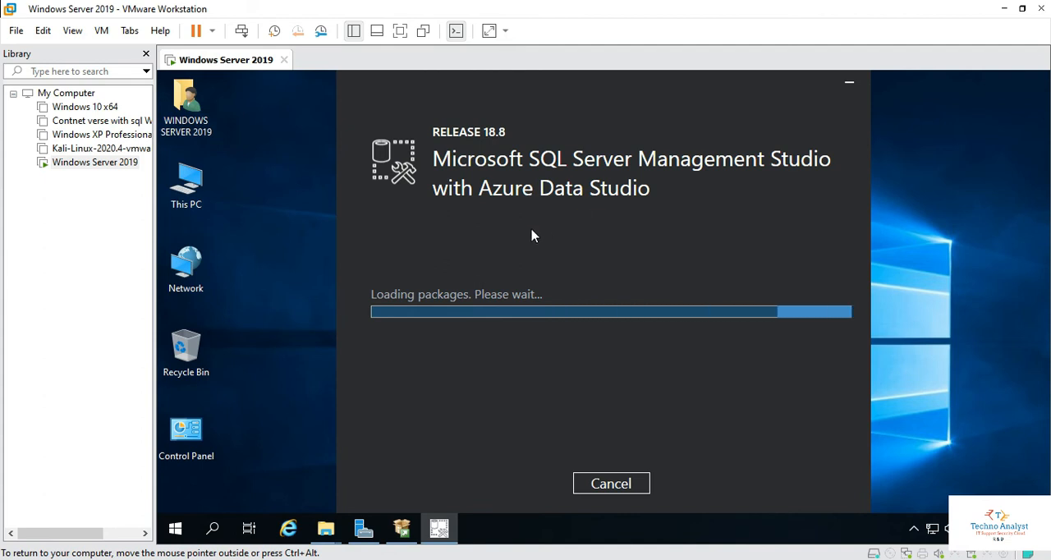
mouse_move(496, 217)
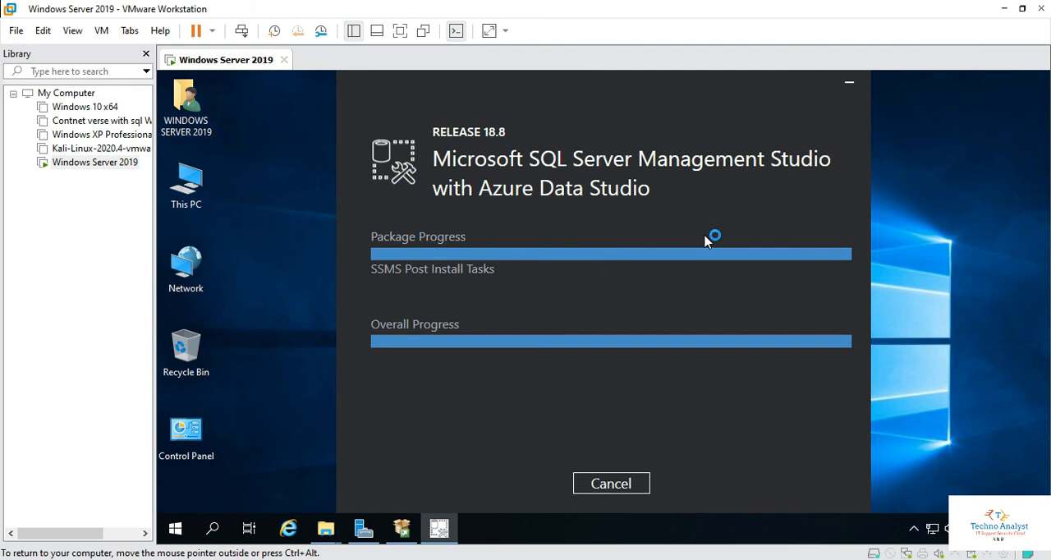
mouse_move(705, 240)
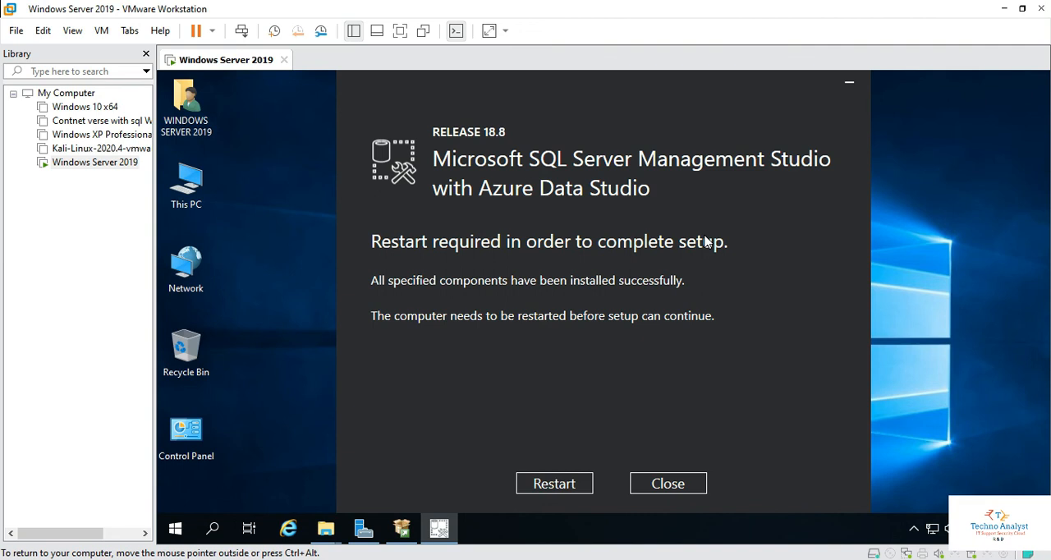
mouse_move(503, 488)
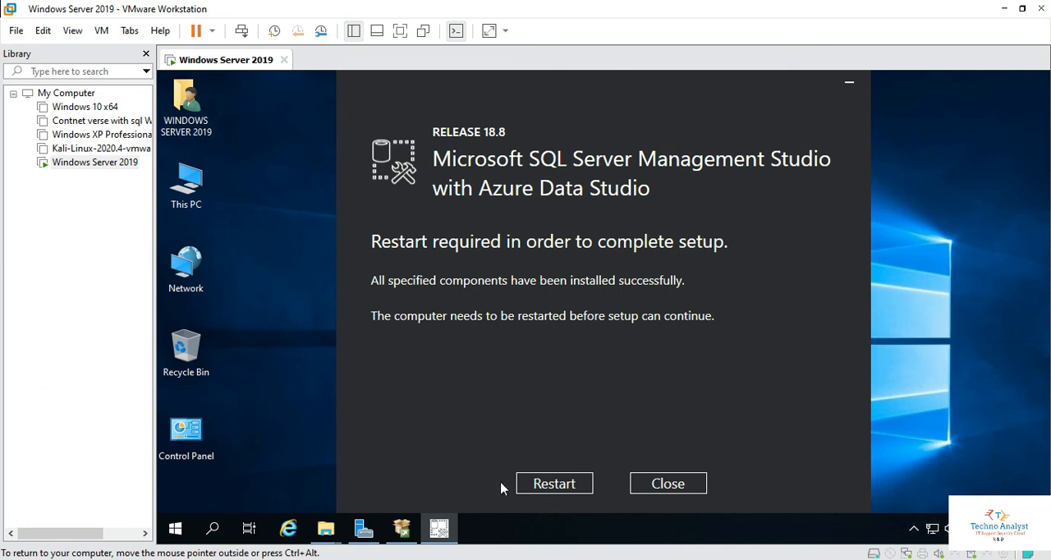
mouse_move(434, 400)
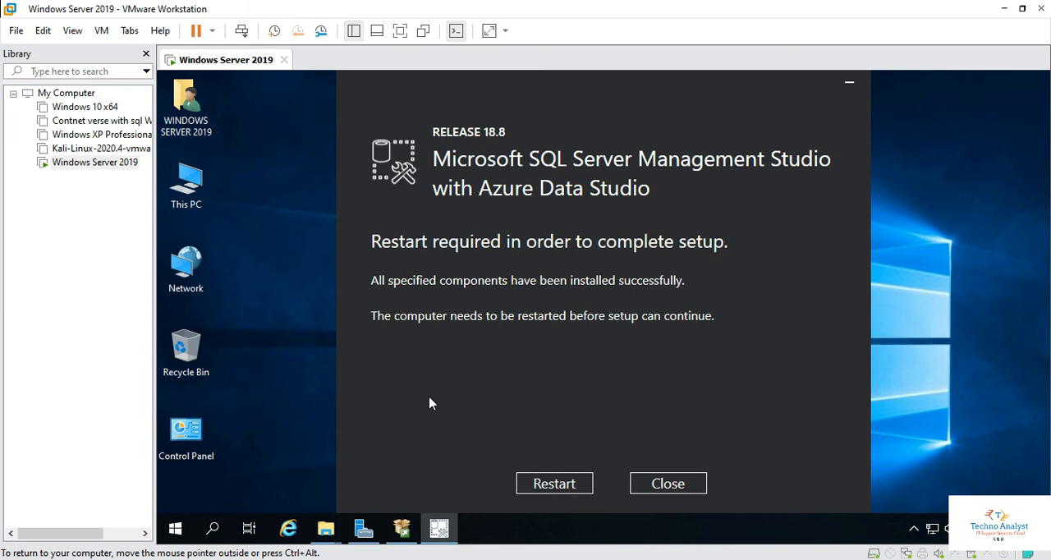
mouse_move(595, 381)
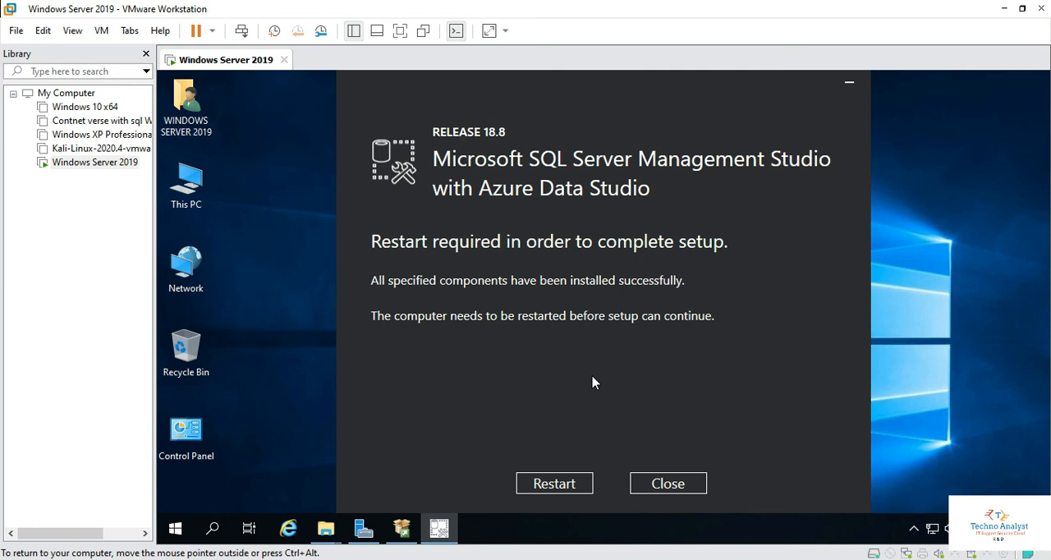
mouse_move(611, 424)
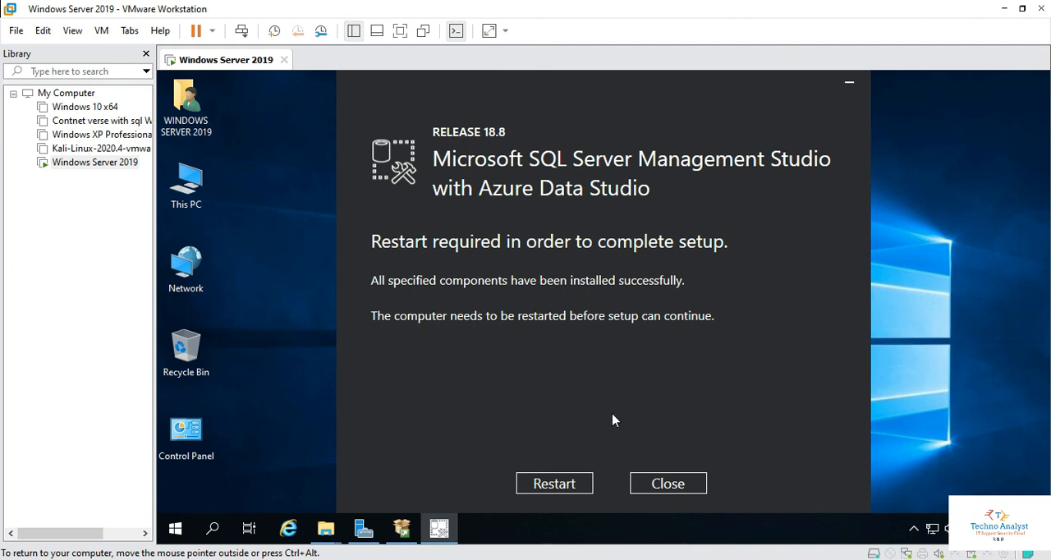
mouse_move(615, 488)
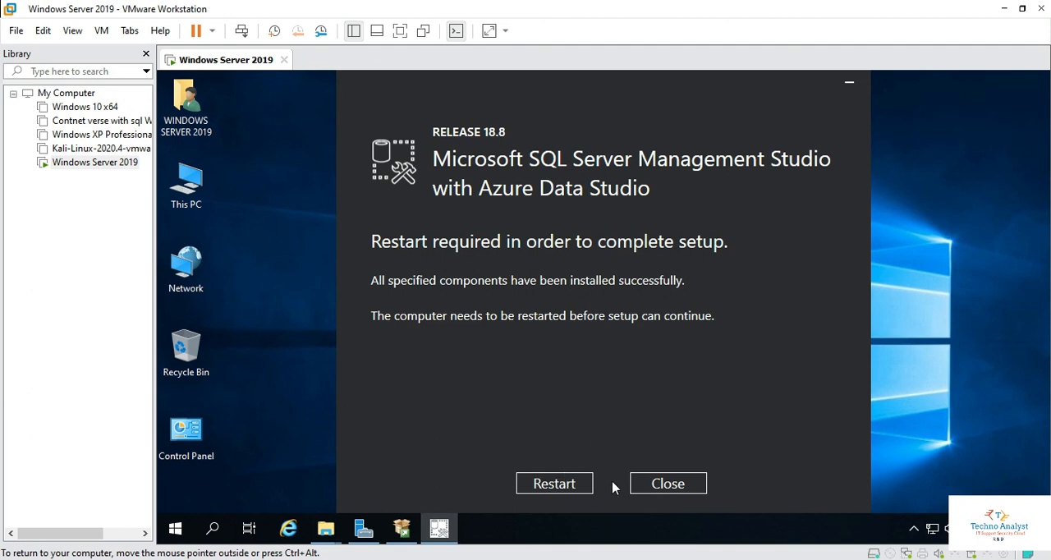
mouse_move(579, 483)
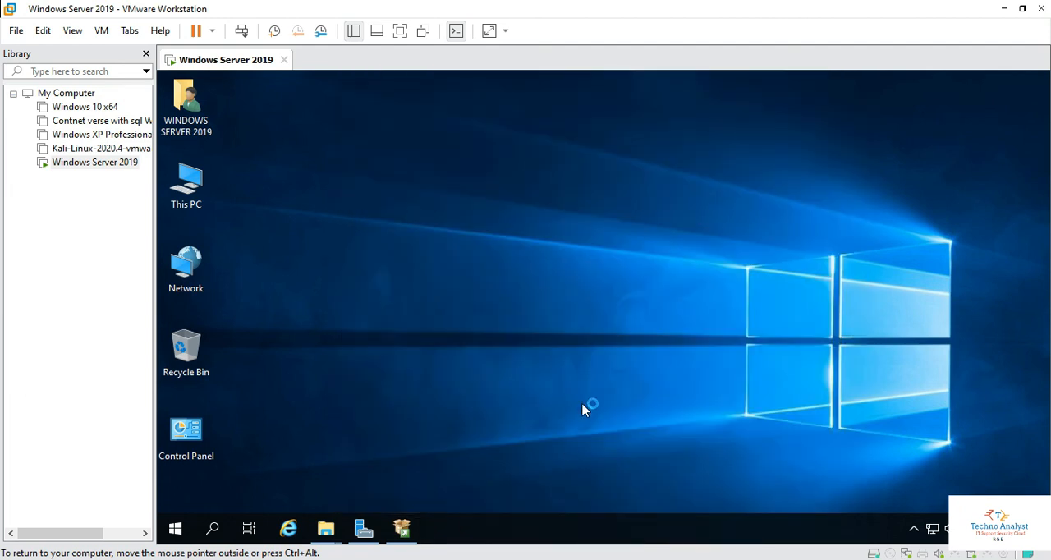
mouse_move(585, 411)
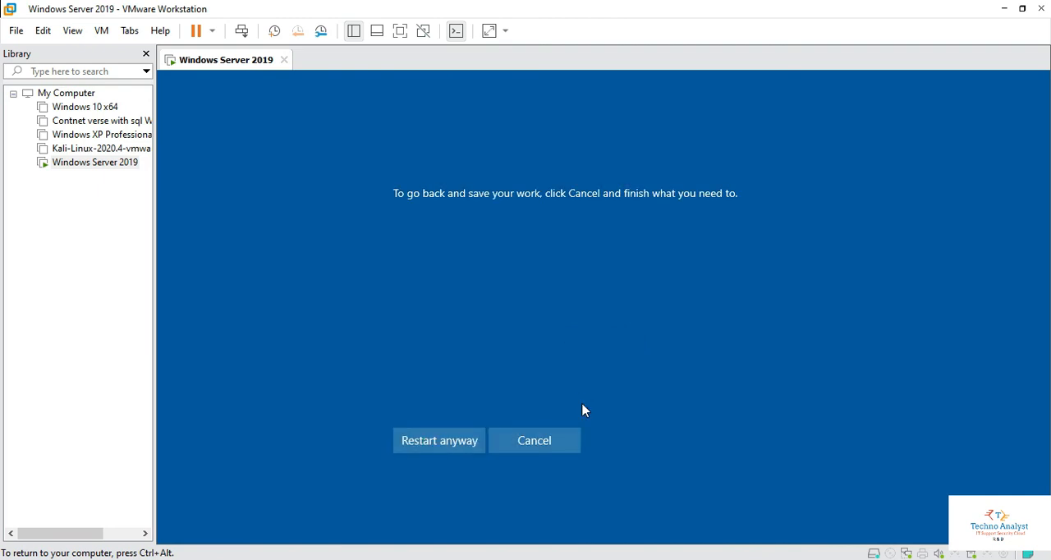
Choose 'Restart anyway' so Windows Server 2019 reboots despite open apps
left_click(439, 440)
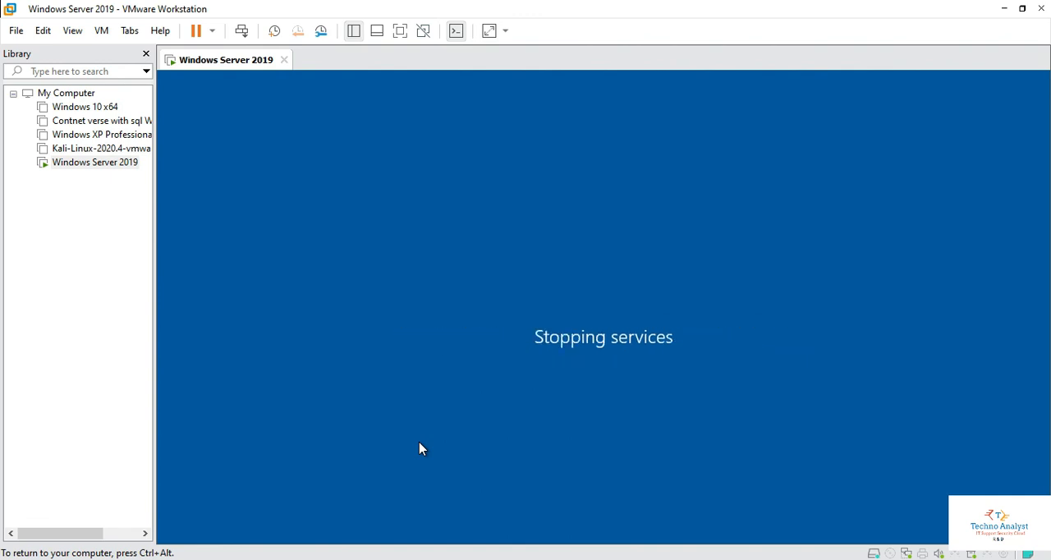
mouse_move(434, 555)
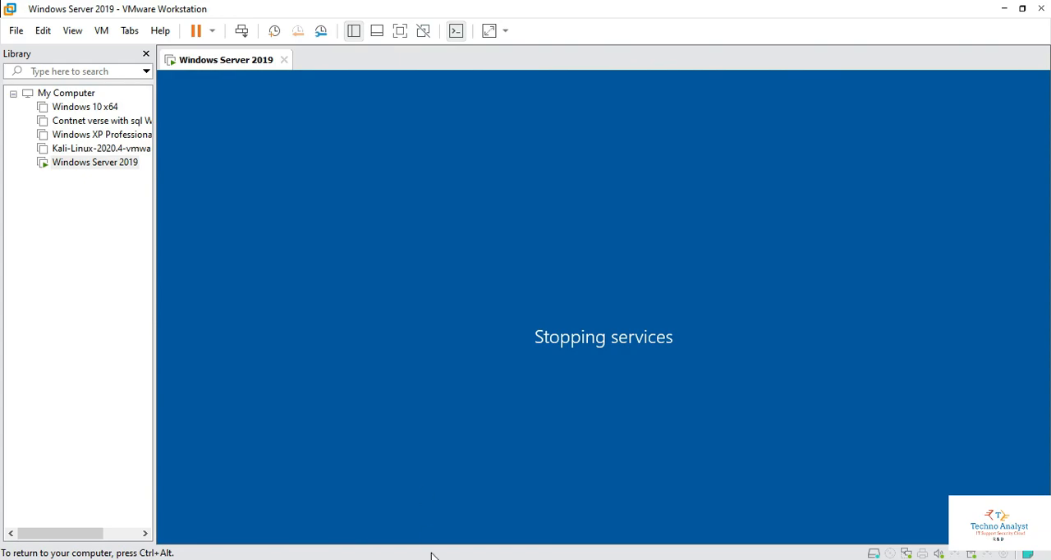